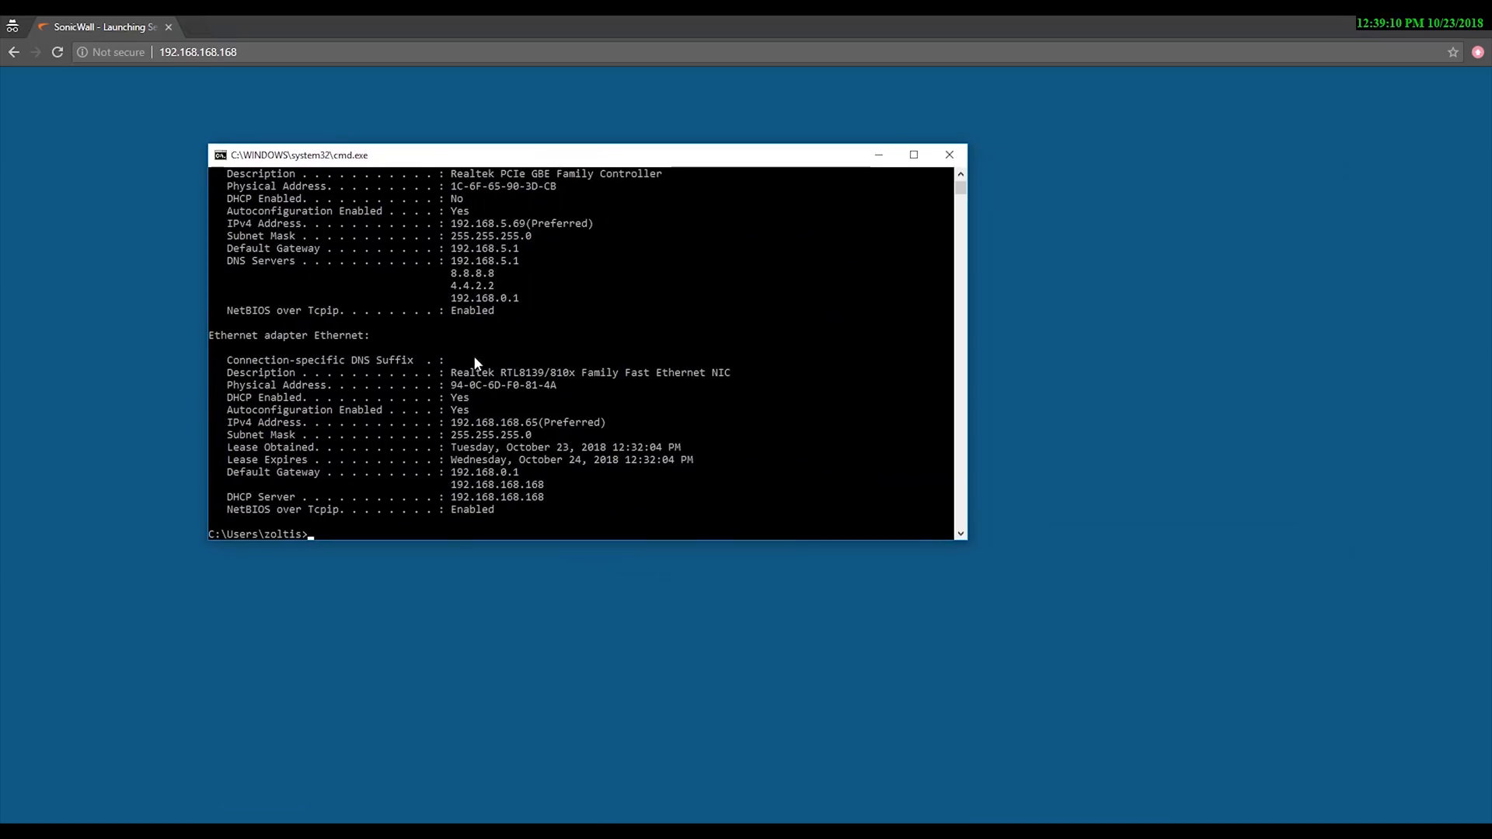
Step: Run ipconfig and copy the Ethernet default gateway address 192.168.168.168
type("ipconfig")
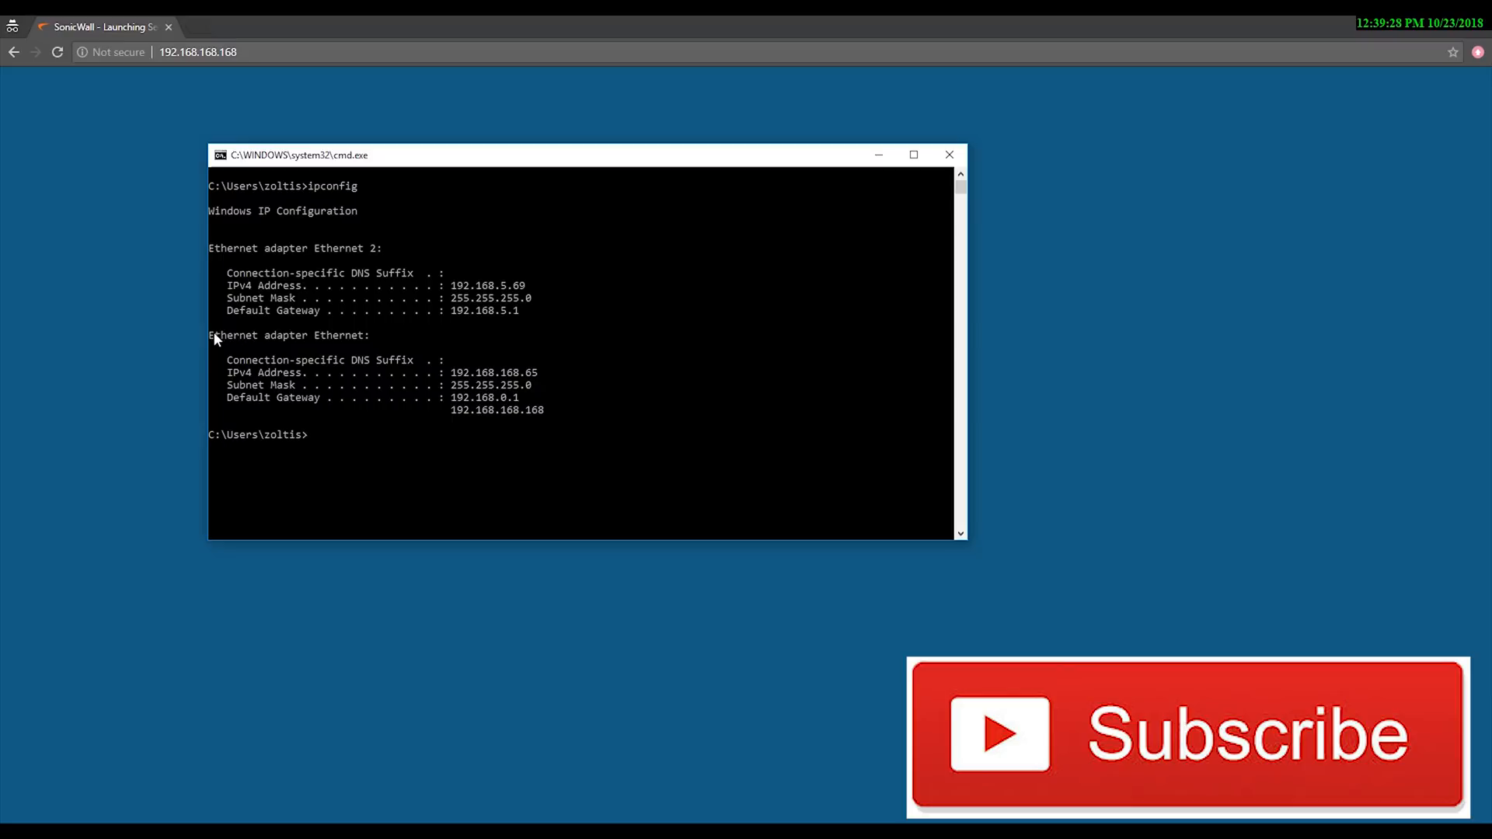
left_click_drag(219, 335, 599, 412)
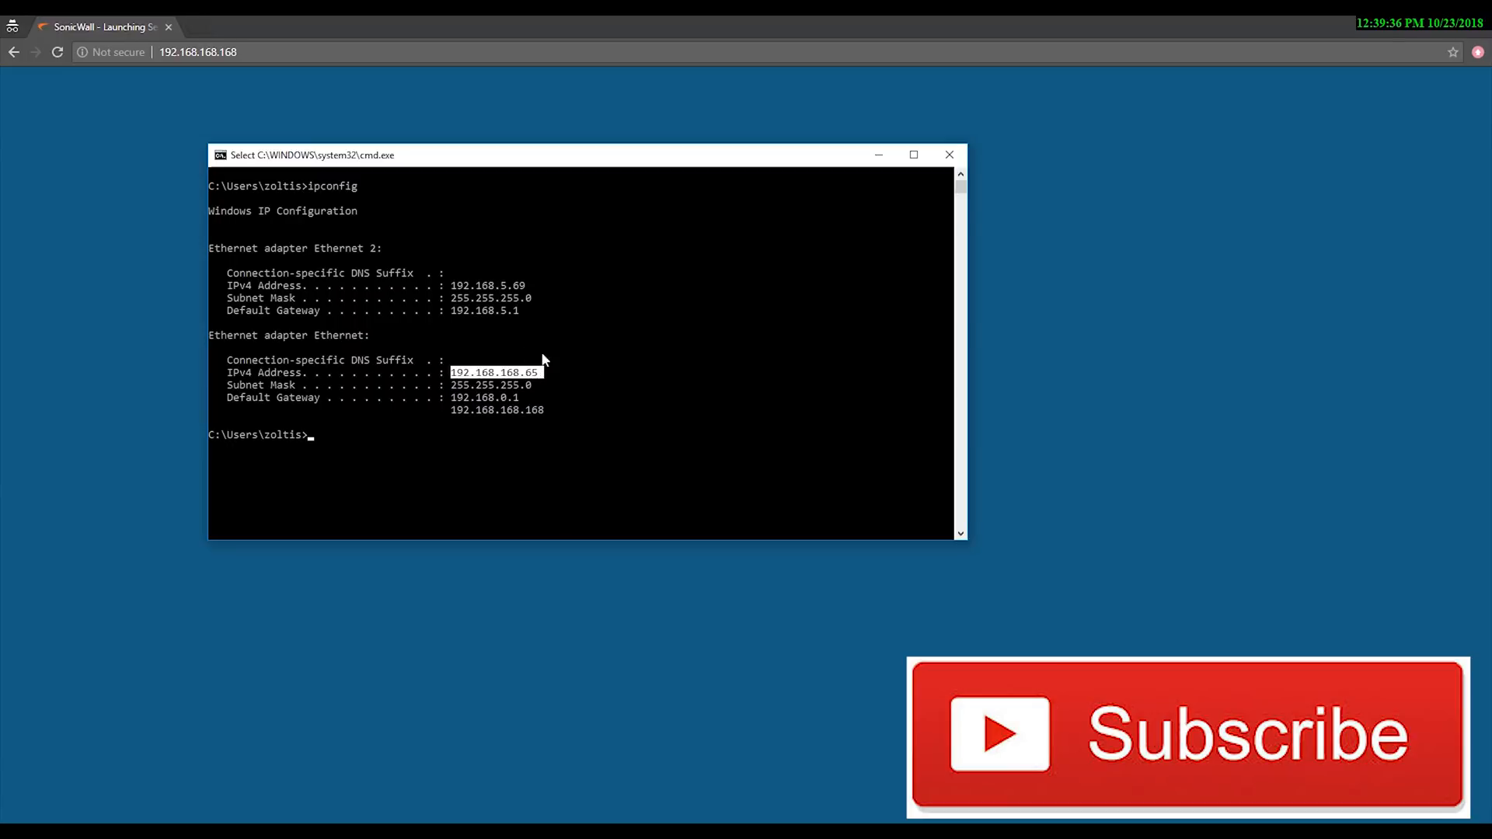
mouse_move(572, 378)
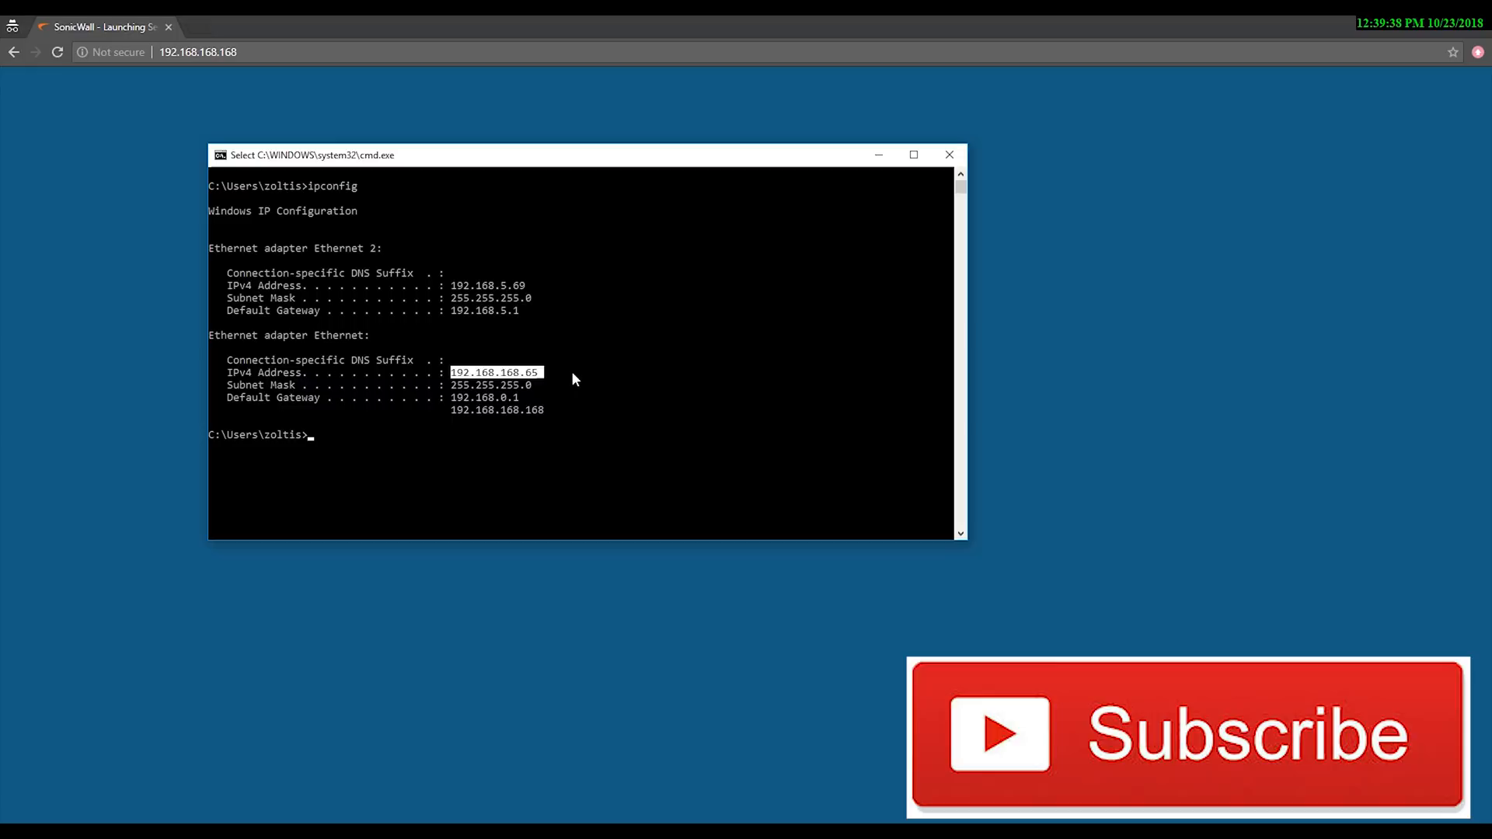
mouse_move(454, 421)
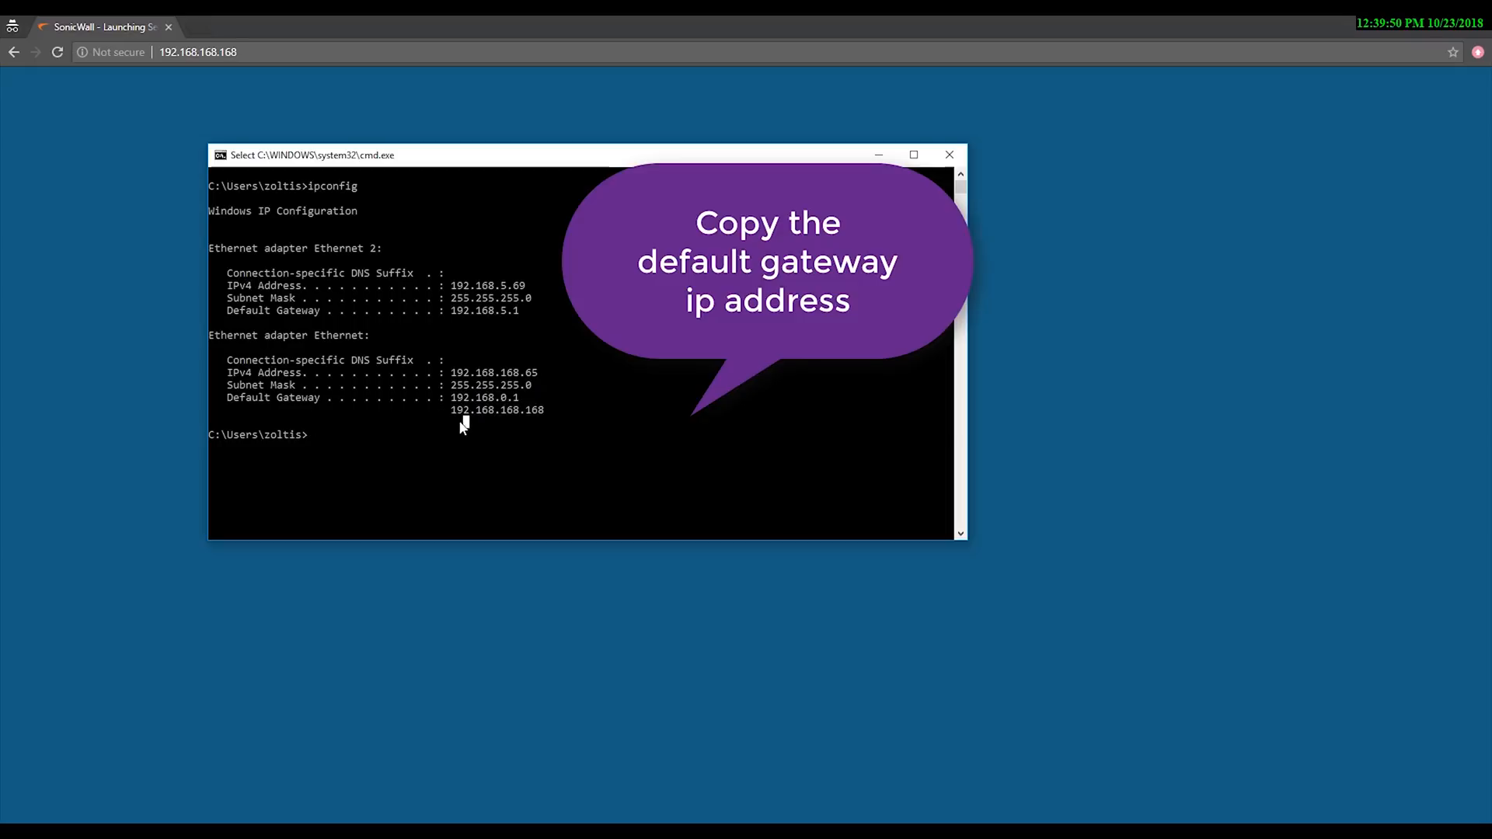
left_click_drag(450, 410, 545, 411)
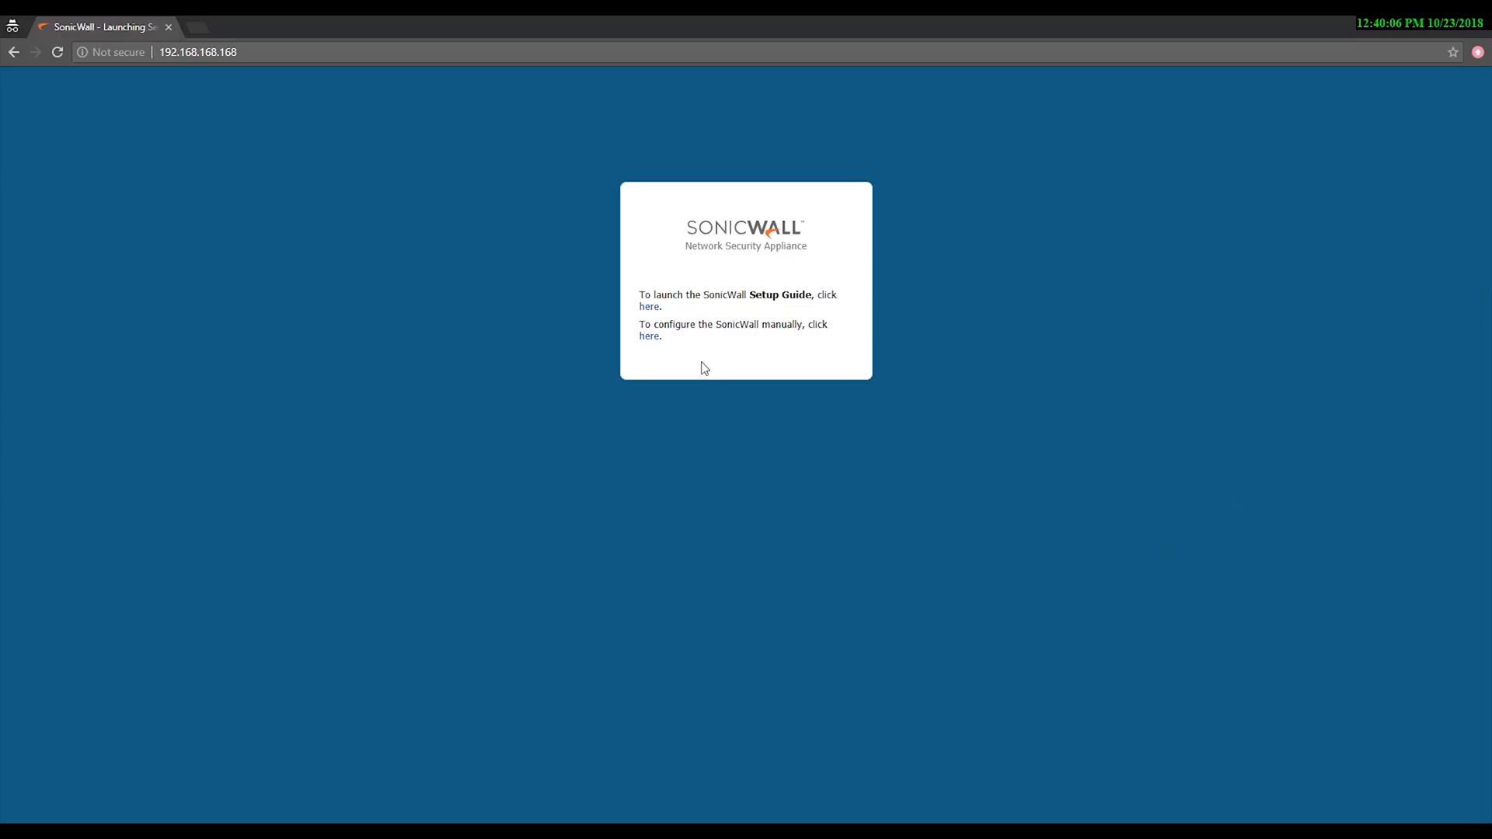
mouse_move(868, 330)
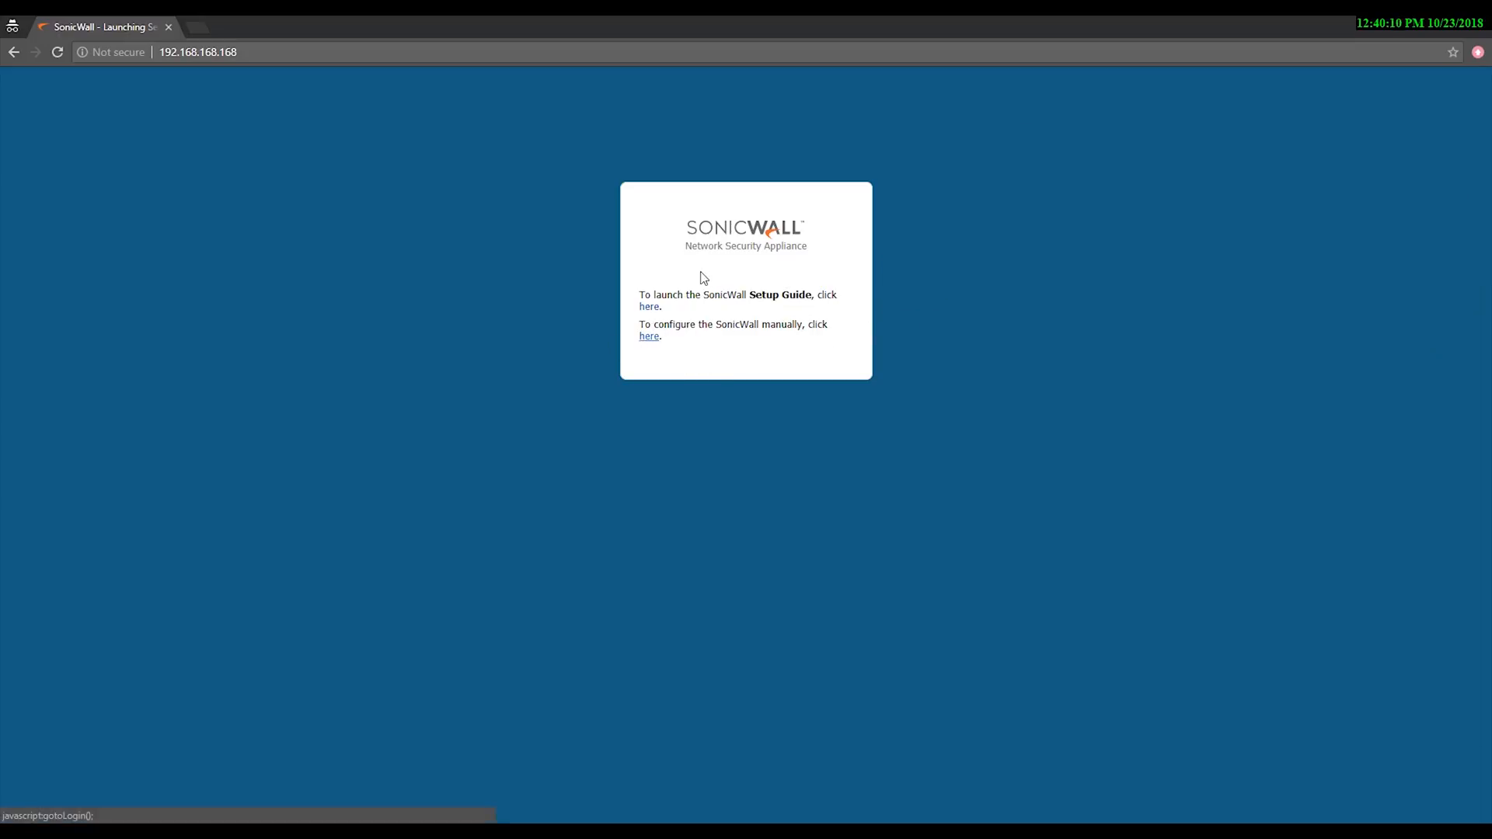
Step: Follow the 'here' link to configure the SonicWall manually and reach the login page
left_click(648, 336)
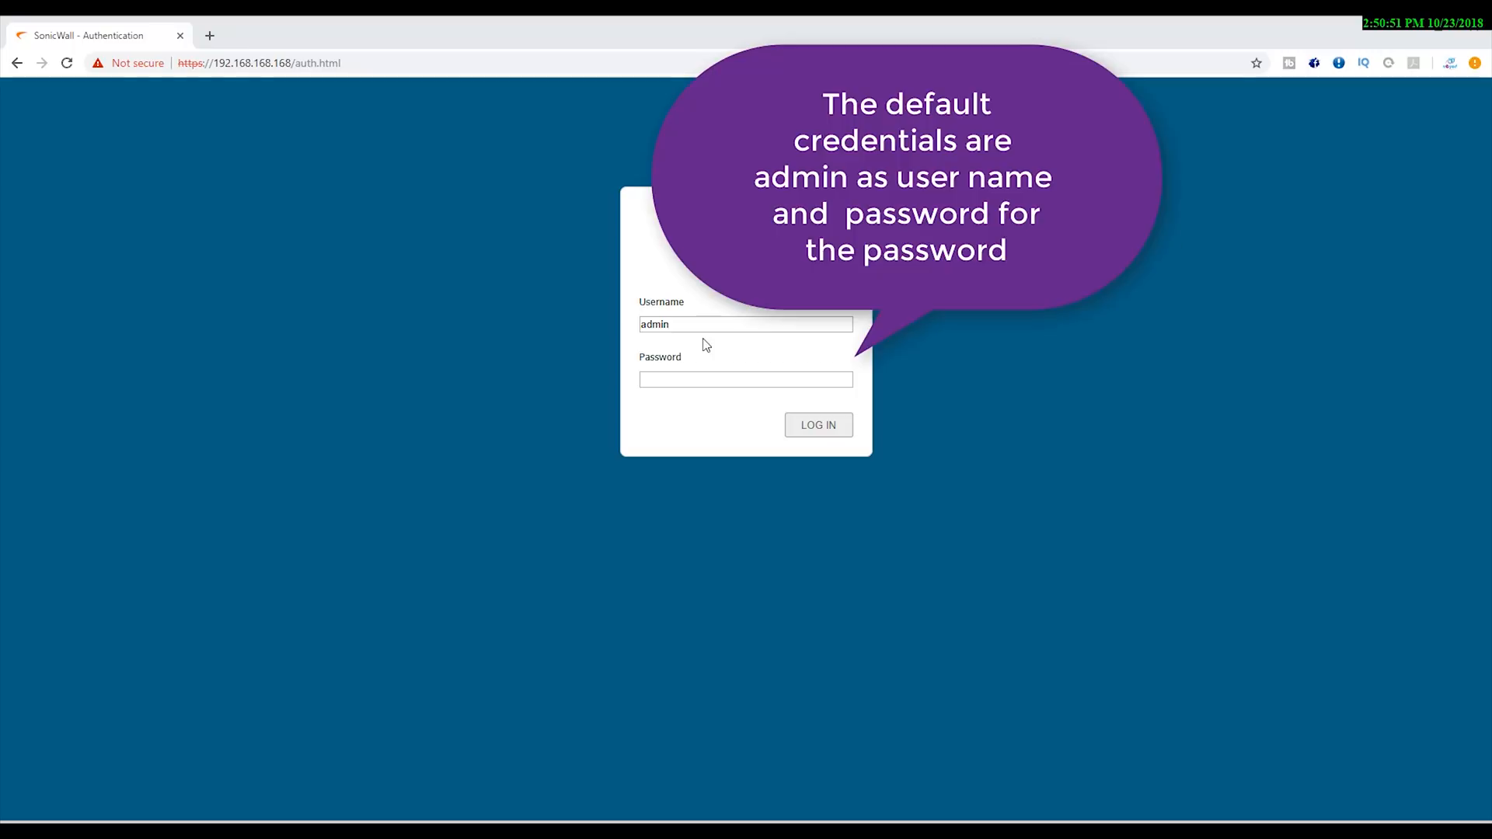
left_click(745, 378)
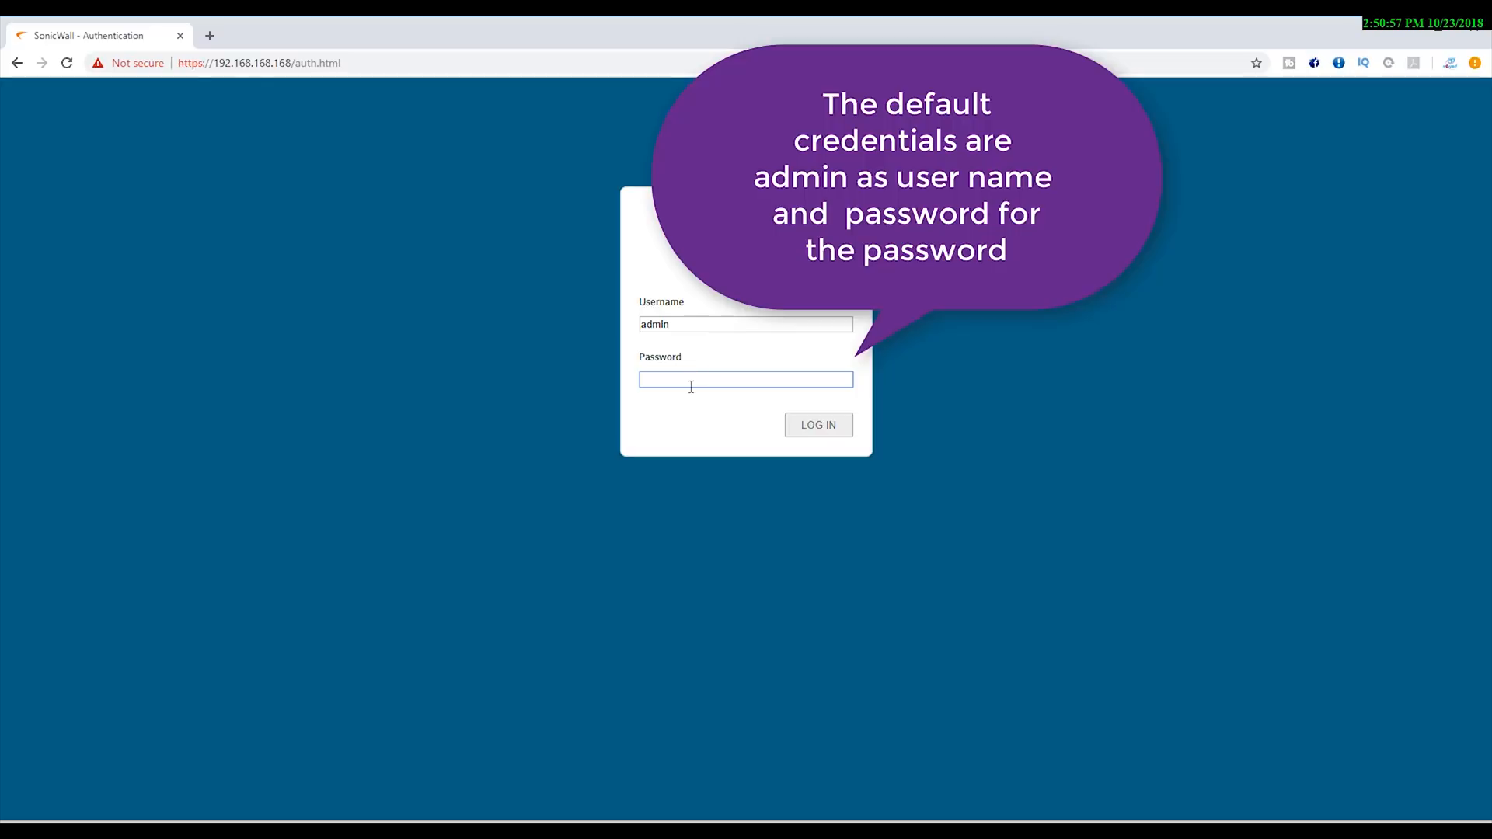
type("password")
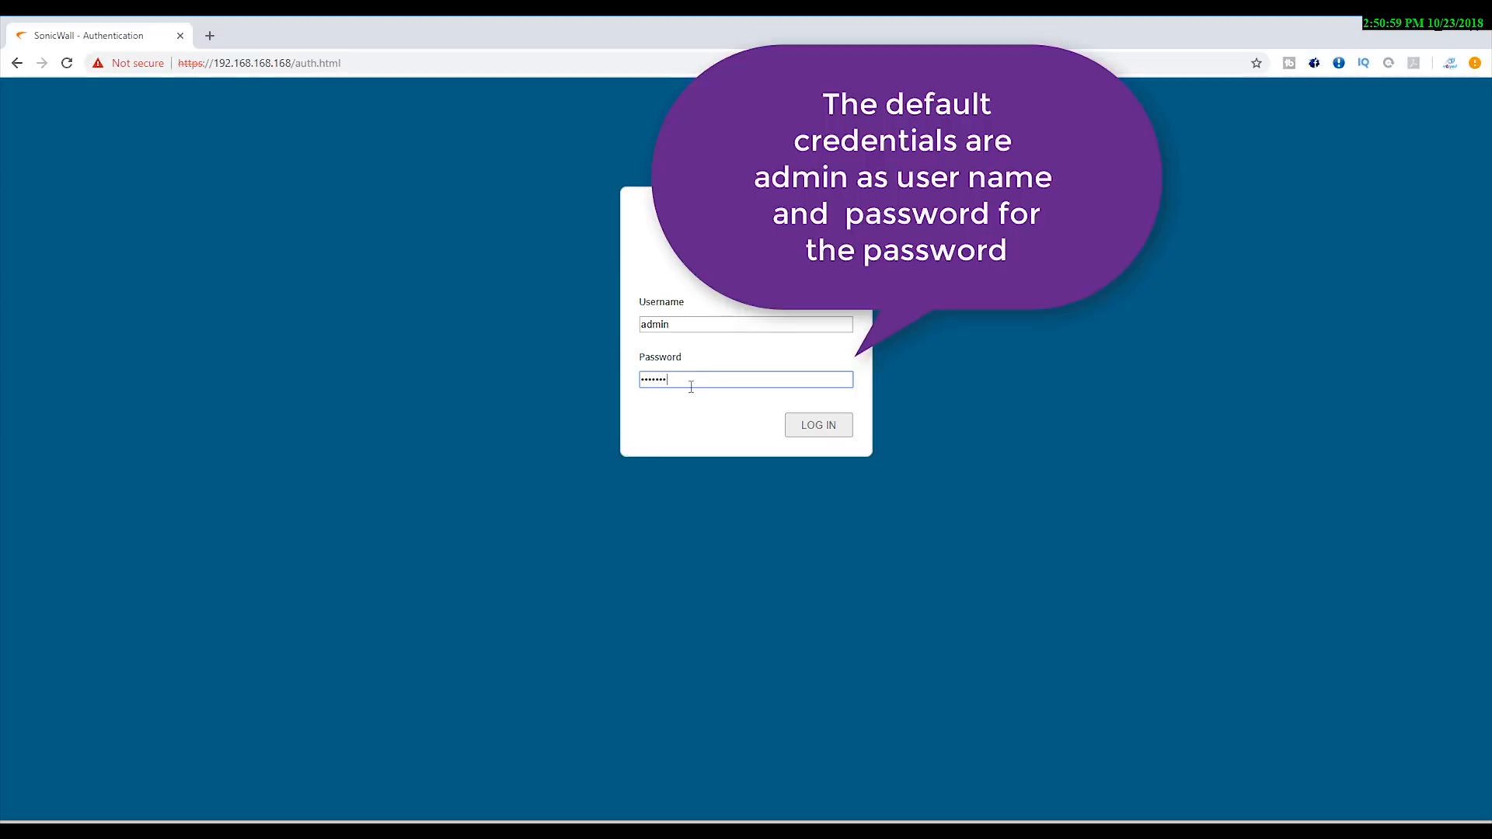
left_click(816, 424)
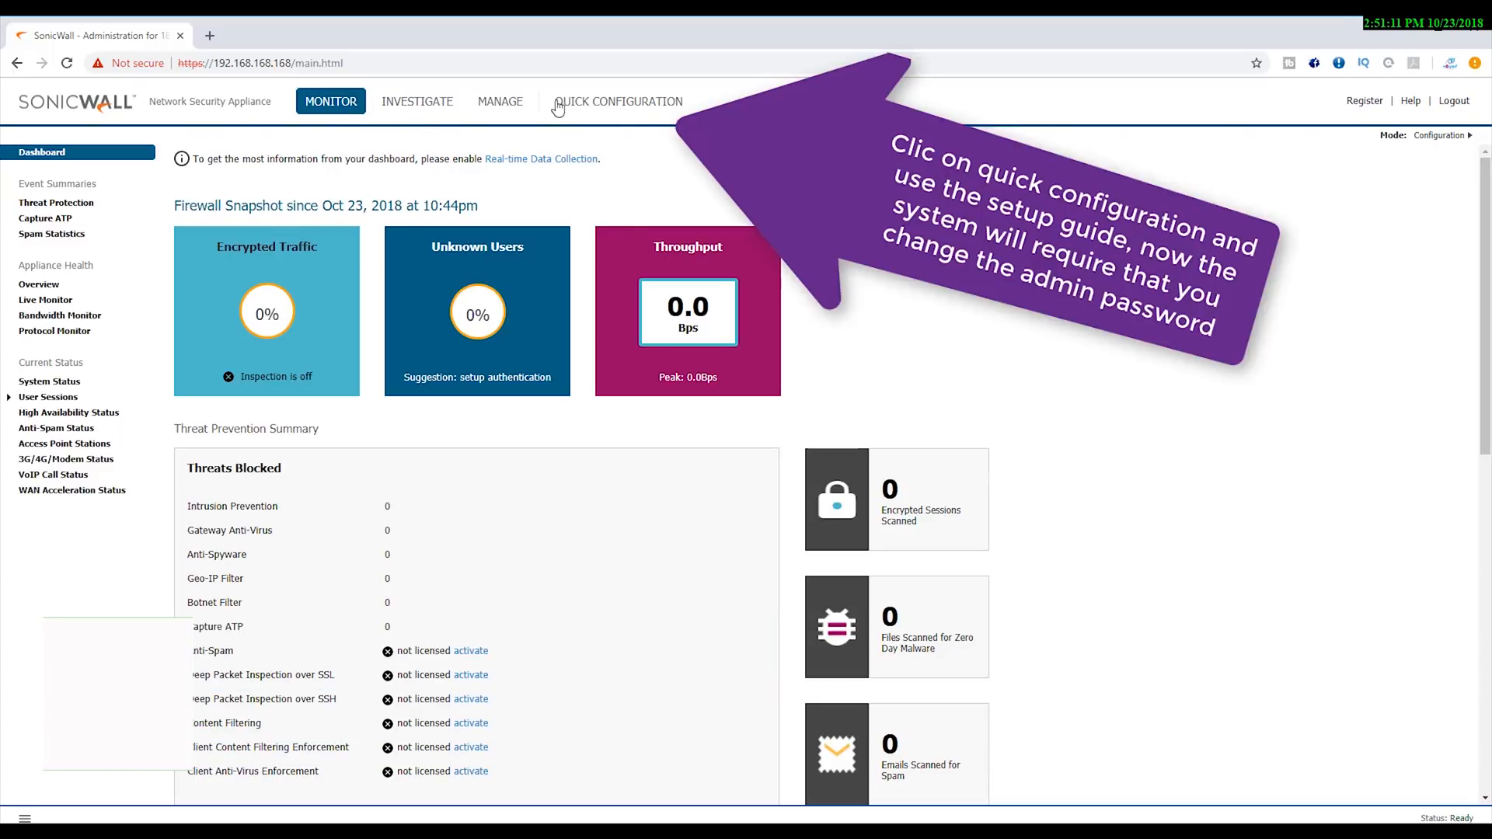
left_click(618, 102)
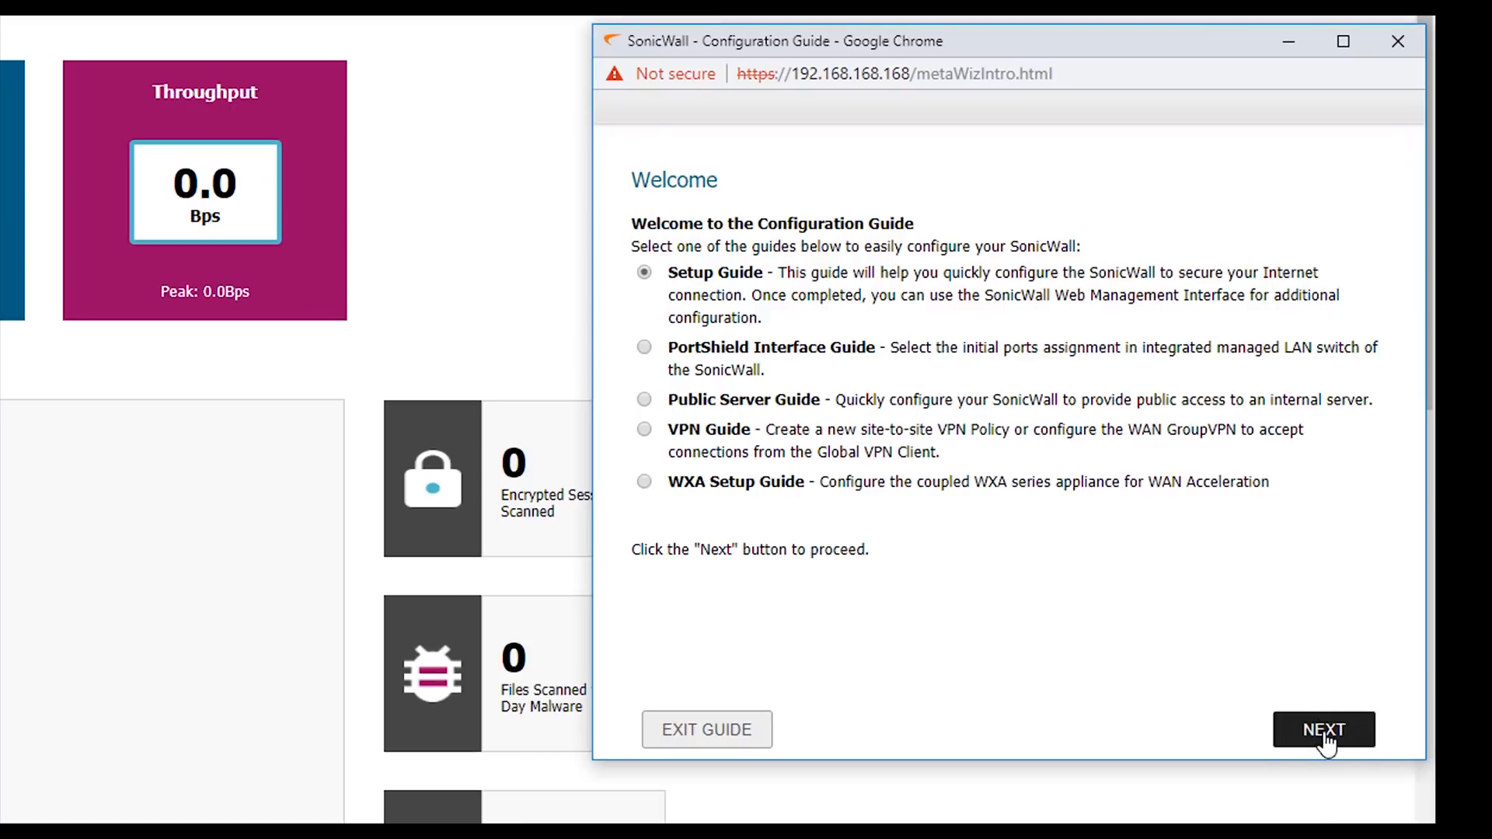
Step: Start the Setup Guide and save a new, confirmed administrator password
left_click(1322, 730)
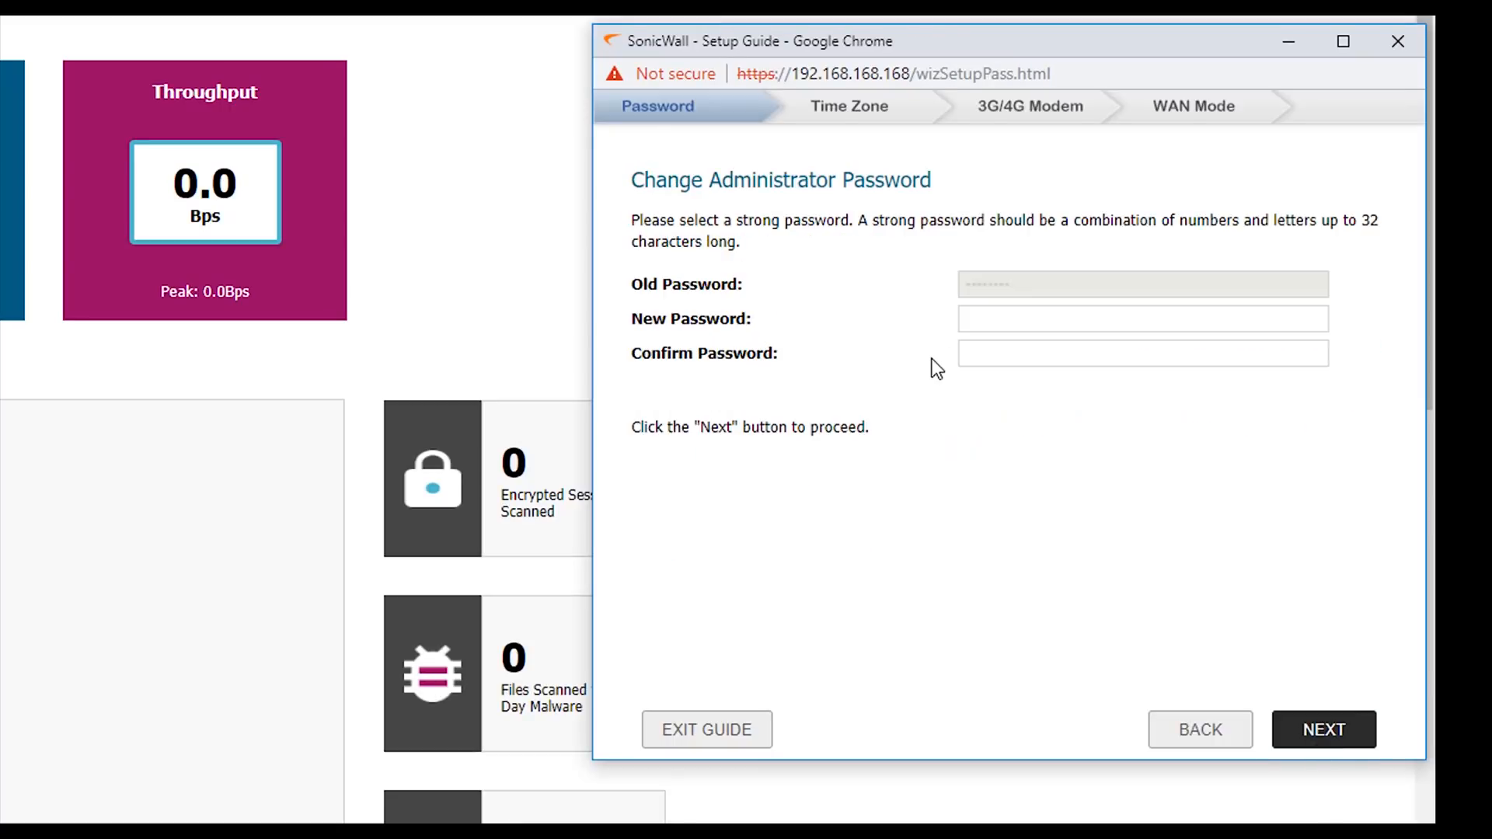
left_click(1141, 318)
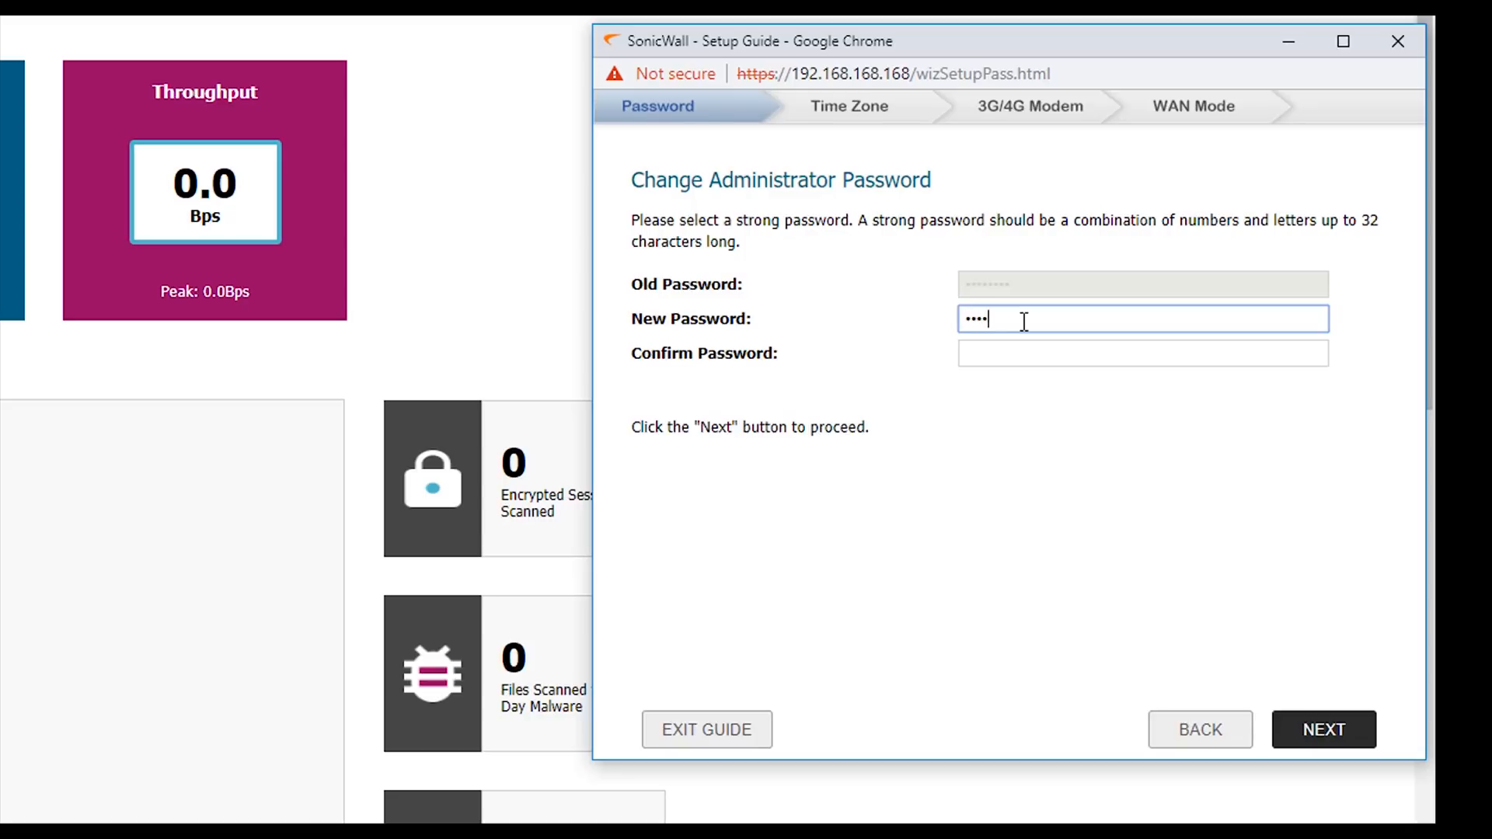
type("••")
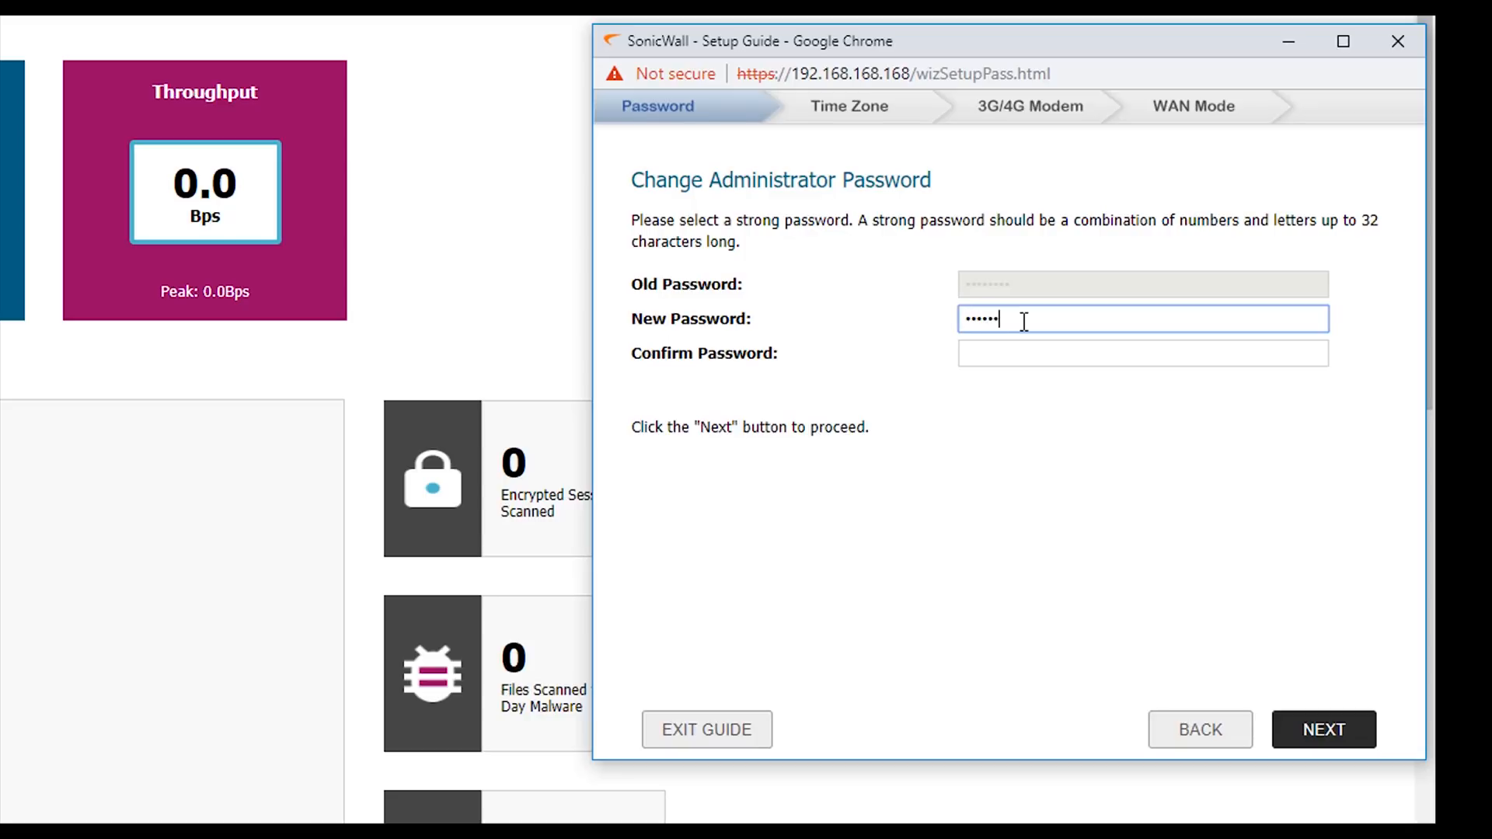
key("Backspace")
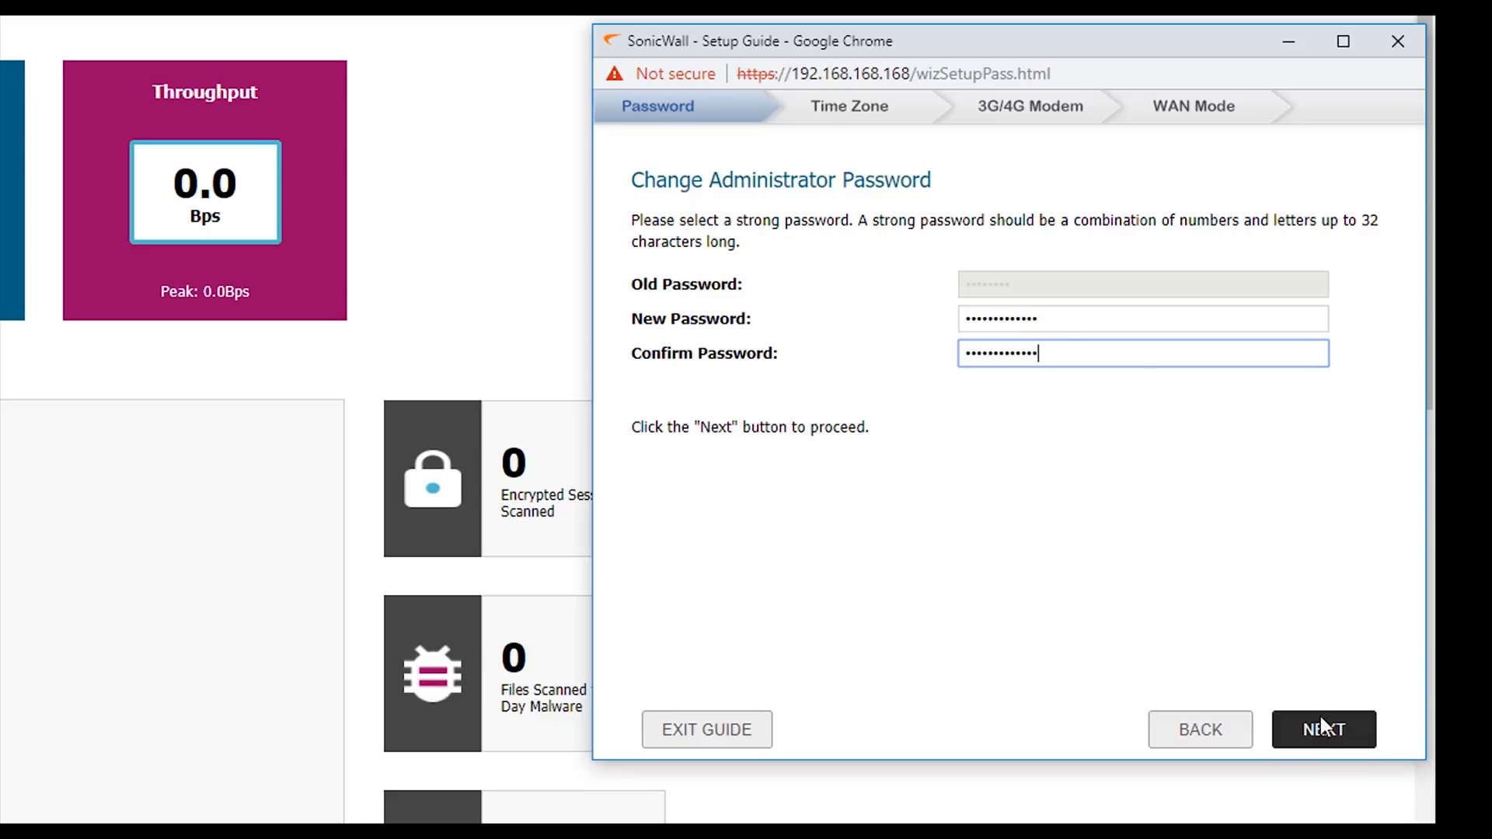
left_click(1323, 729)
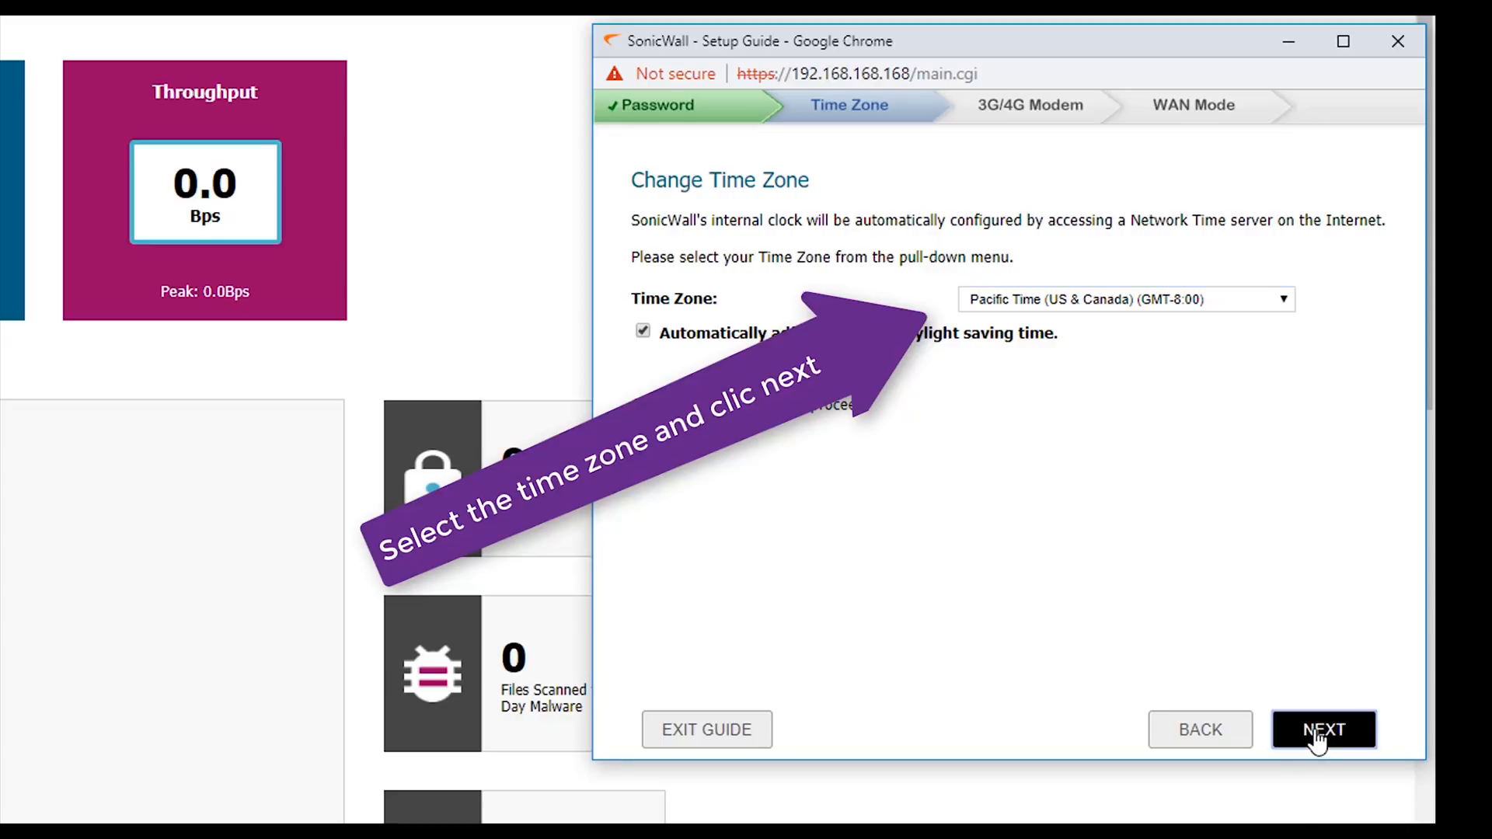
Step: Accept Pacific Time, set modem Device Type to None, and continue
left_click(1323, 729)
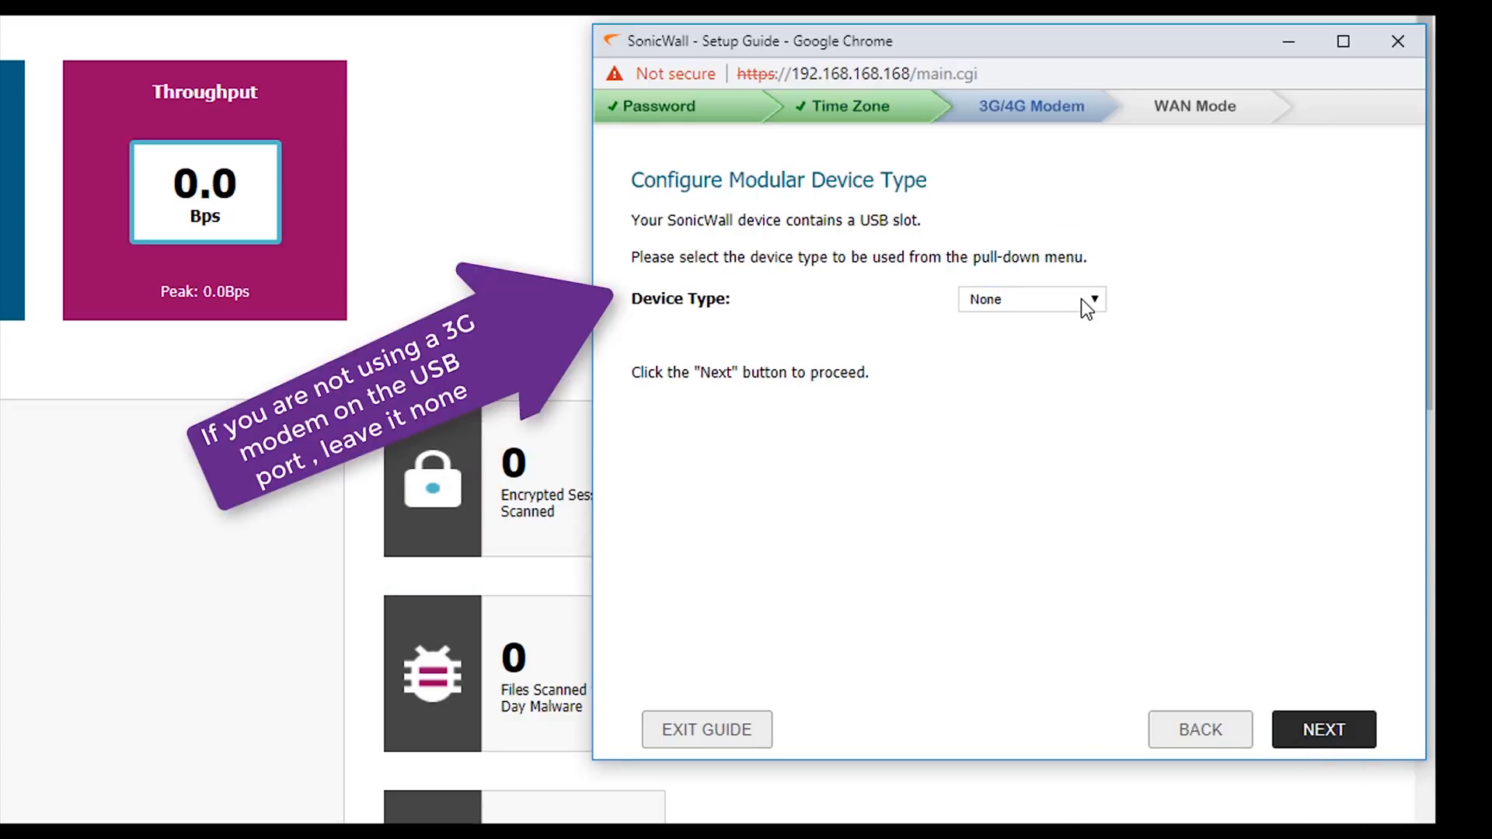
left_click(1030, 299)
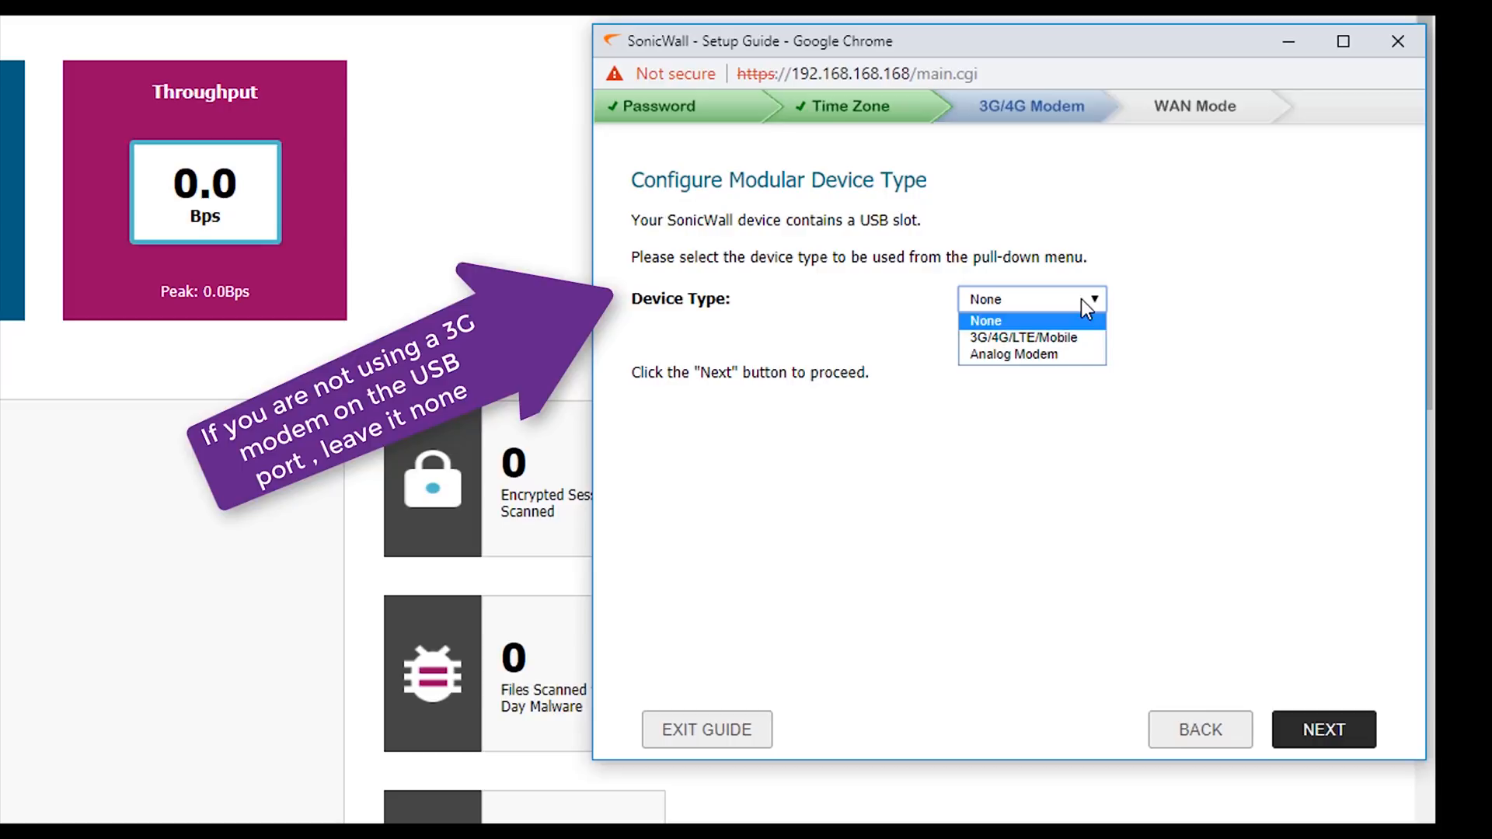
left_click(984, 321)
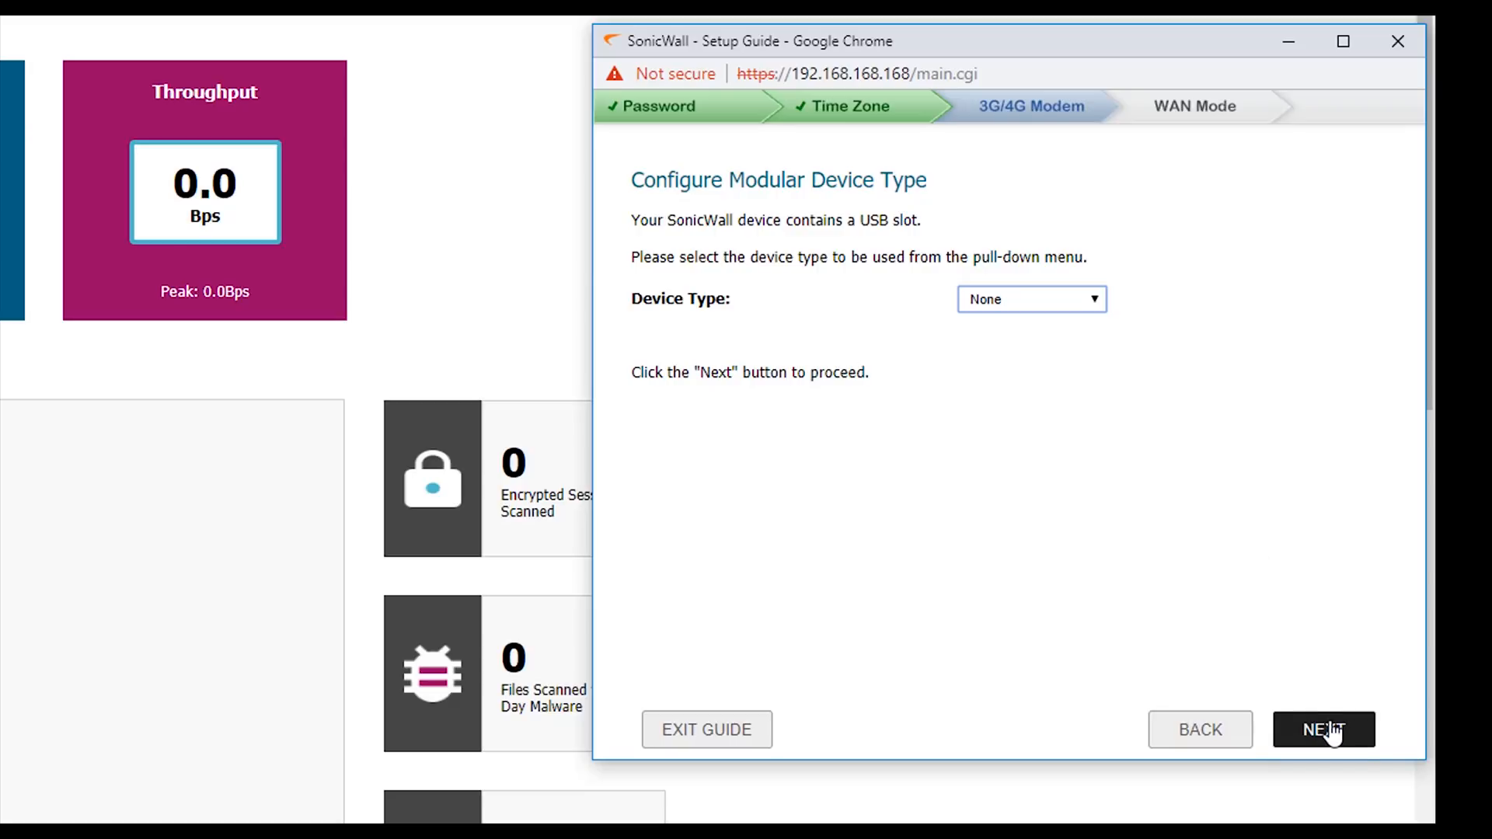
left_click(1321, 729)
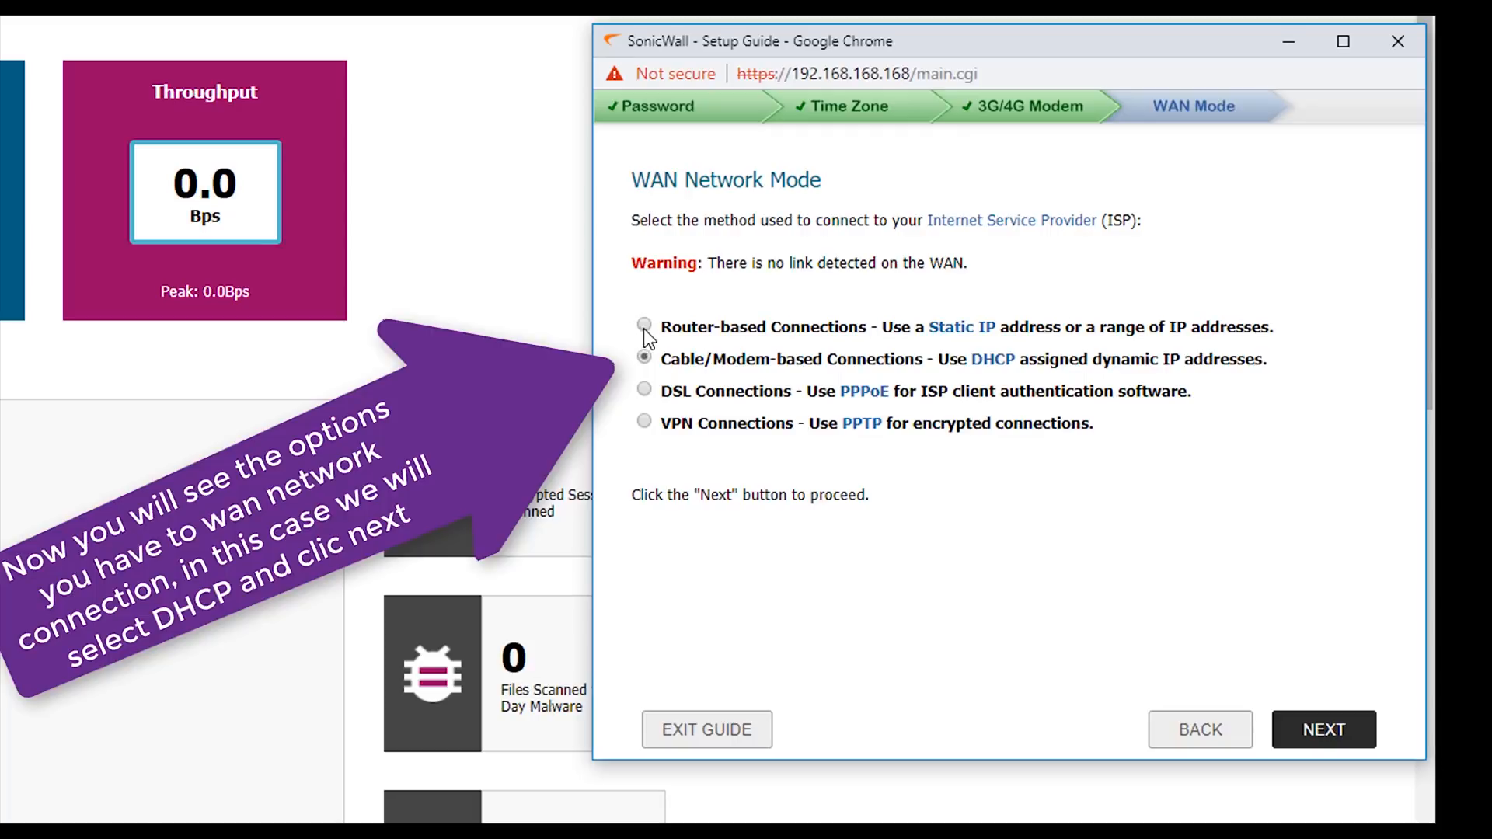
Step: Choose Cable/Modem-based Connections (DHCP) as the WAN mode and continue
left_click(644, 326)
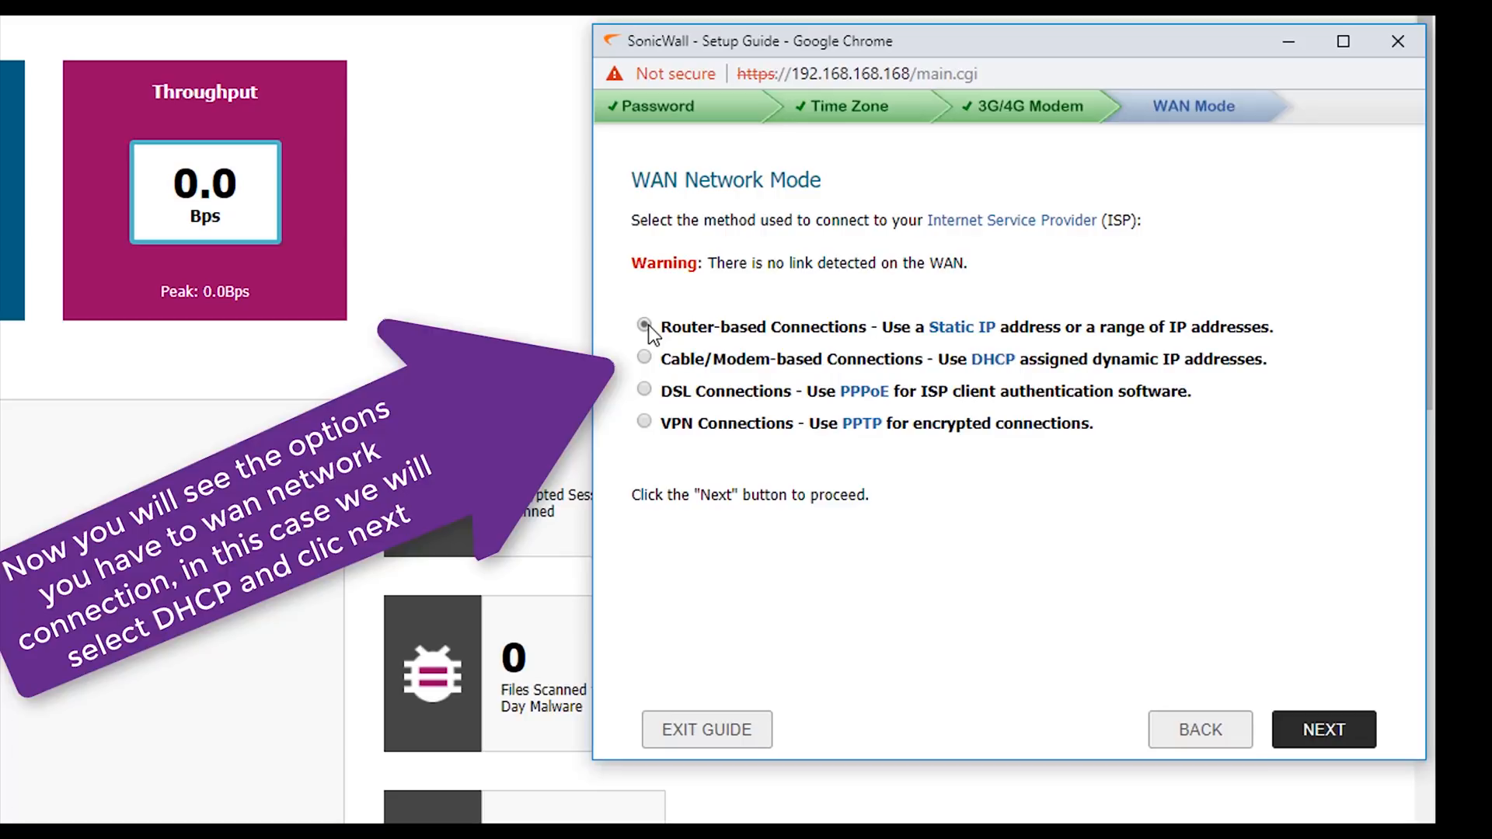
left_click(644, 326)
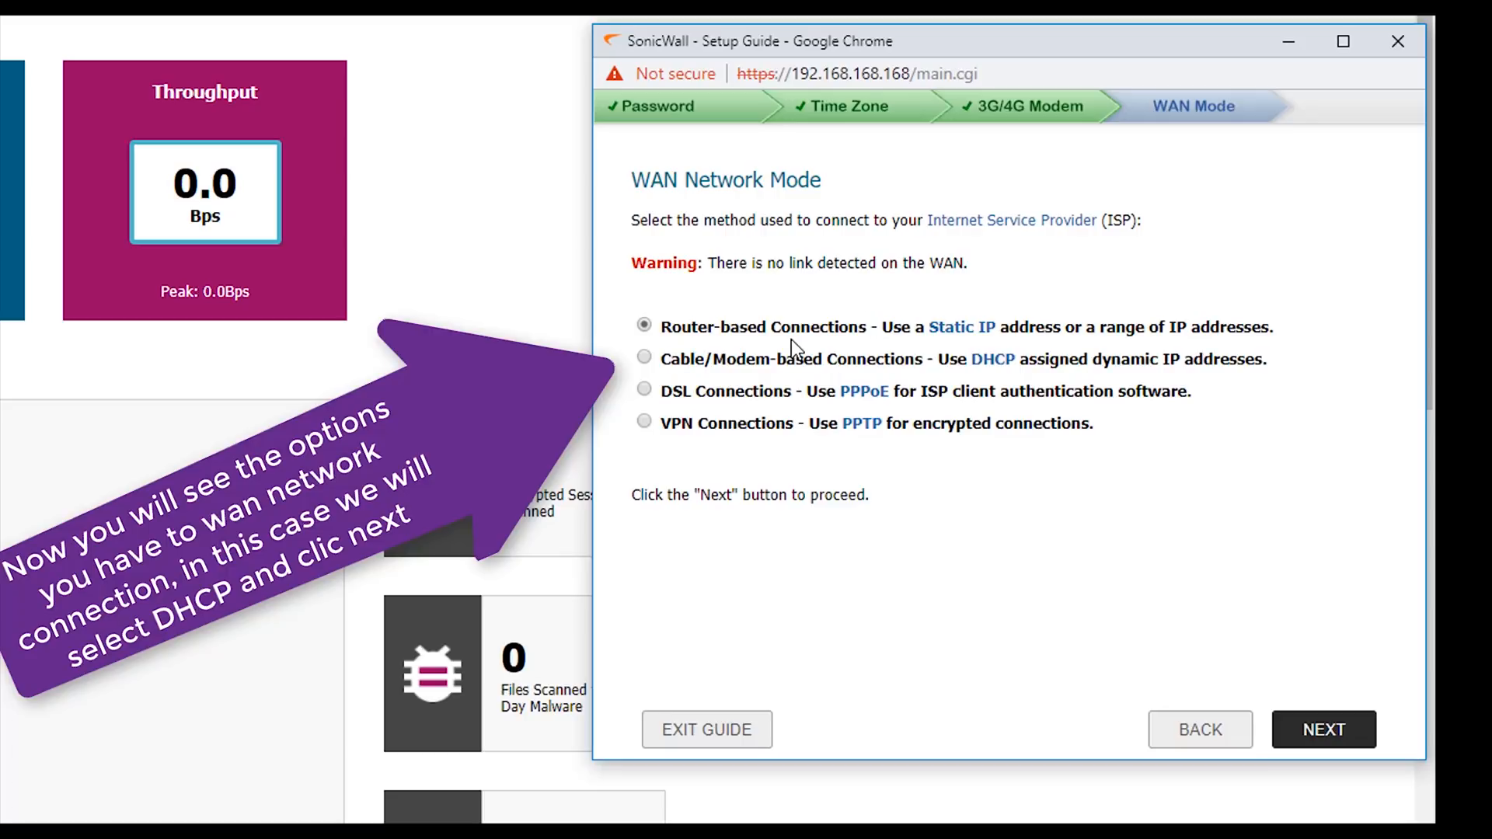
left_click(644, 359)
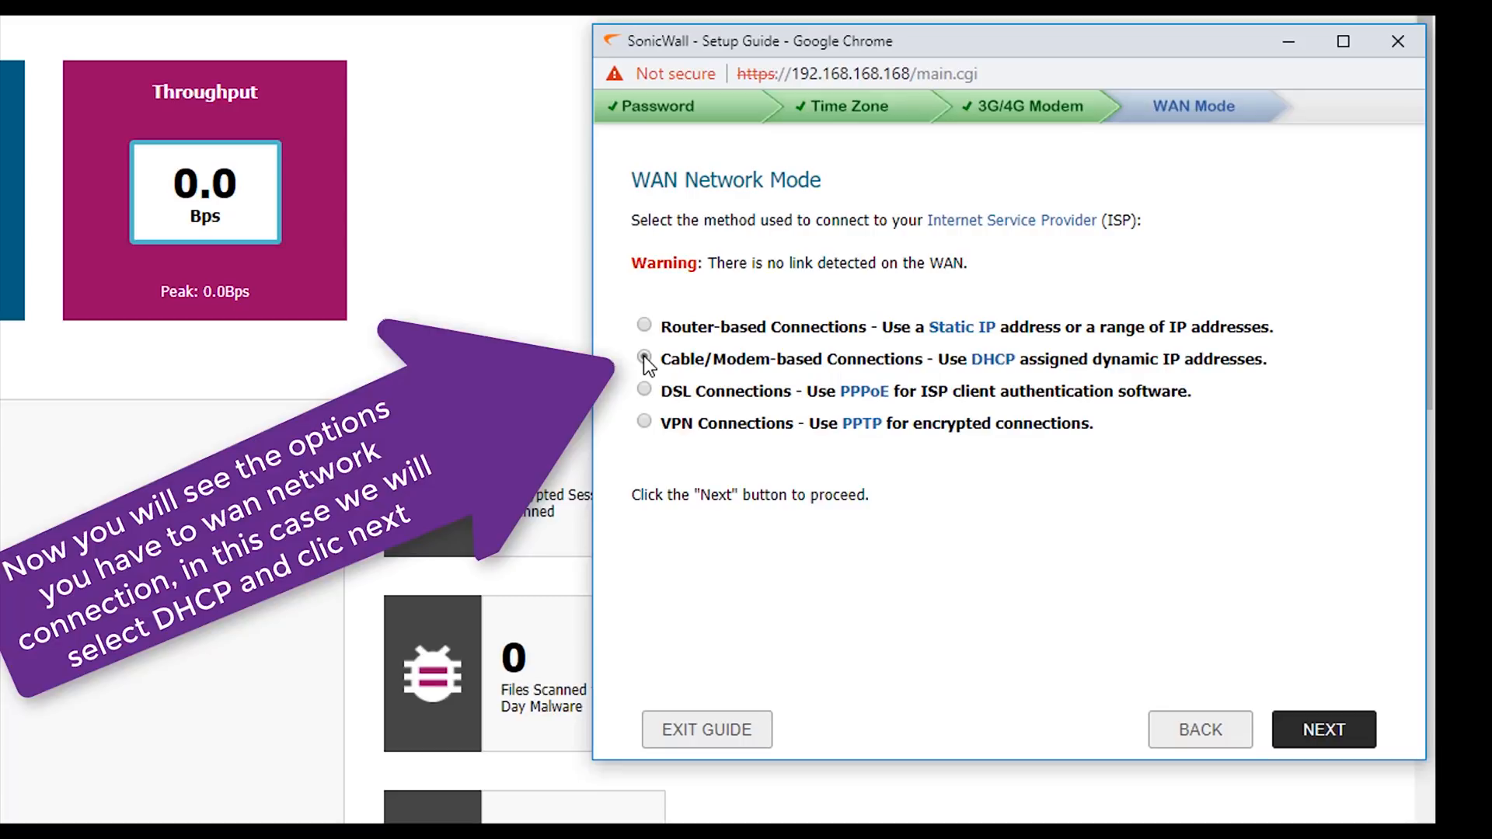
left_click(645, 357)
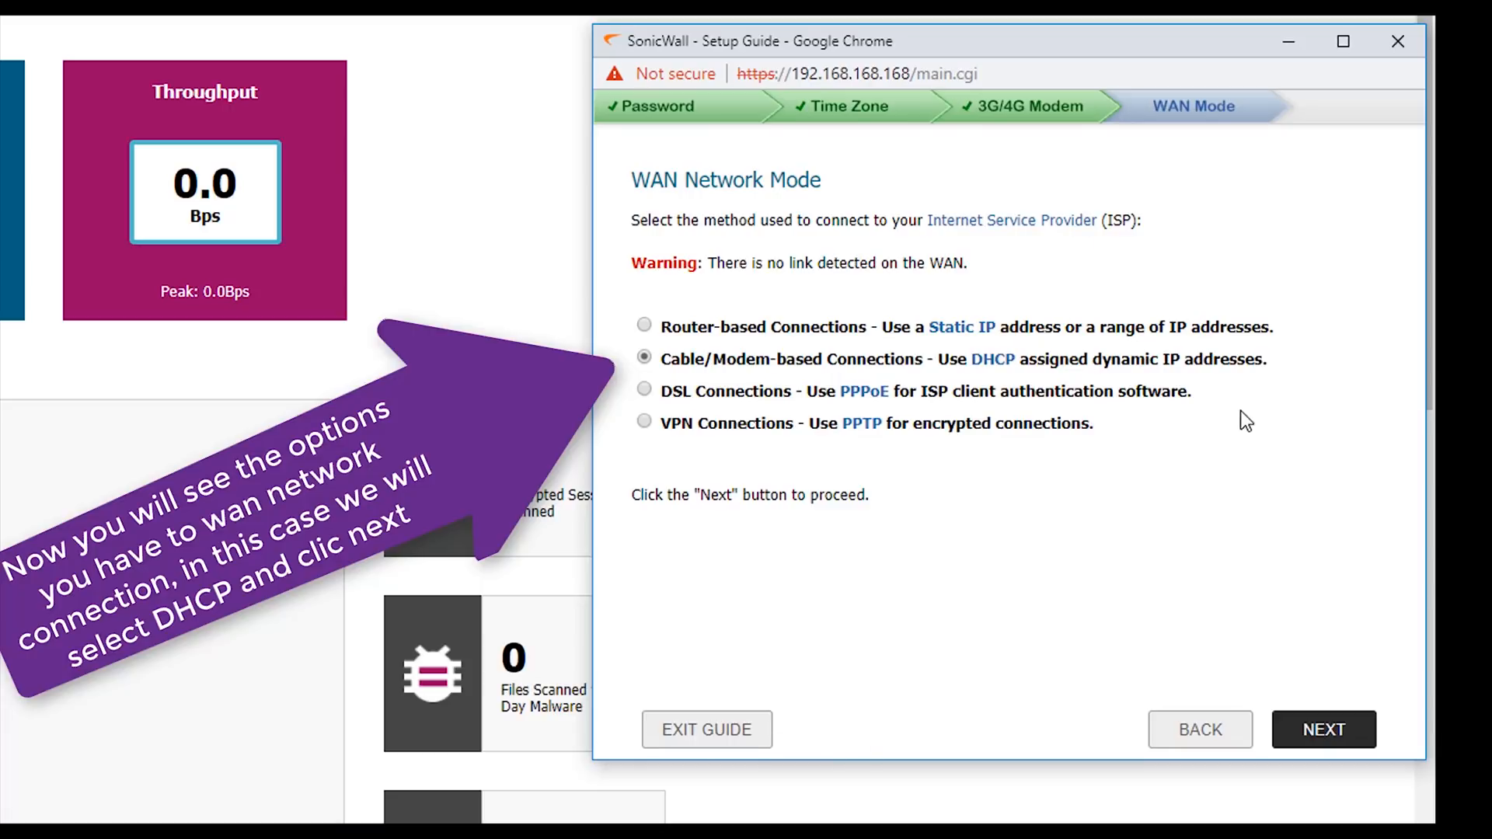
left_click(1322, 729)
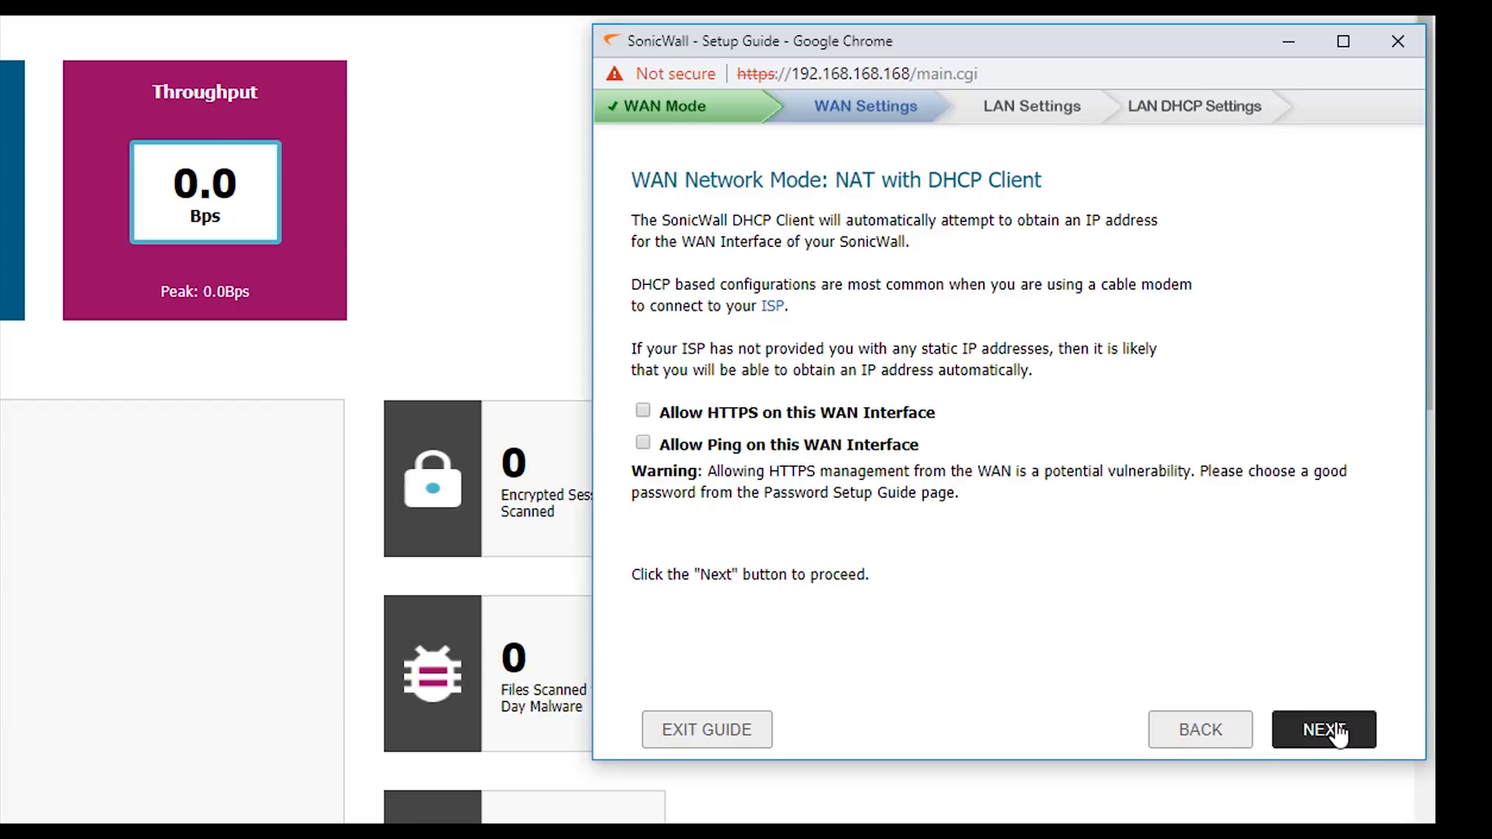
mouse_move(1139, 314)
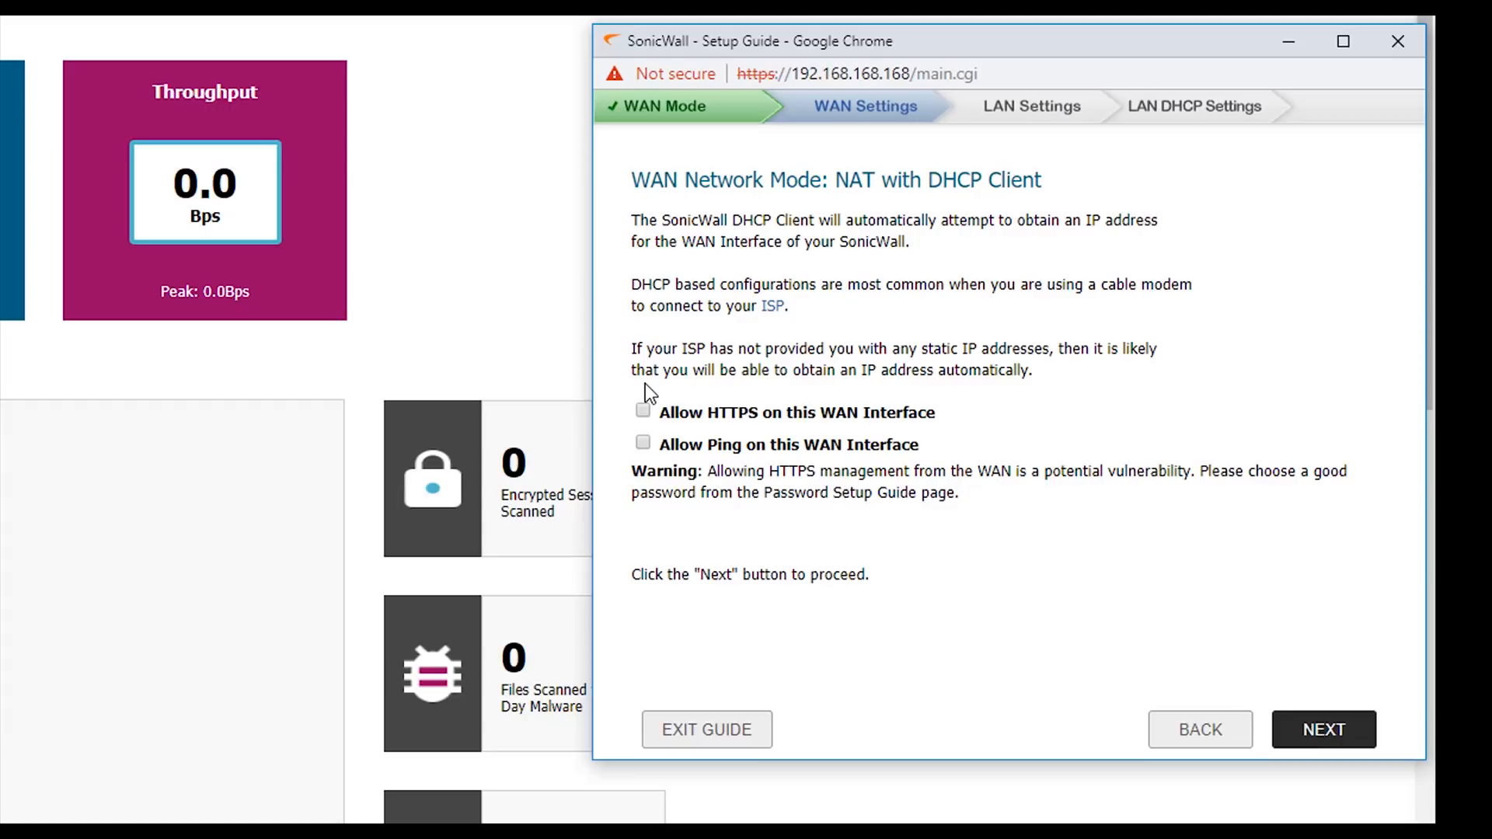
mouse_move(671, 415)
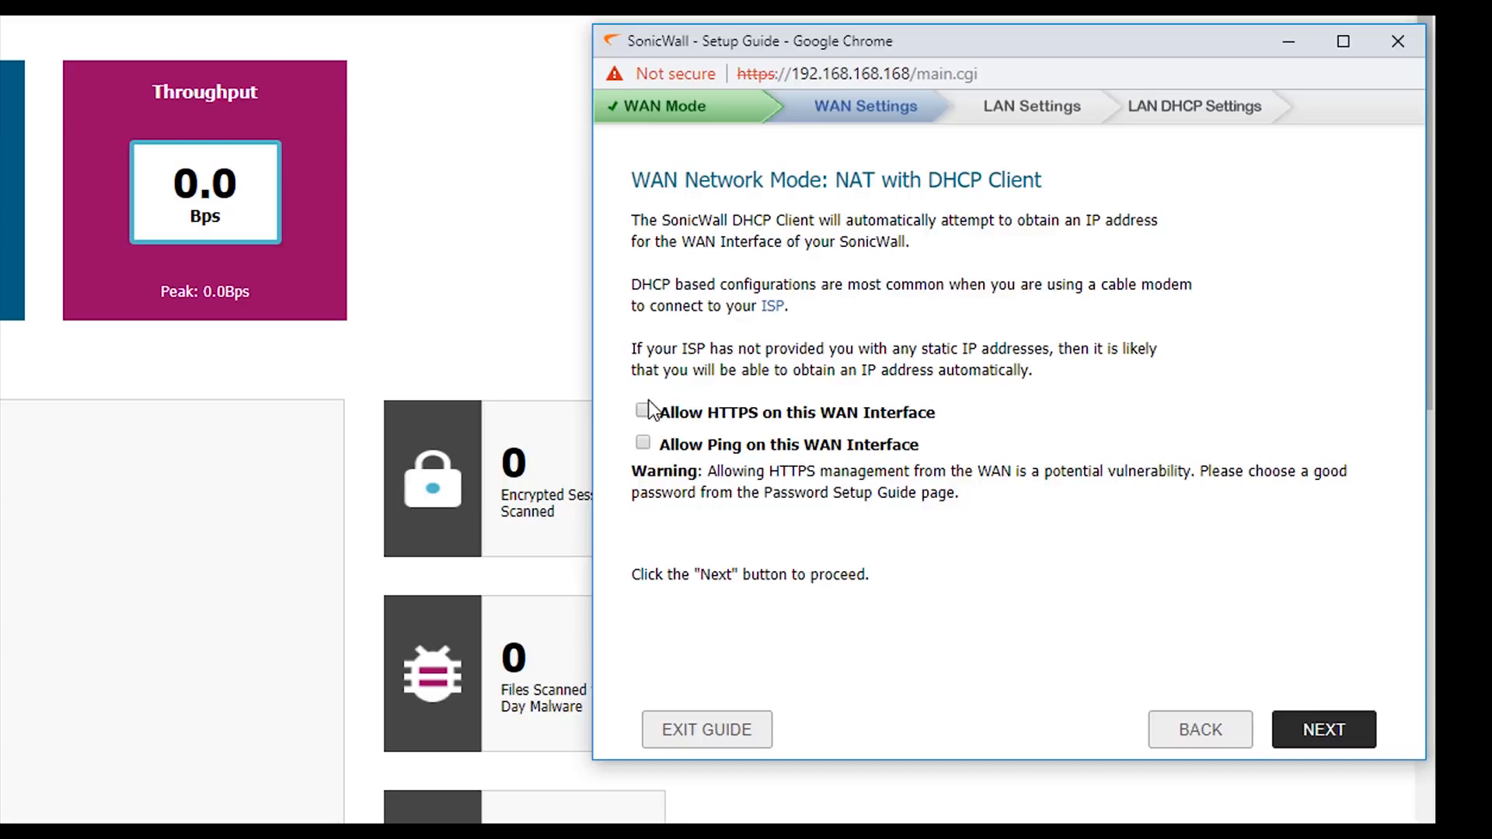
mouse_move(650, 452)
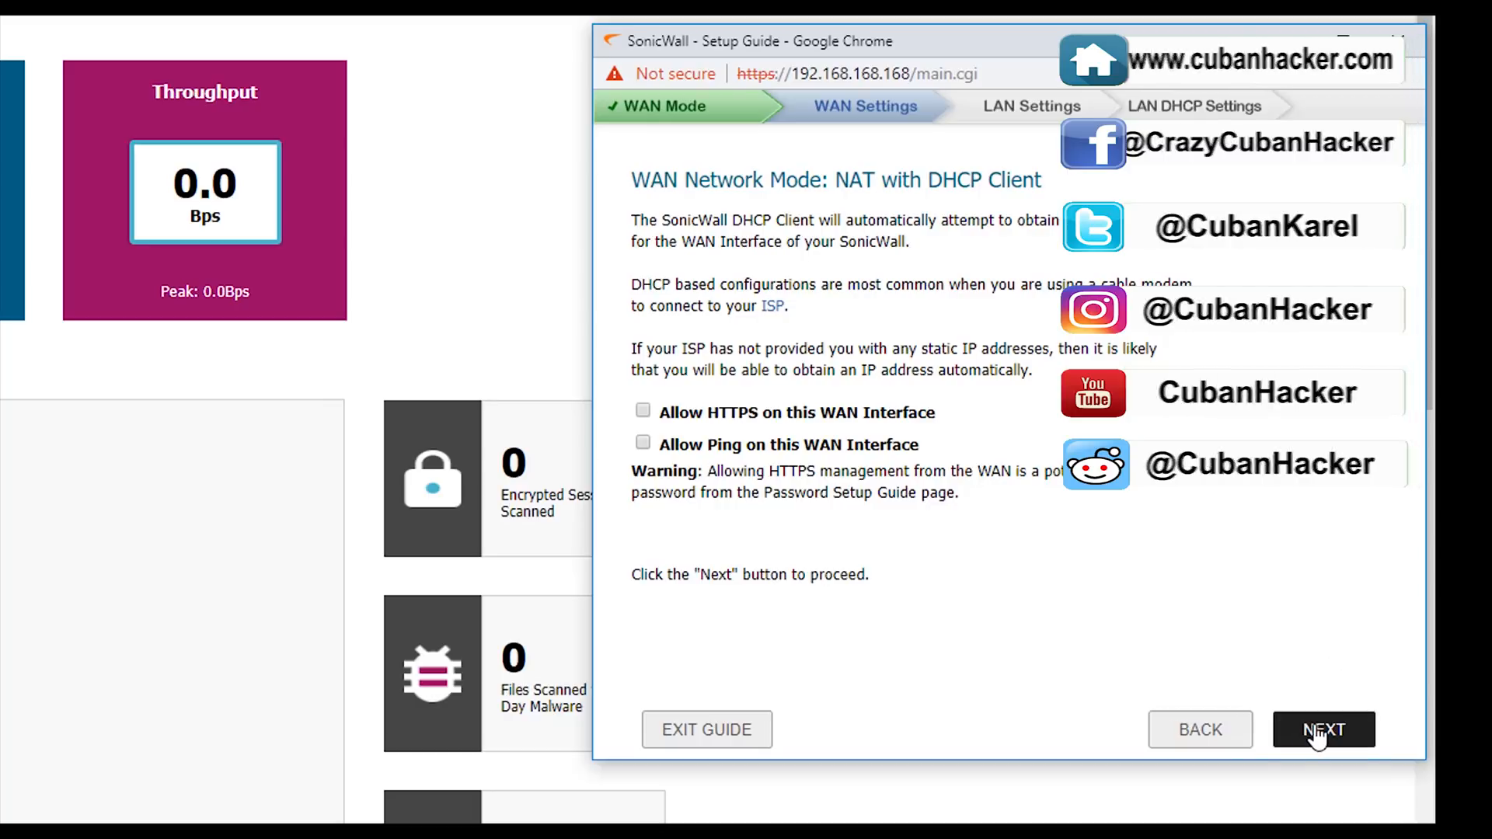
Step: Continue past WAN Settings with 'Allow HTTPS' and 'Allow Ping' unchecked
left_click(1322, 729)
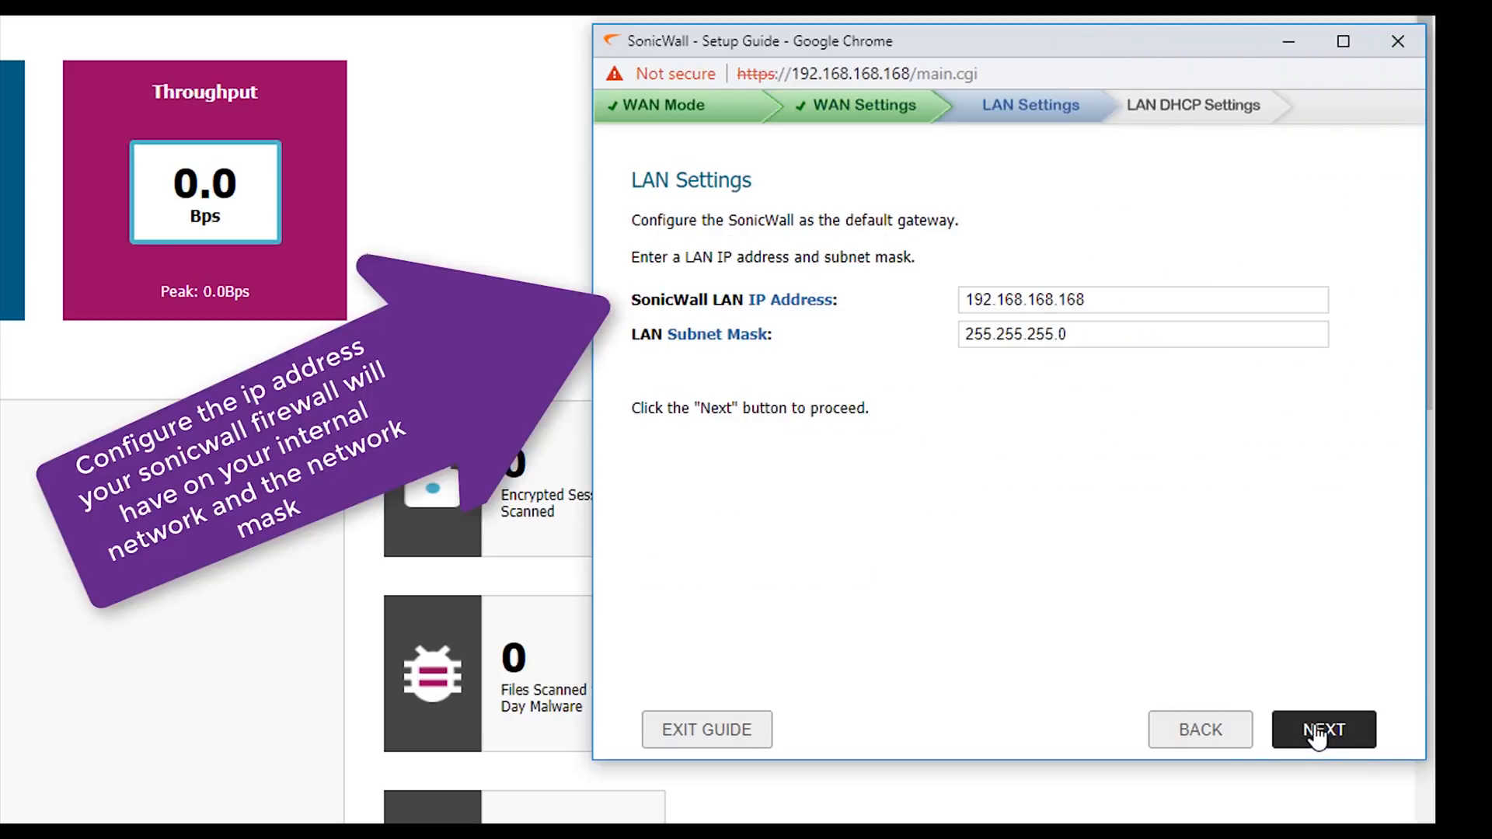
mouse_move(1111, 300)
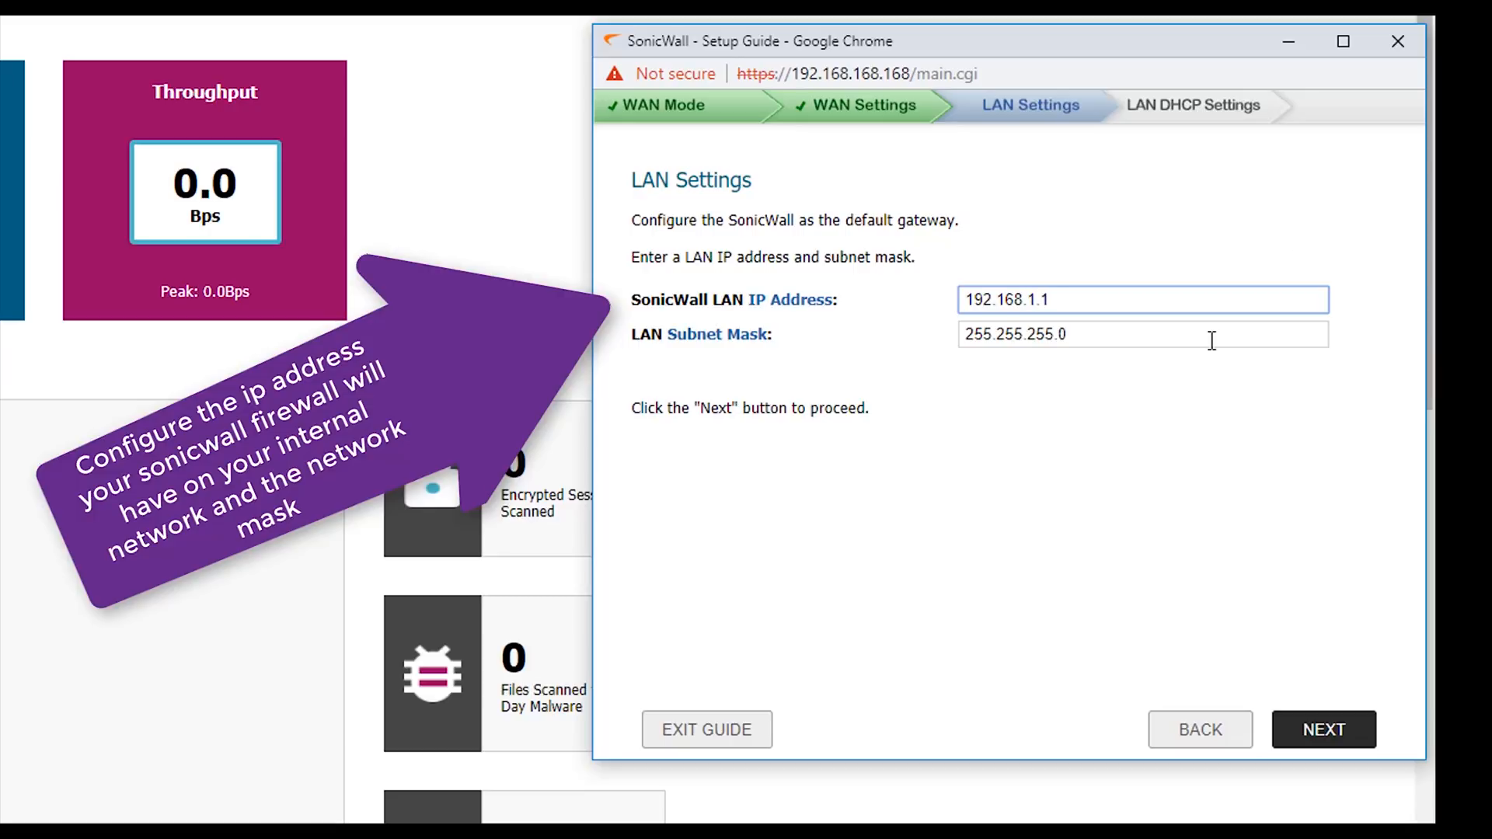
mouse_move(1161, 344)
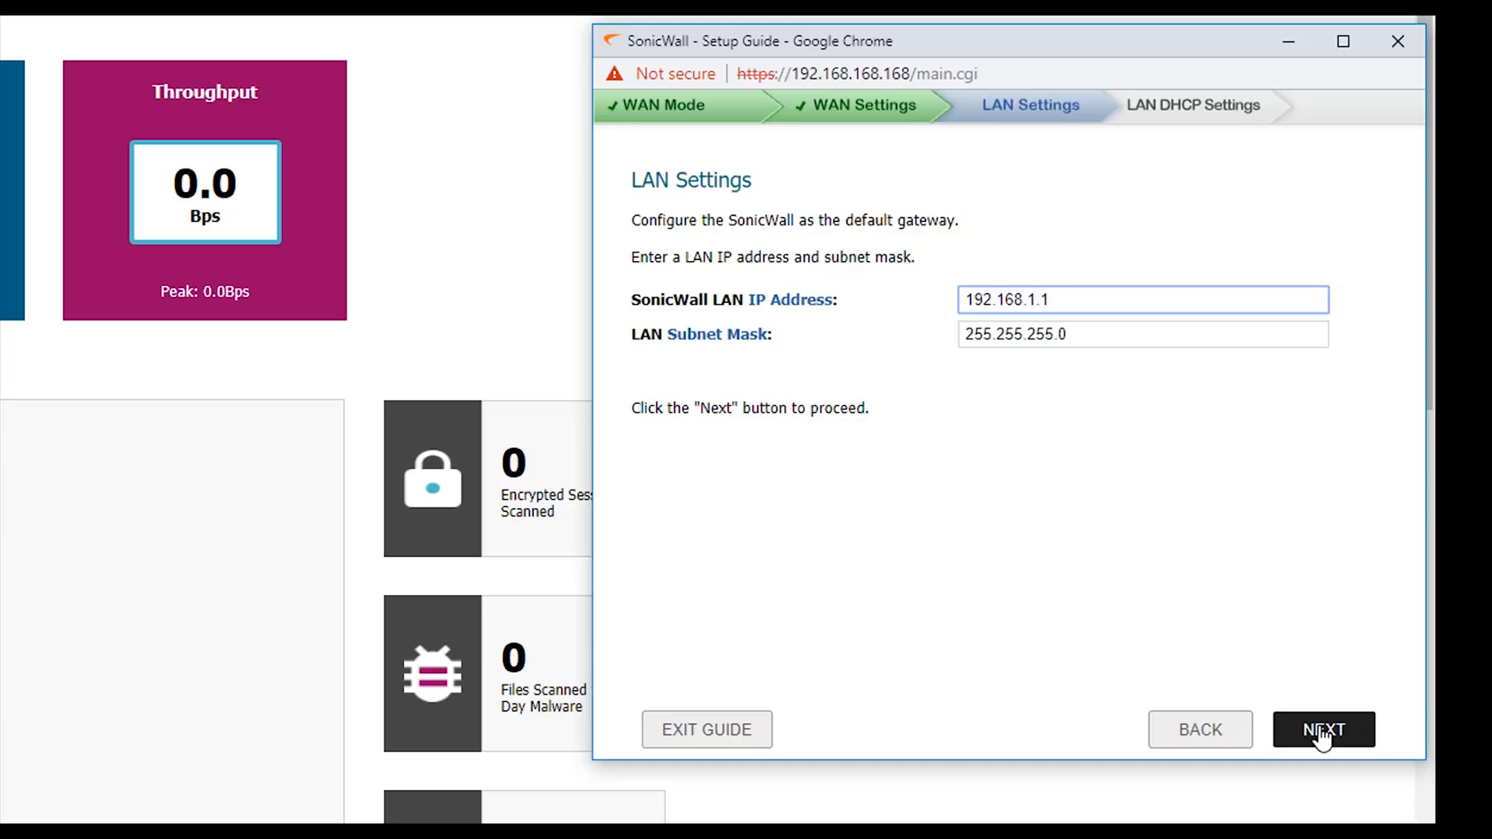
Step: Submit LAN IP 192.168.1.1 with mask 255.255.255.0
left_click(1322, 728)
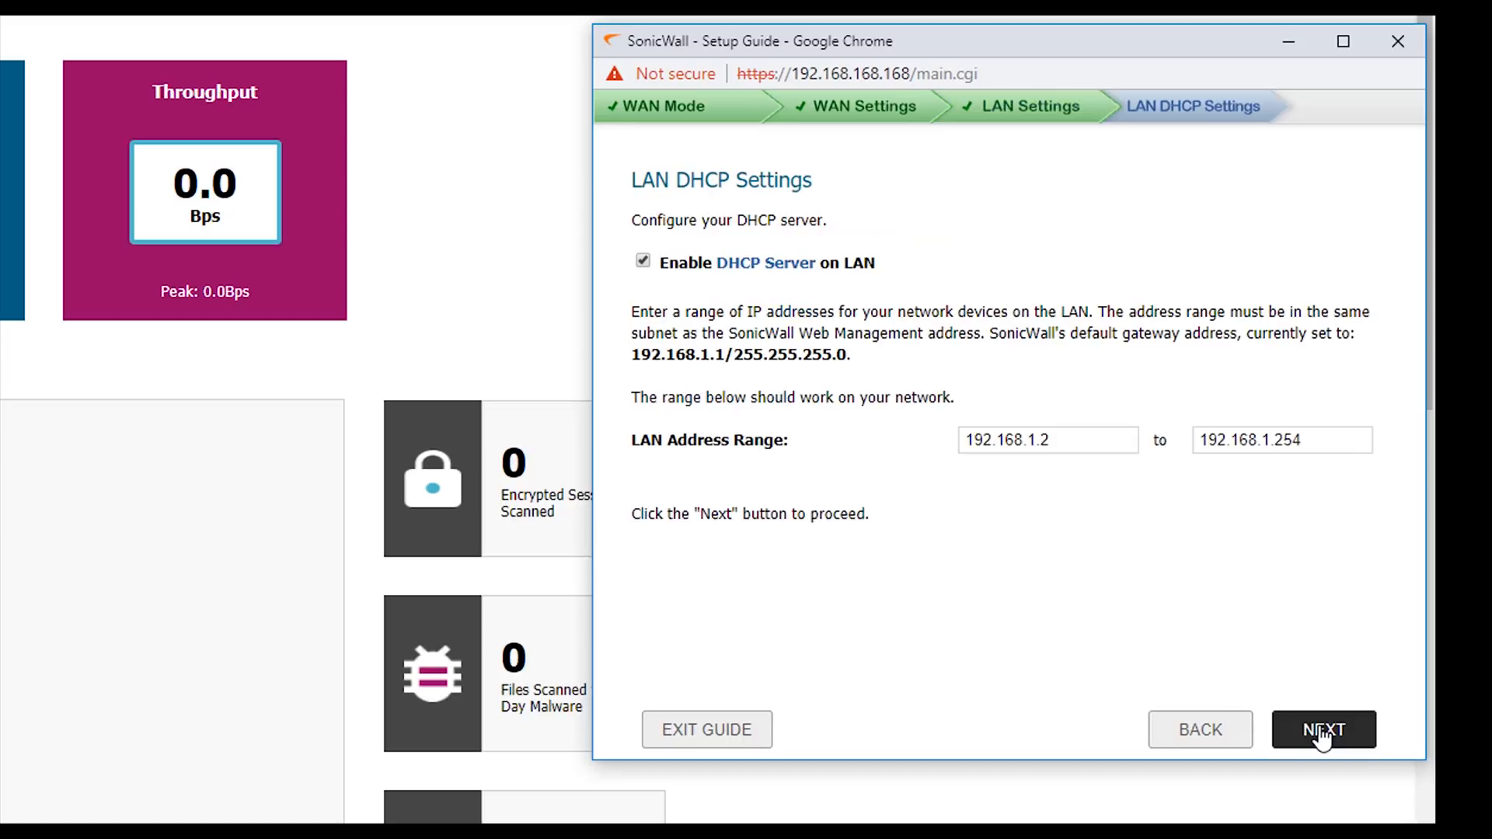
mouse_move(839, 258)
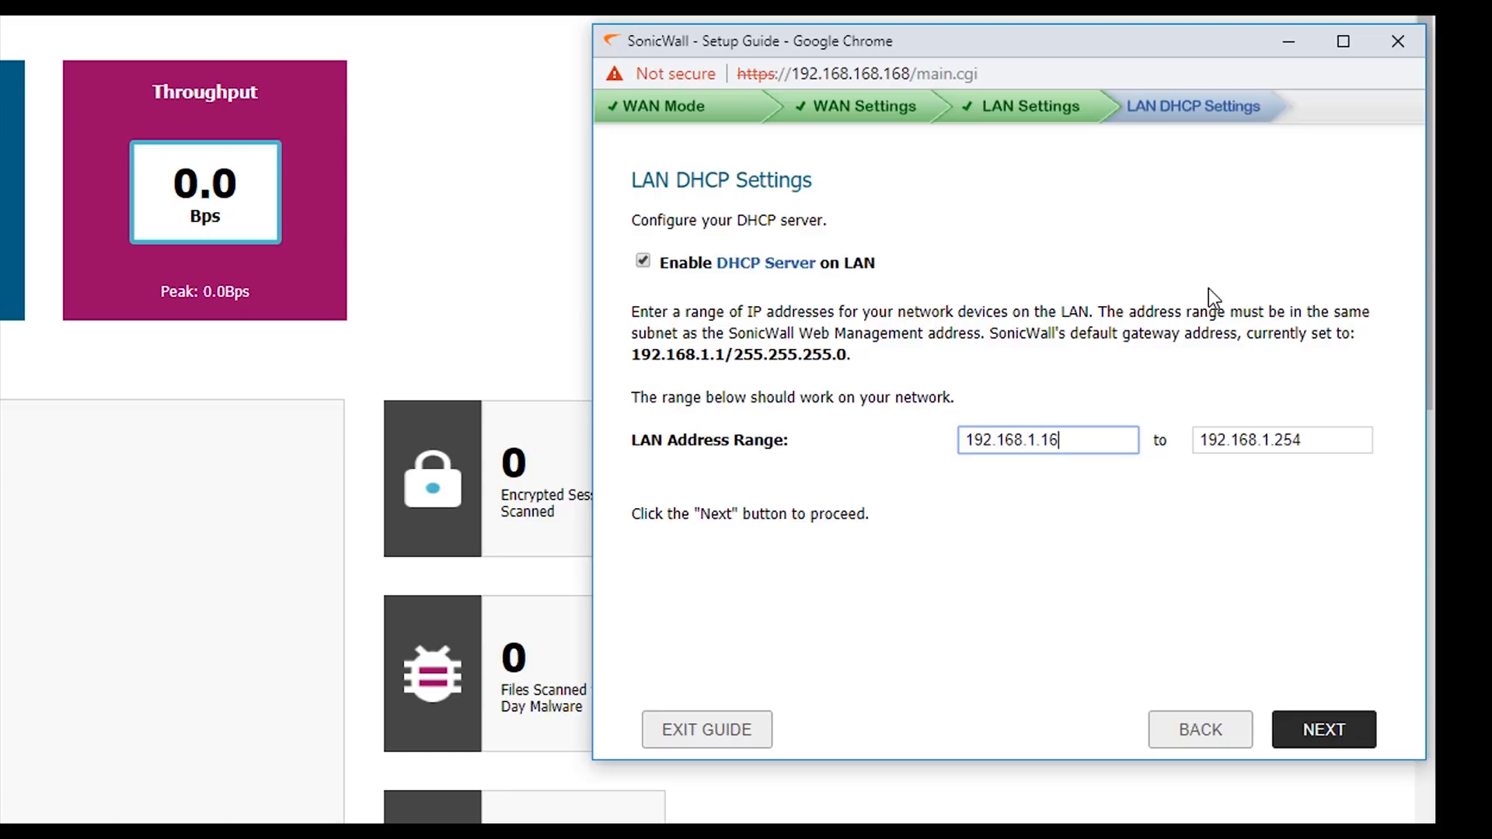
Step: Start the DHCP range at 192.168.1.160, ending at 192.168.1.254, and continue
type("0")
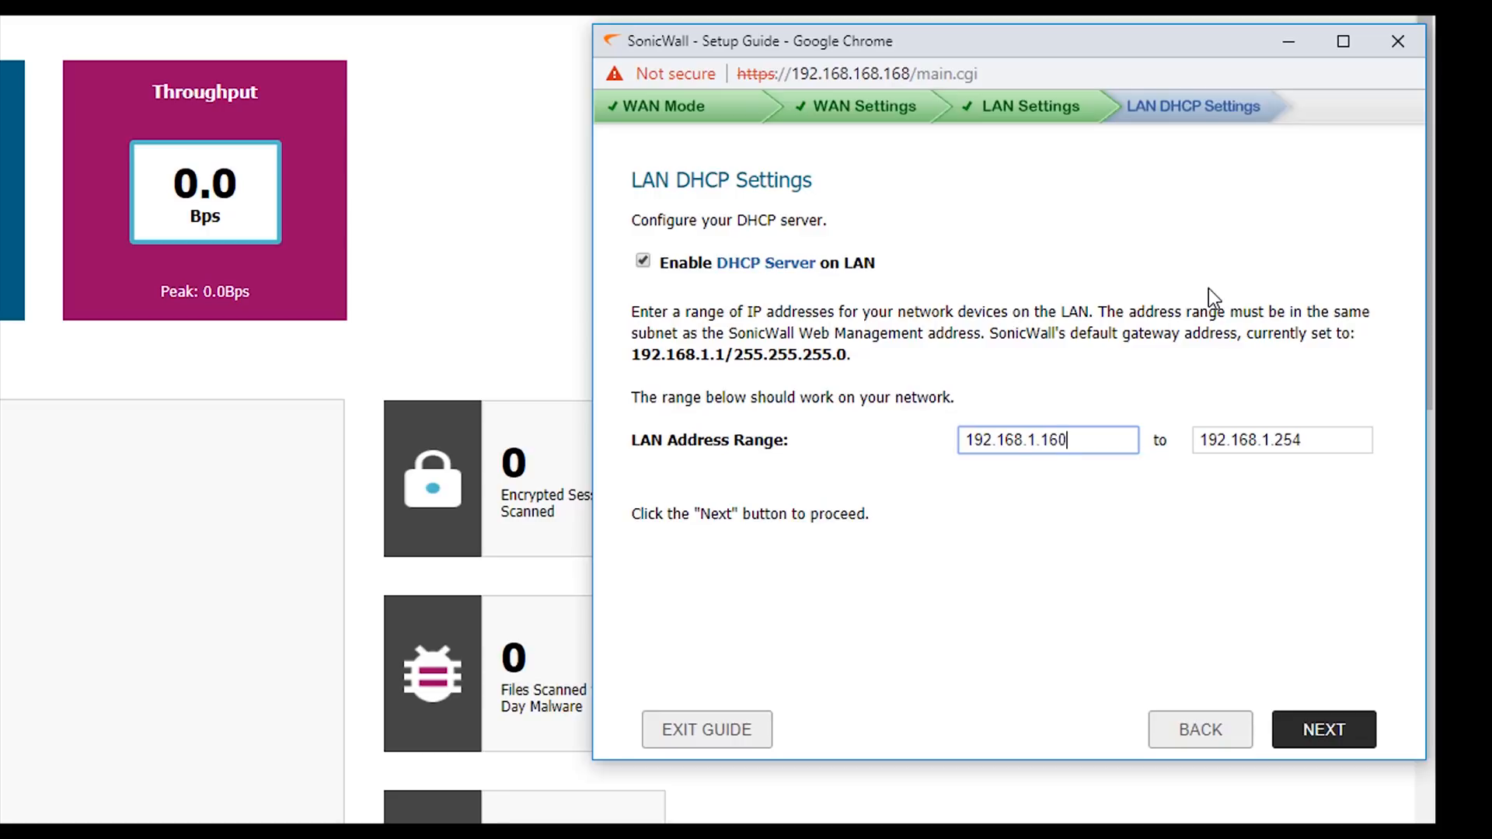
mouse_move(1359, 631)
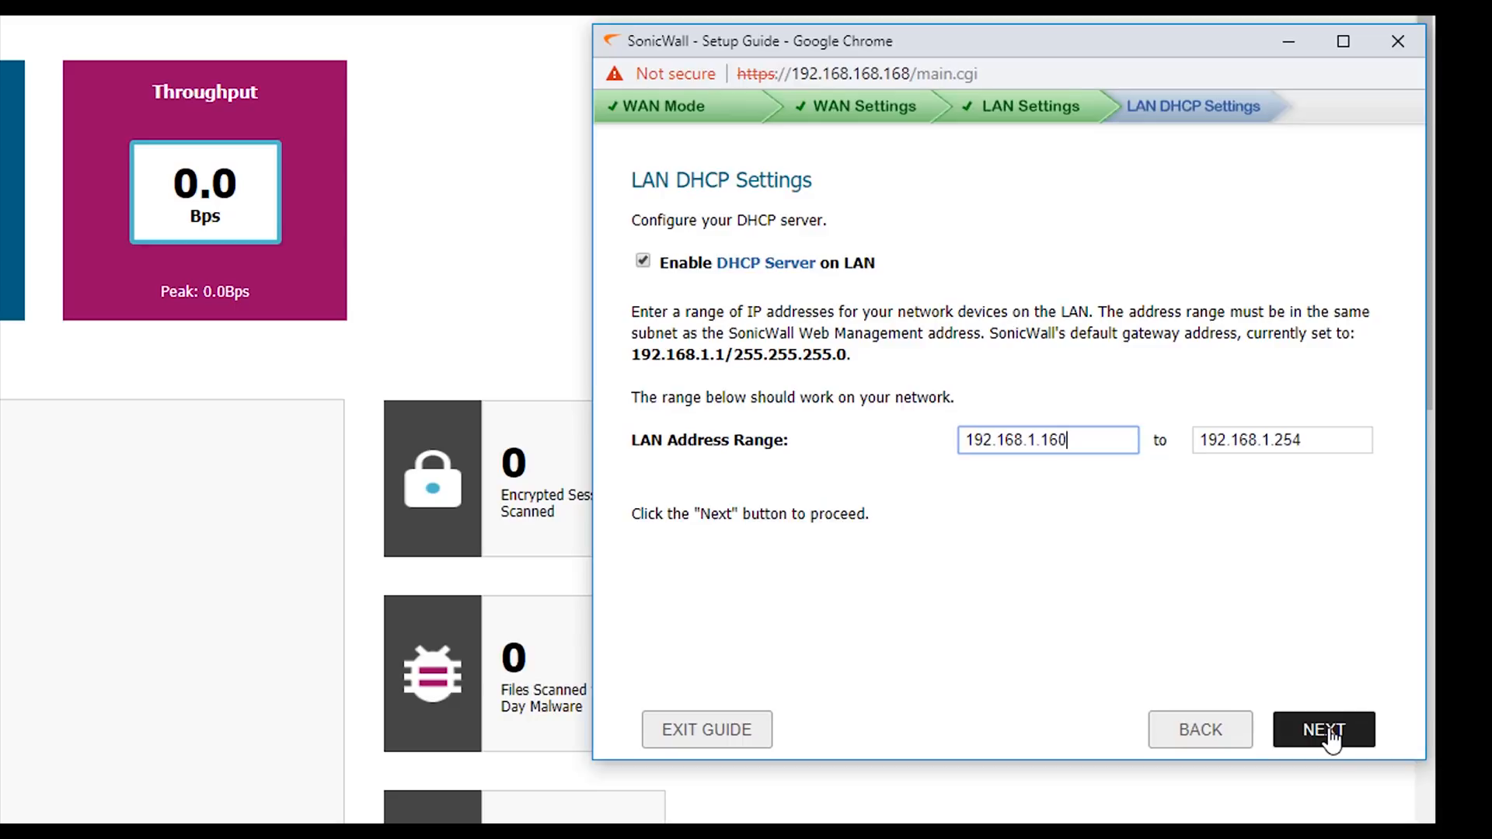
left_click(1321, 729)
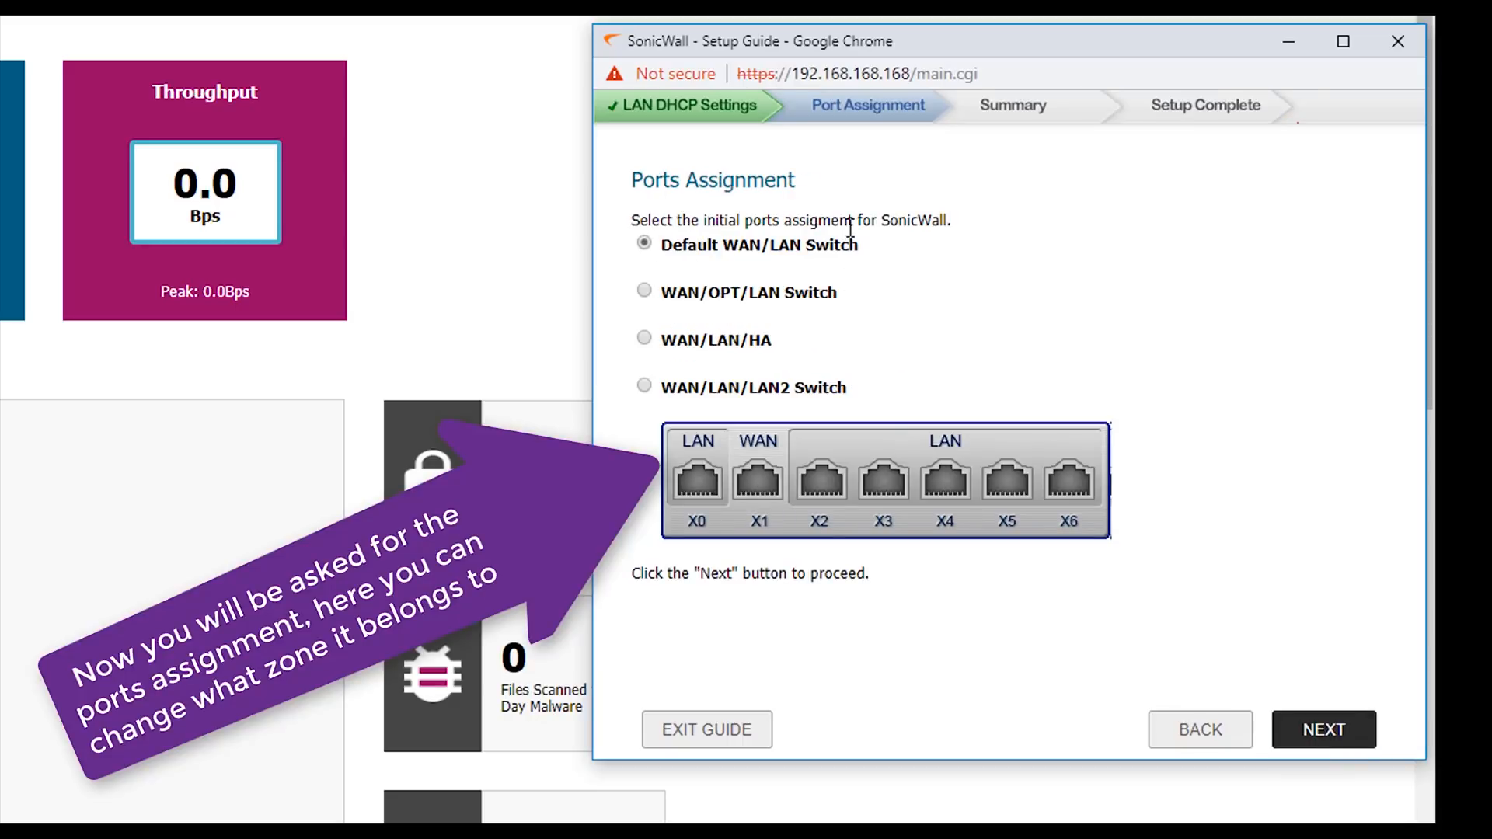
mouse_move(1114, 228)
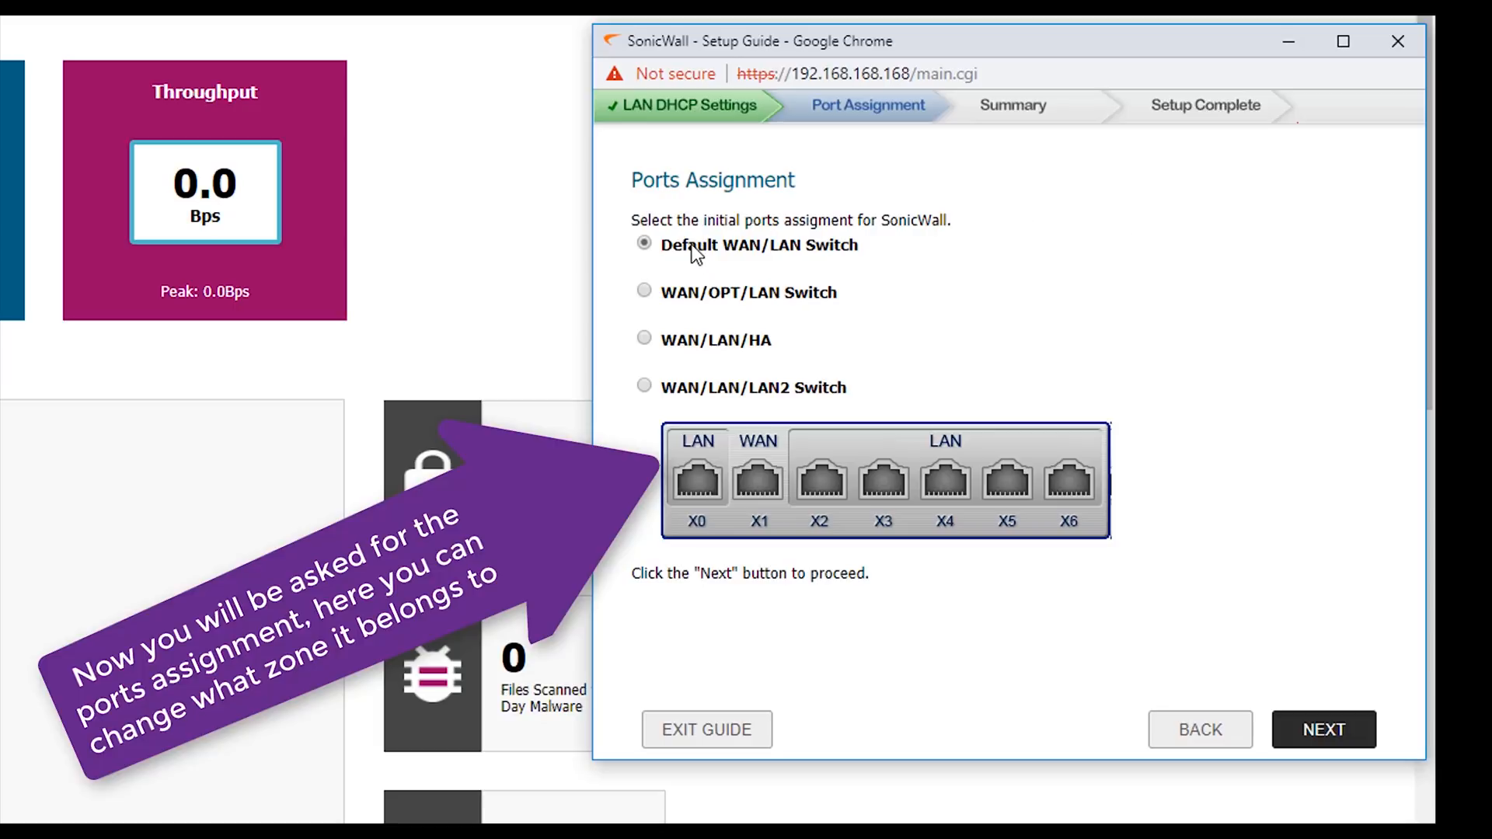
mouse_move(906, 240)
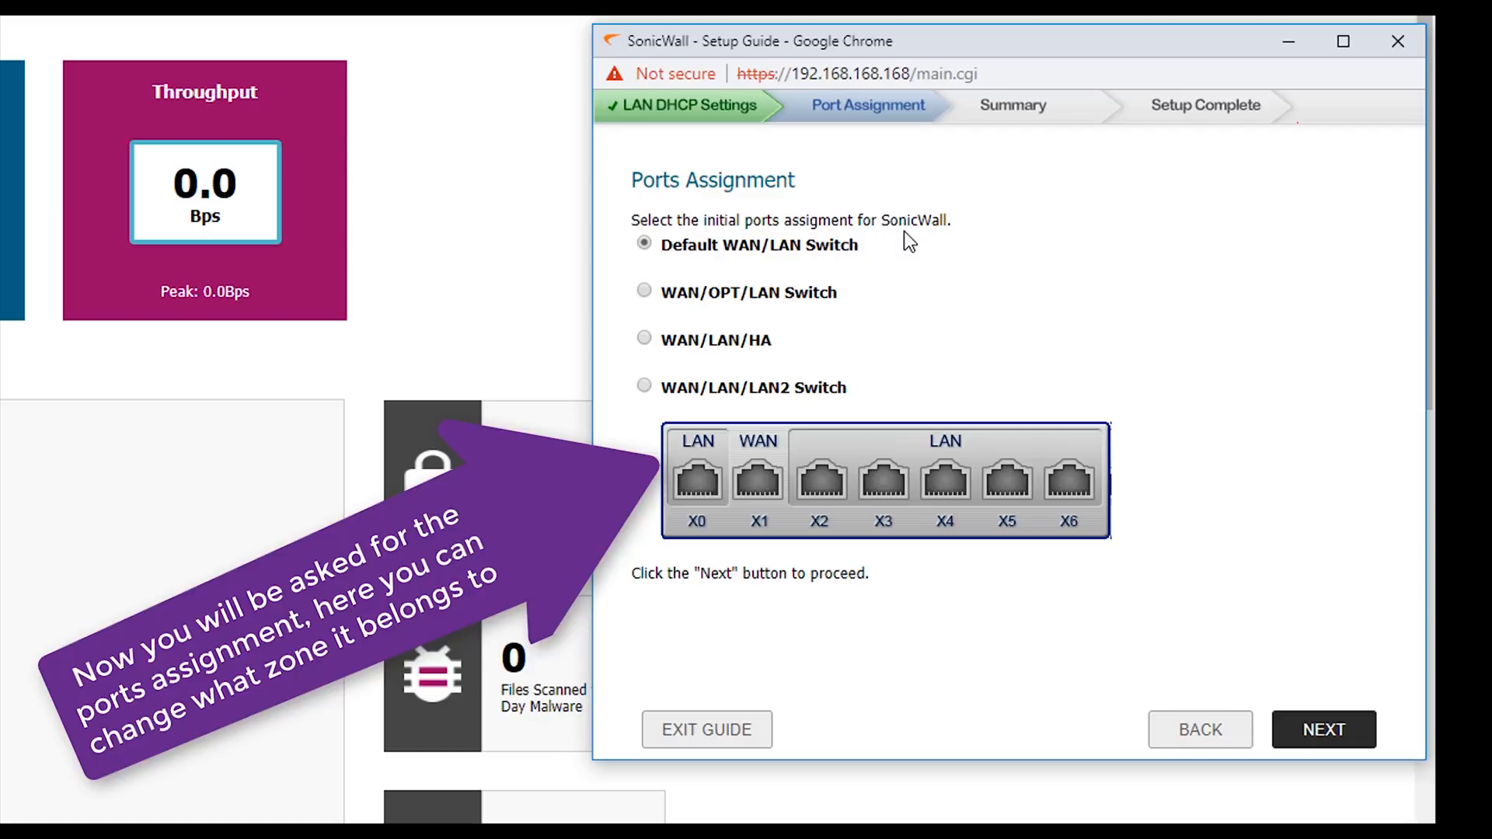
mouse_move(694, 493)
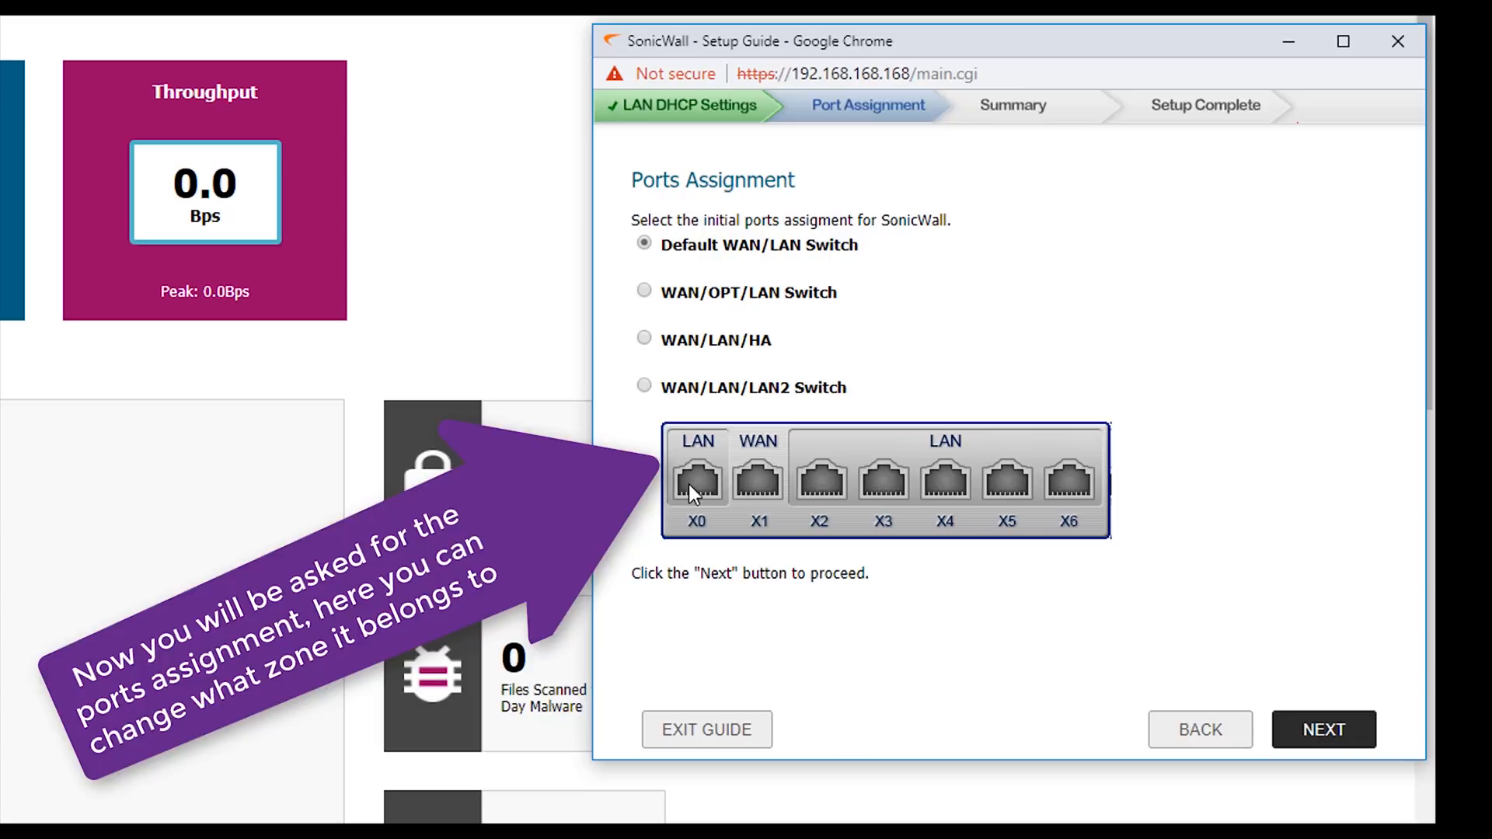
mouse_move(812, 503)
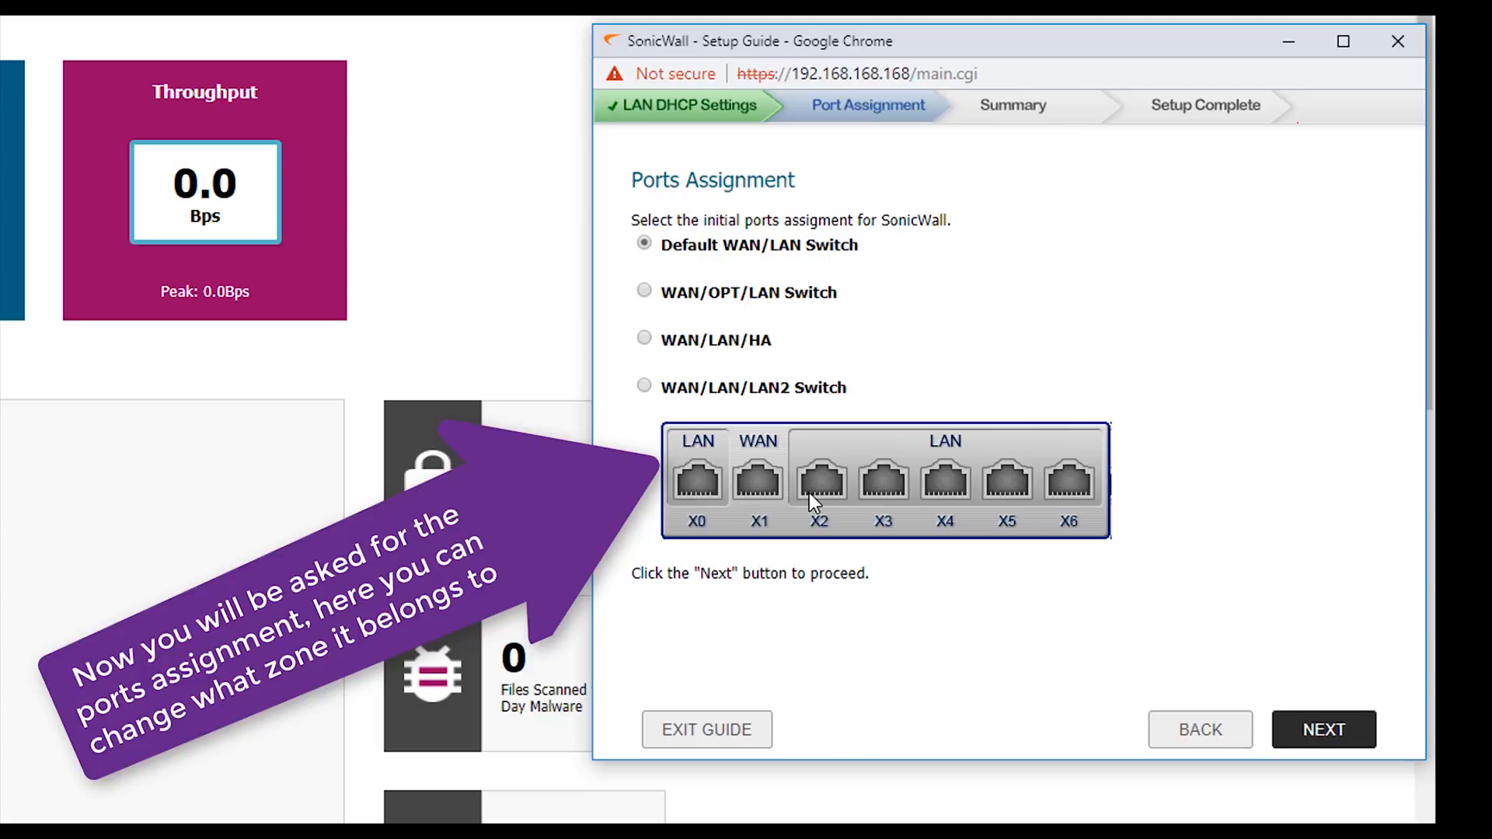
mouse_move(1099, 487)
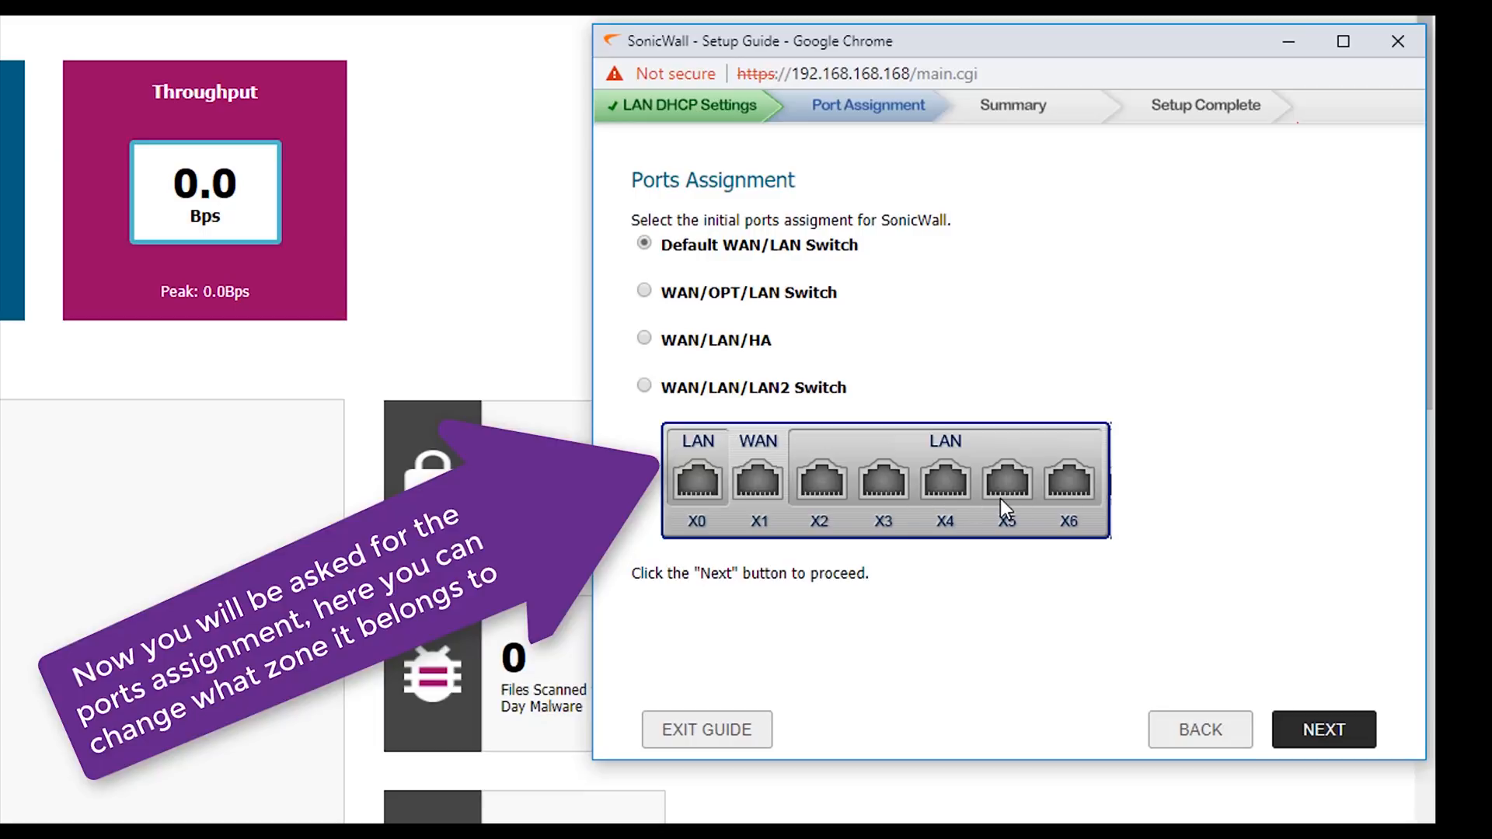
mouse_move(767, 611)
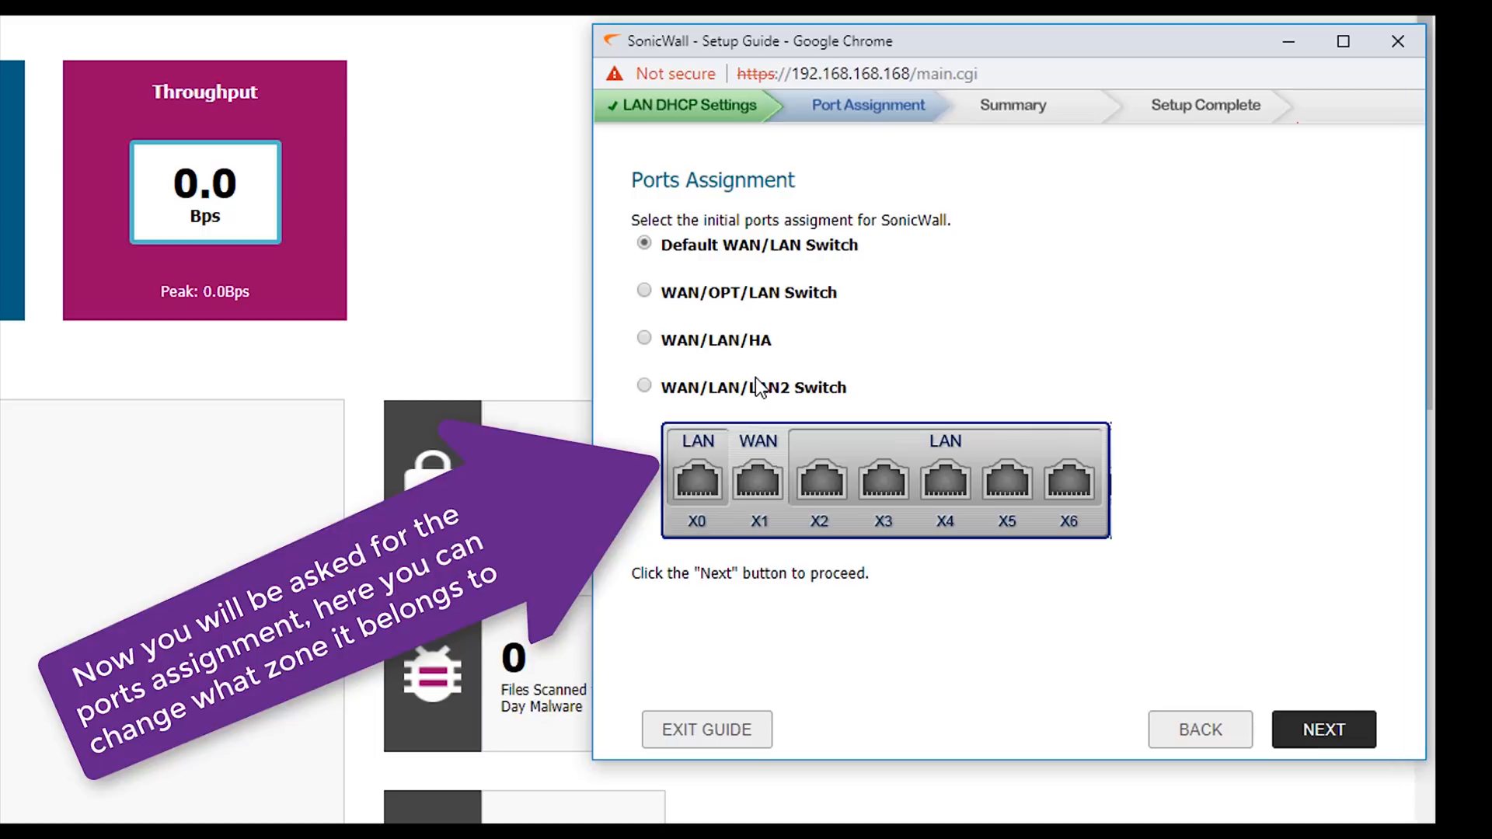
mouse_move(654, 300)
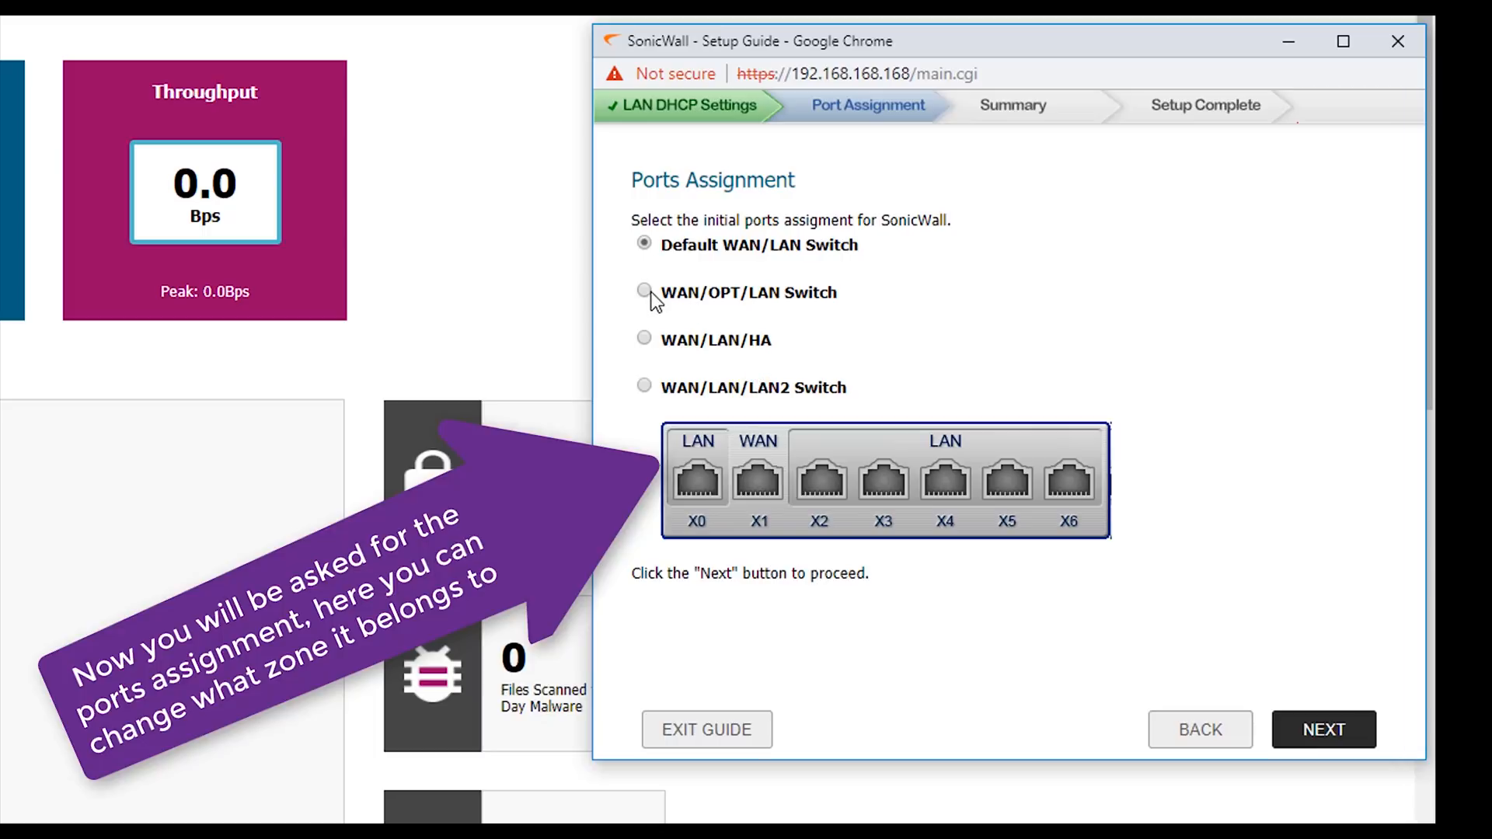
Step: Preview the WAN/OPT/LAN, WAN/LAN/HA and WAN/LAN/LAN2 layouts, then select Default WAN/LAN Switch
left_click(644, 291)
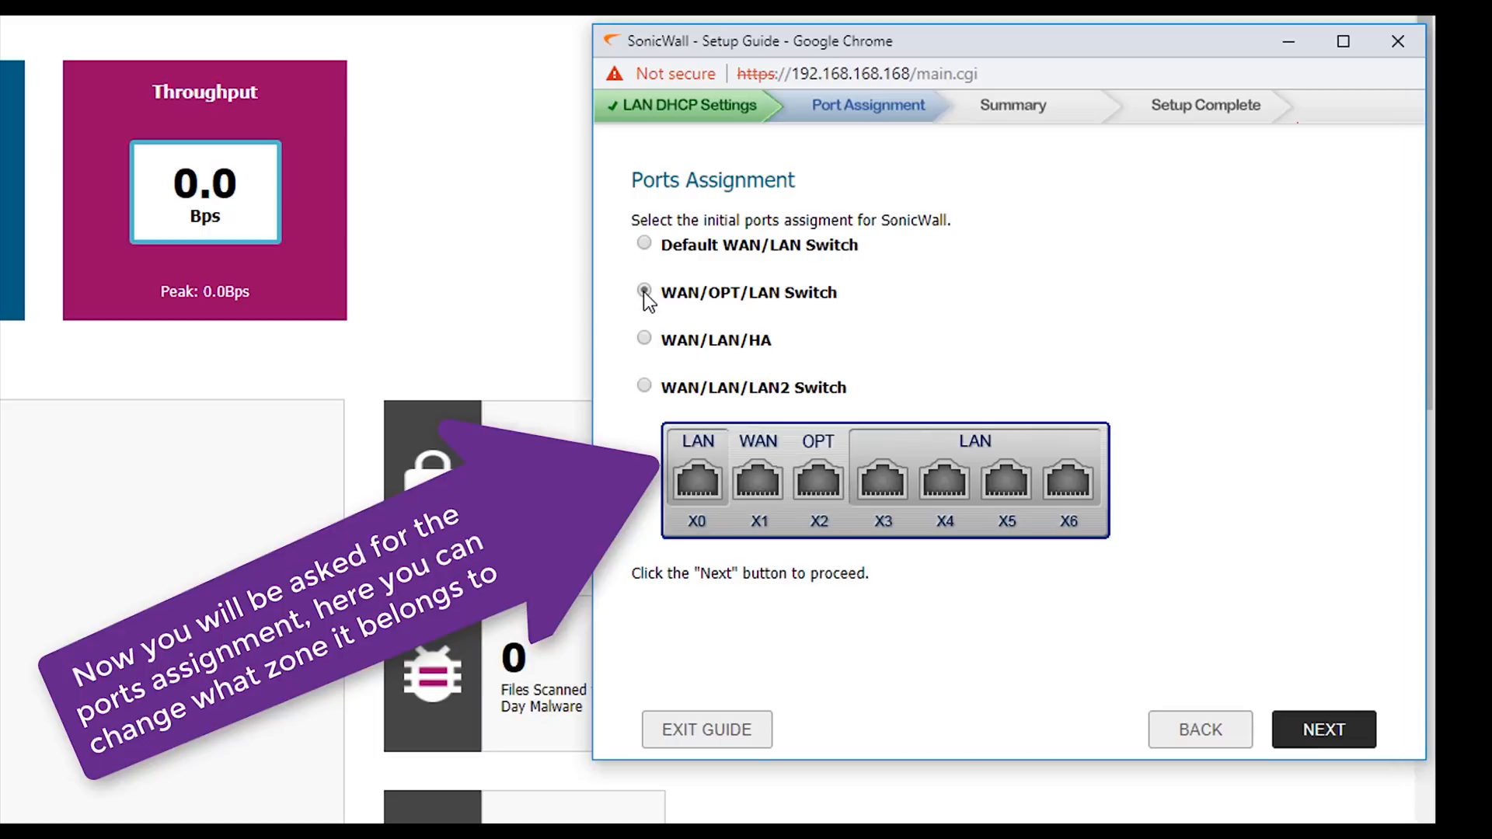
left_click(644, 292)
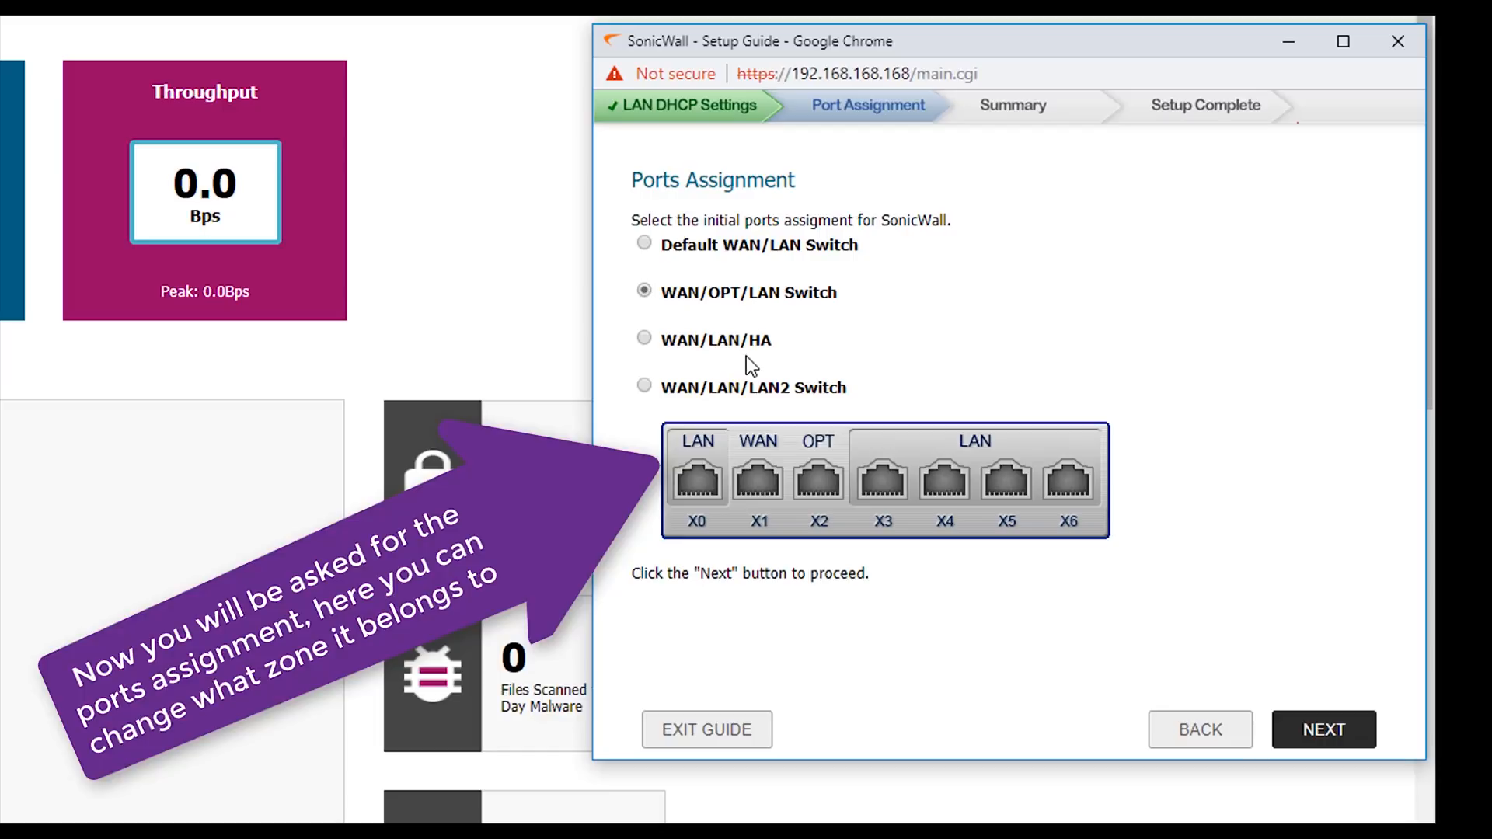
mouse_move(848, 390)
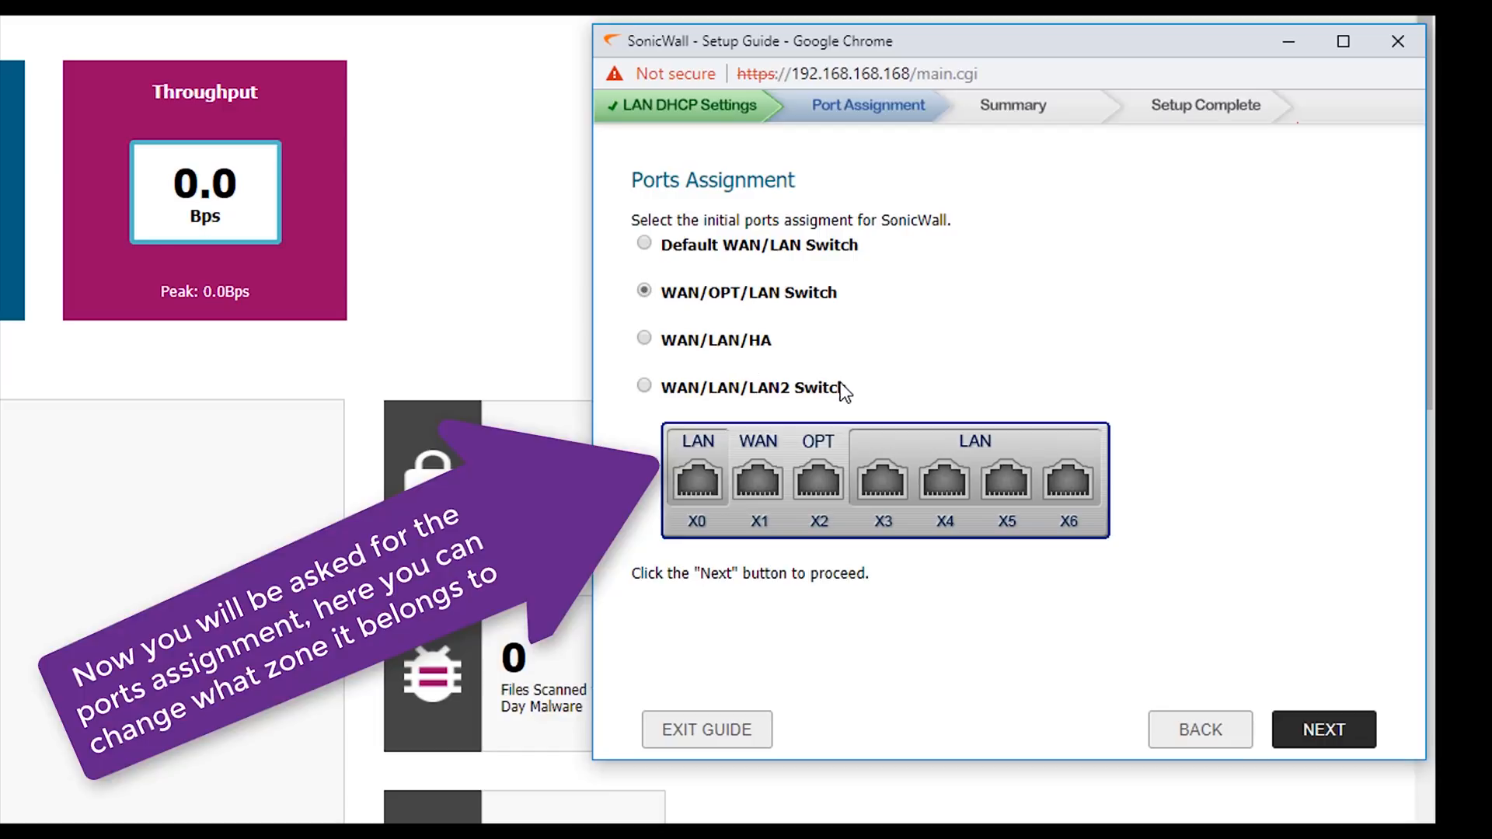
mouse_move(886, 481)
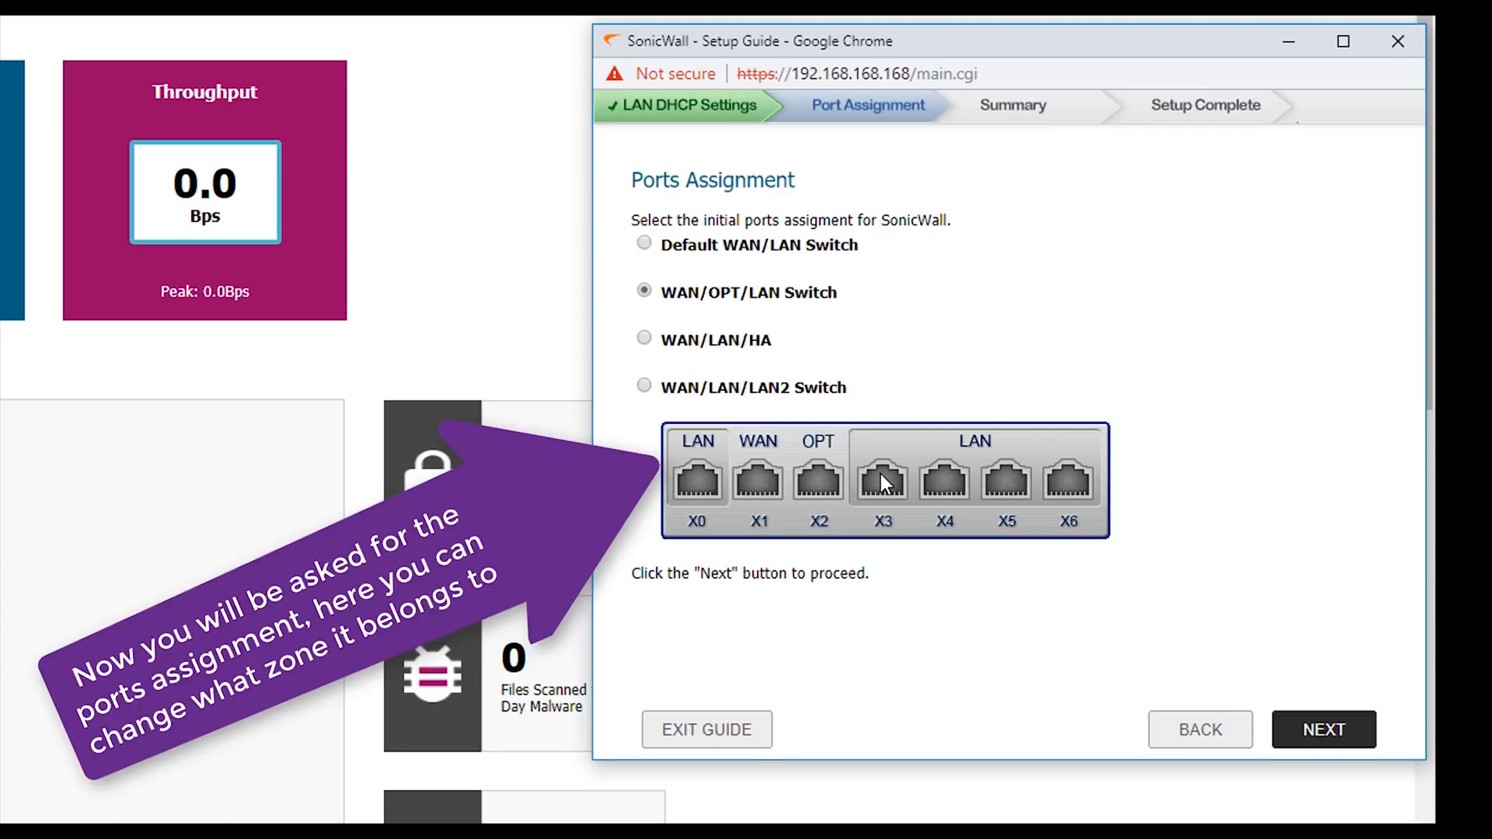
mouse_move(1073, 478)
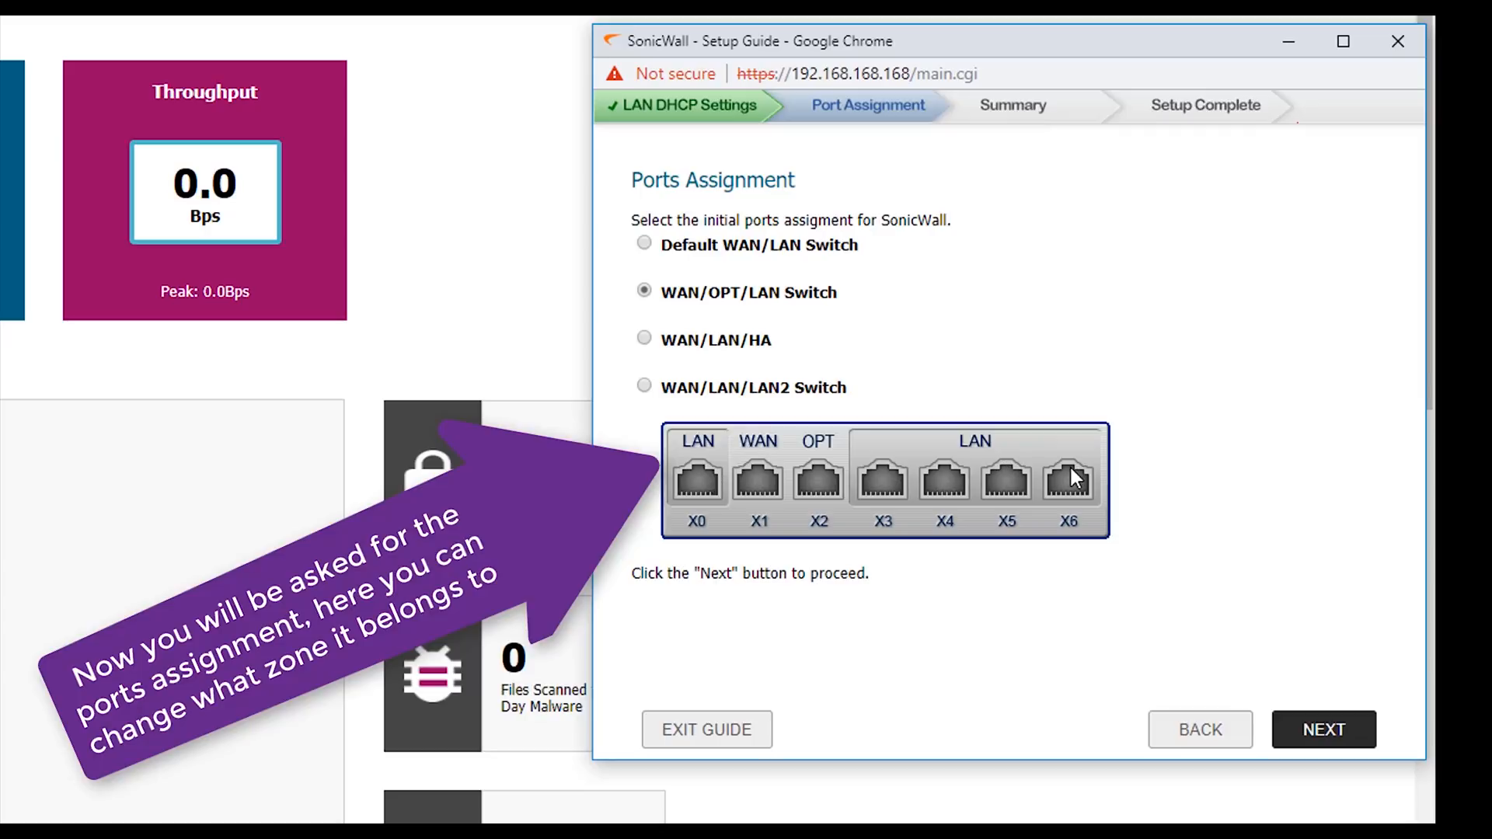
mouse_move(771, 535)
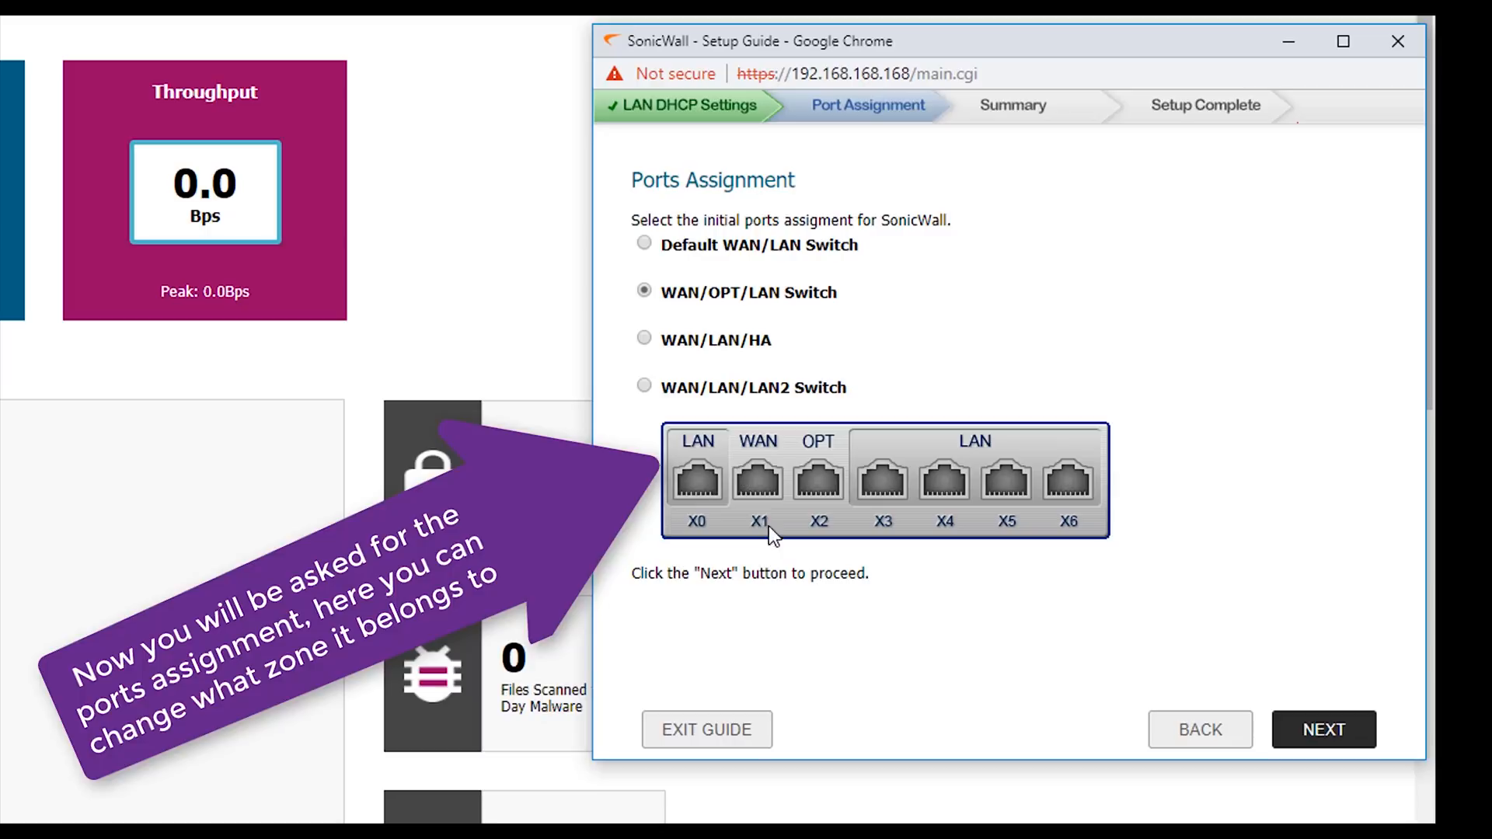
mouse_move(797, 495)
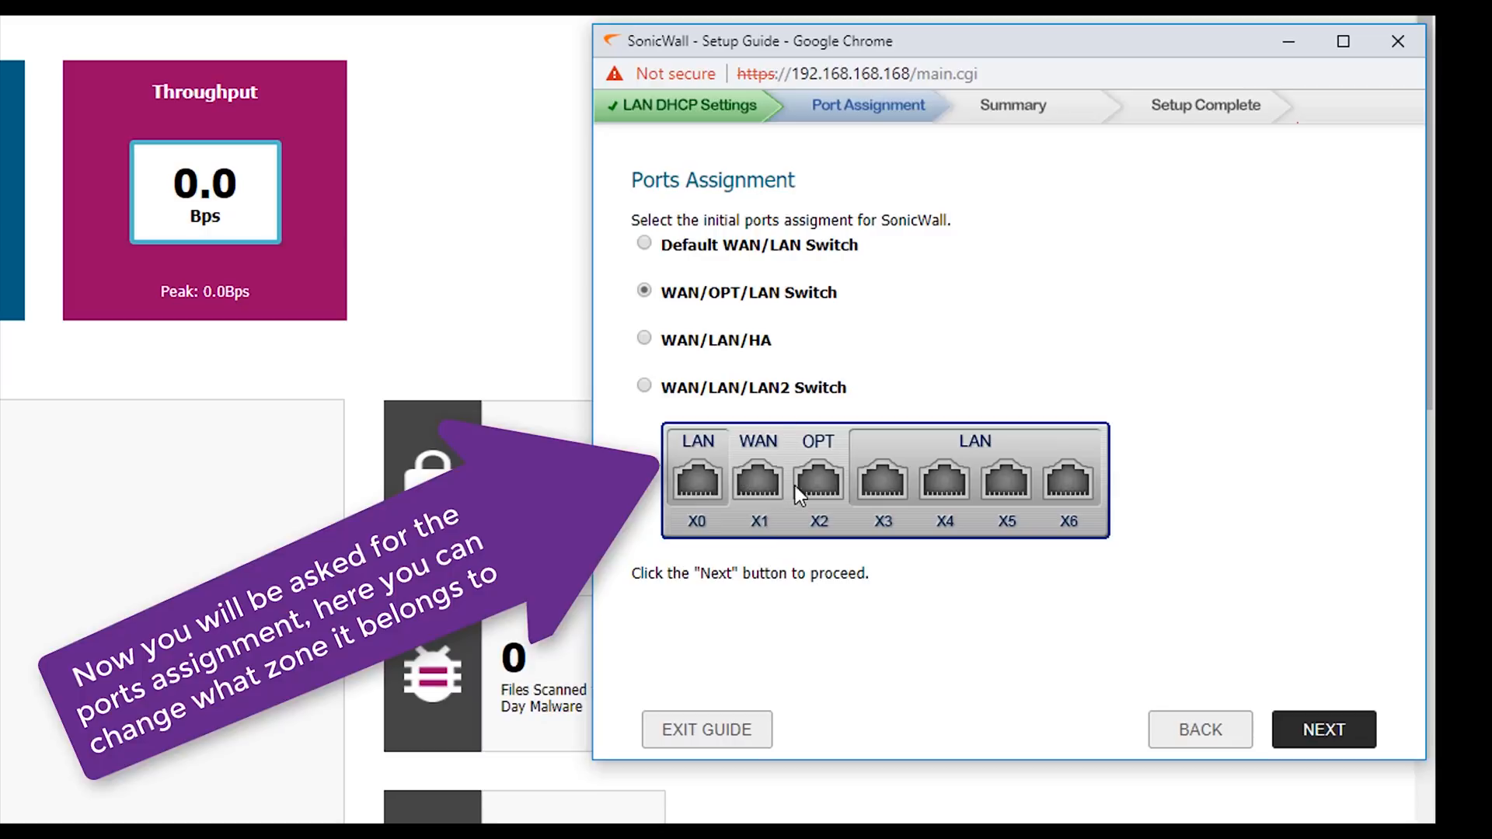
mouse_move(834, 503)
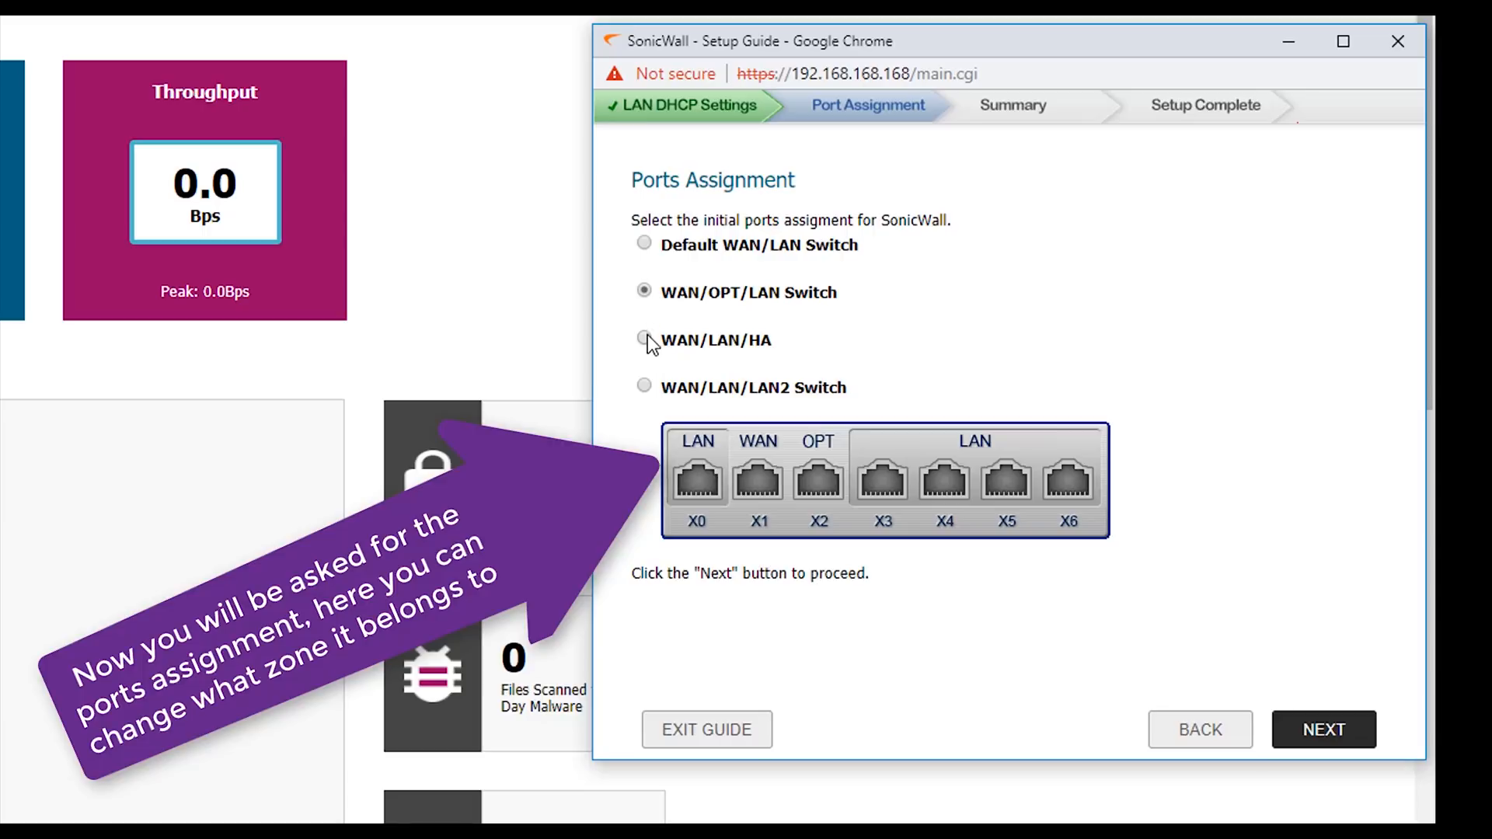
mouse_move(649, 347)
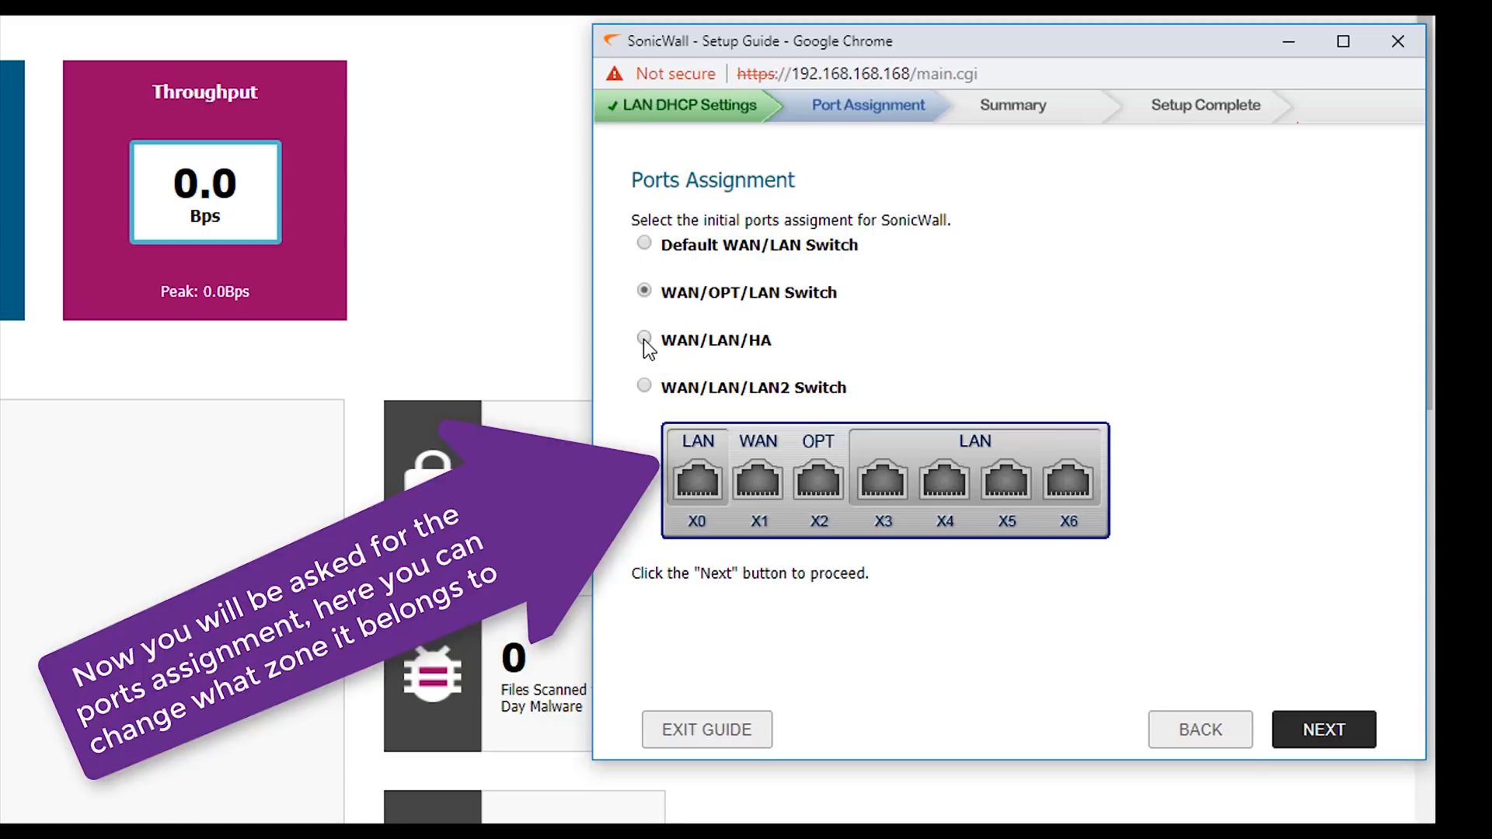
left_click(644, 339)
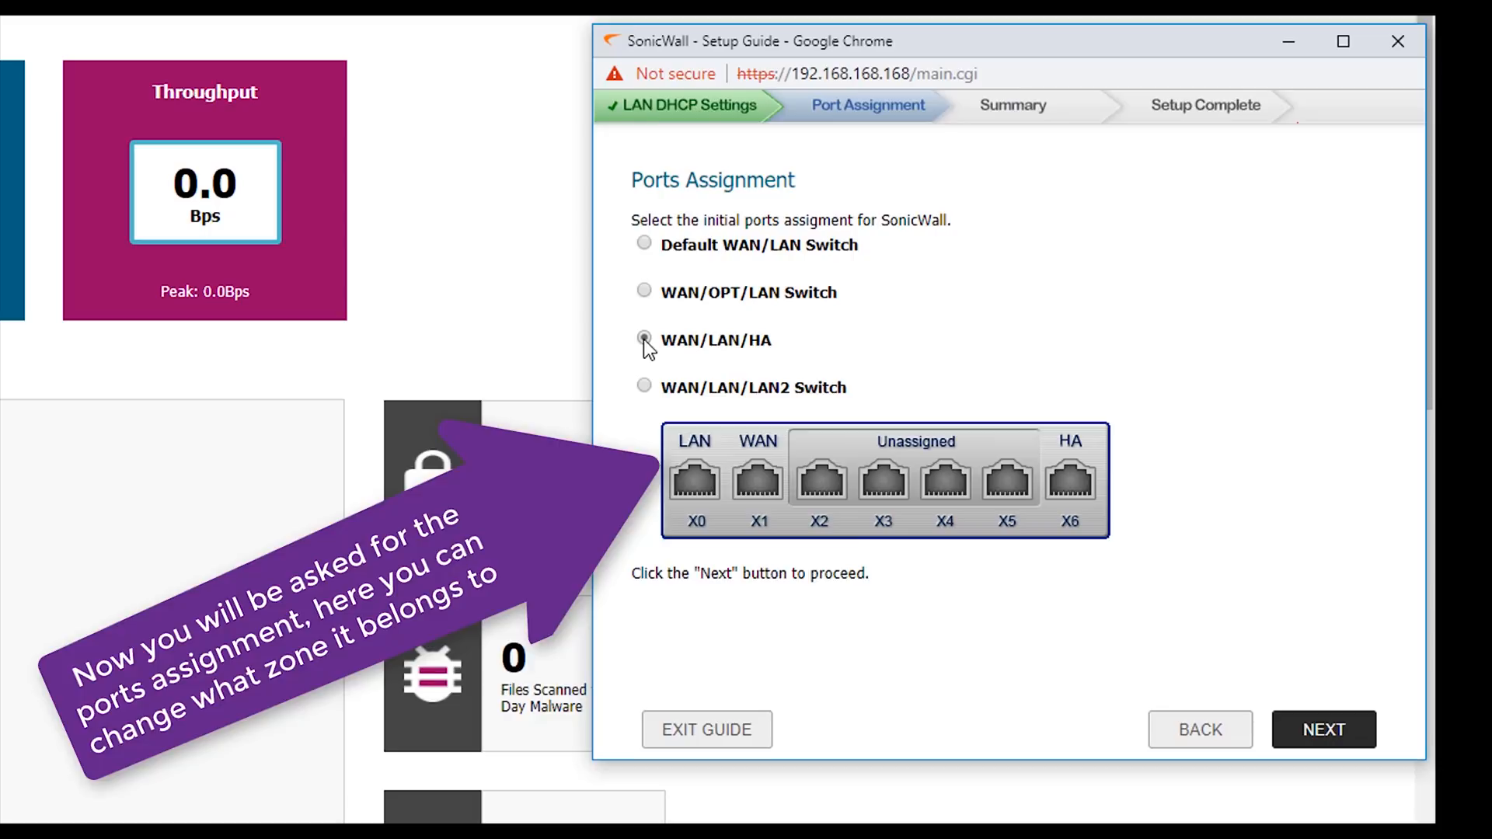
left_click(644, 340)
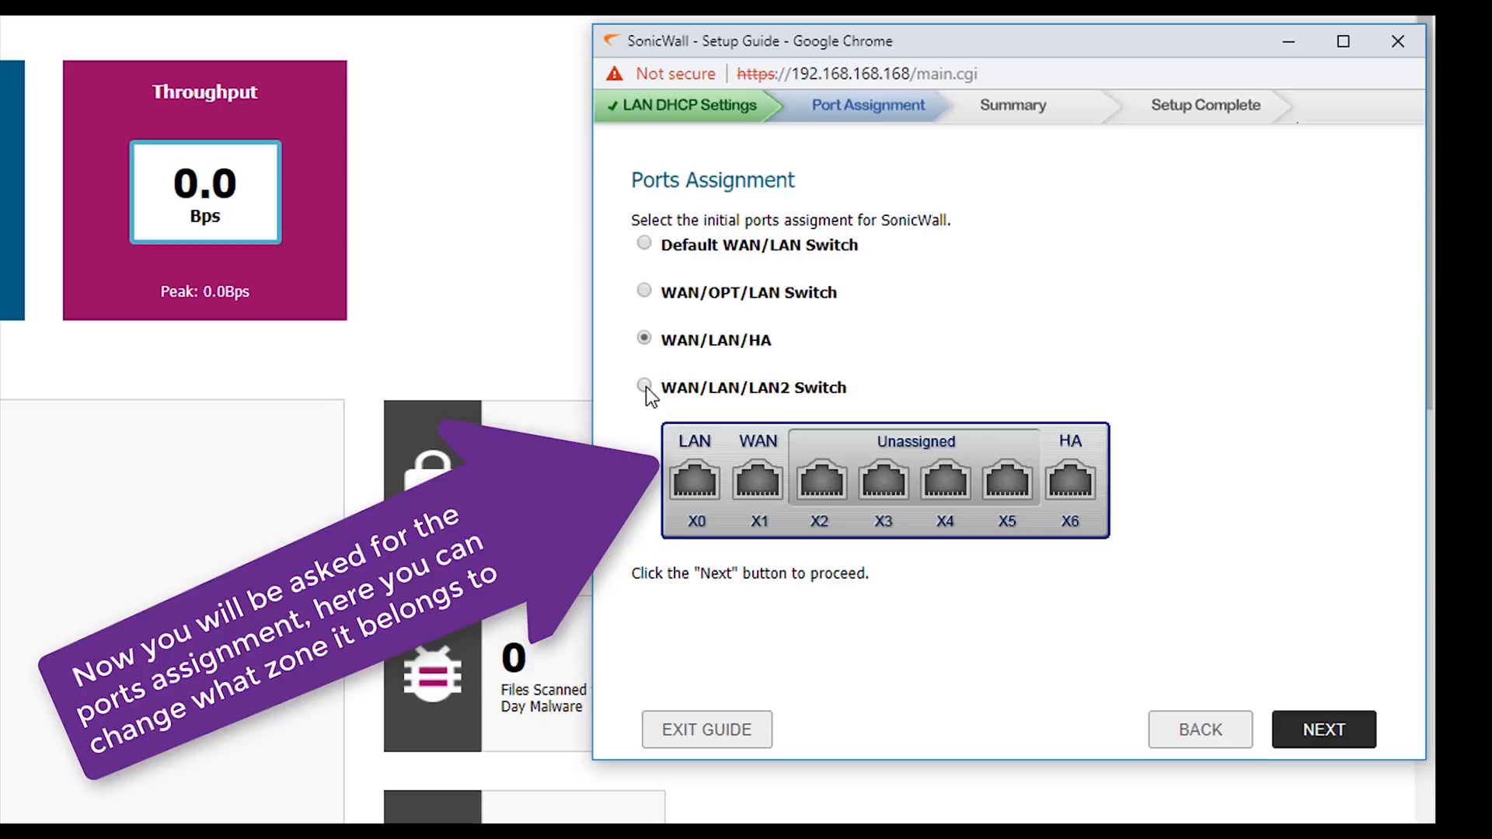
left_click(645, 387)
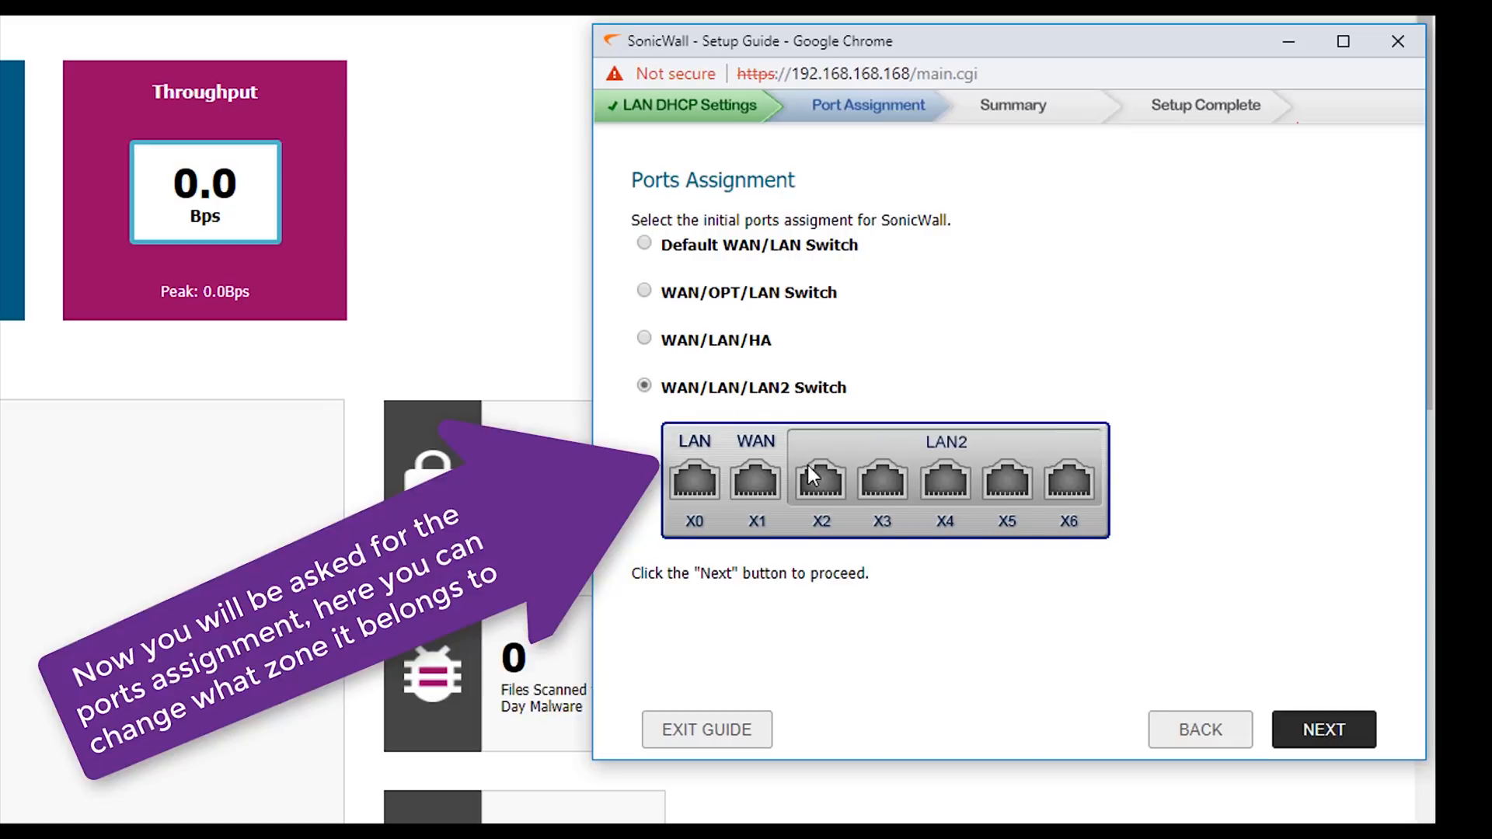
mouse_move(843, 428)
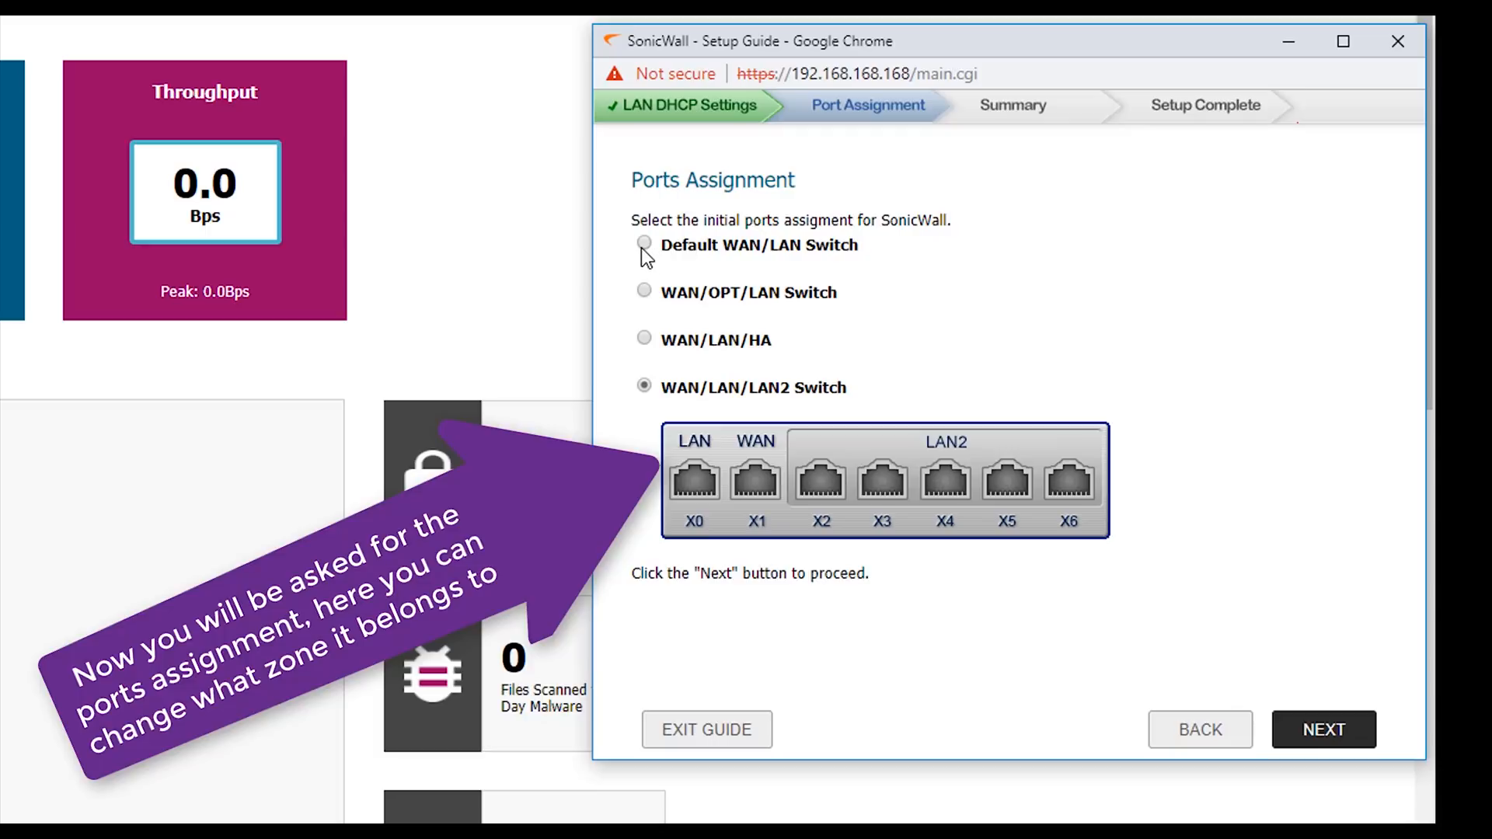
left_click(645, 244)
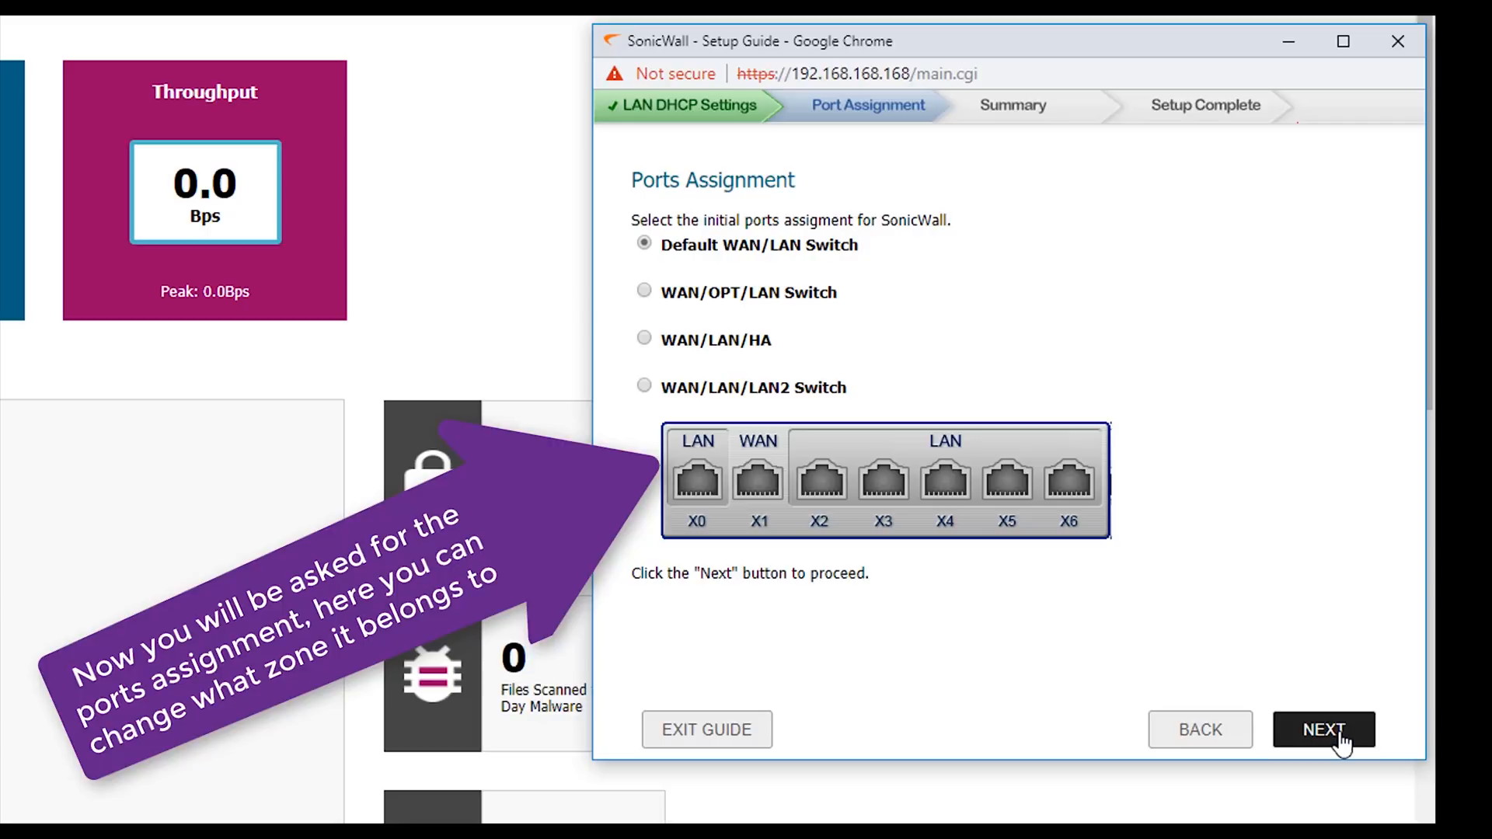
mouse_move(600, 307)
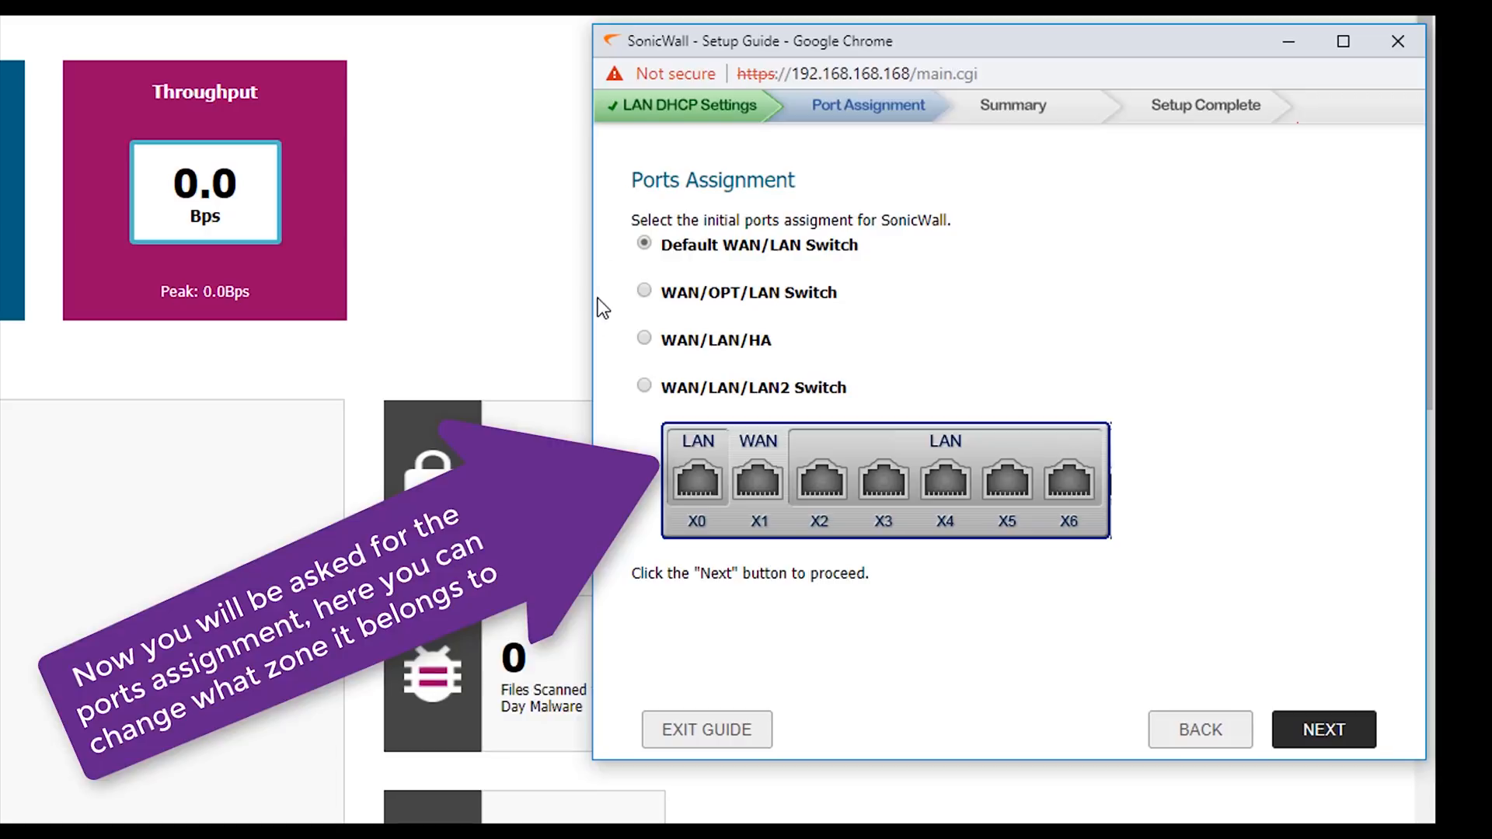
left_click(644, 290)
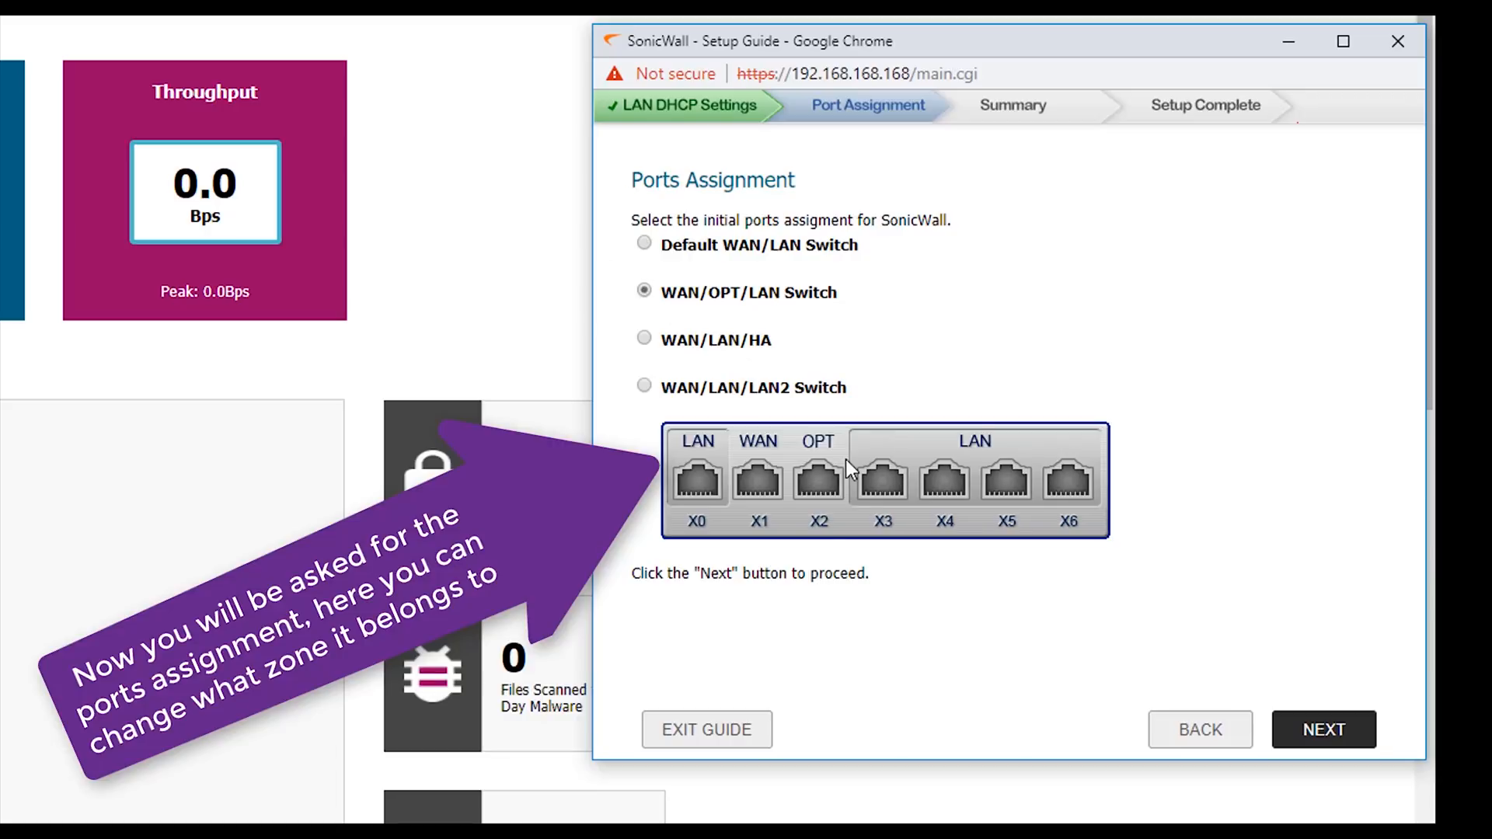
mouse_move(810, 476)
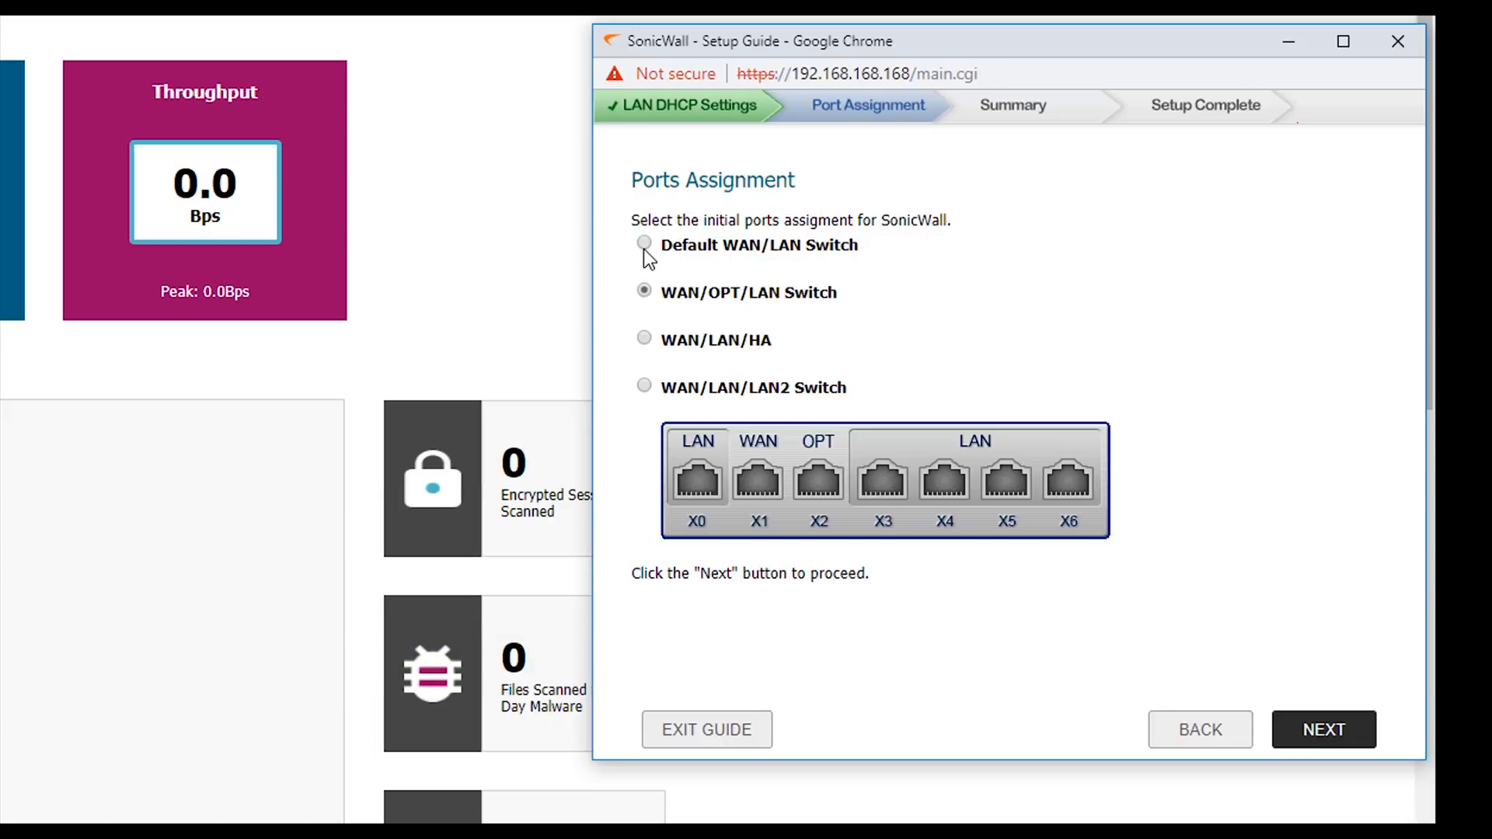
left_click(644, 244)
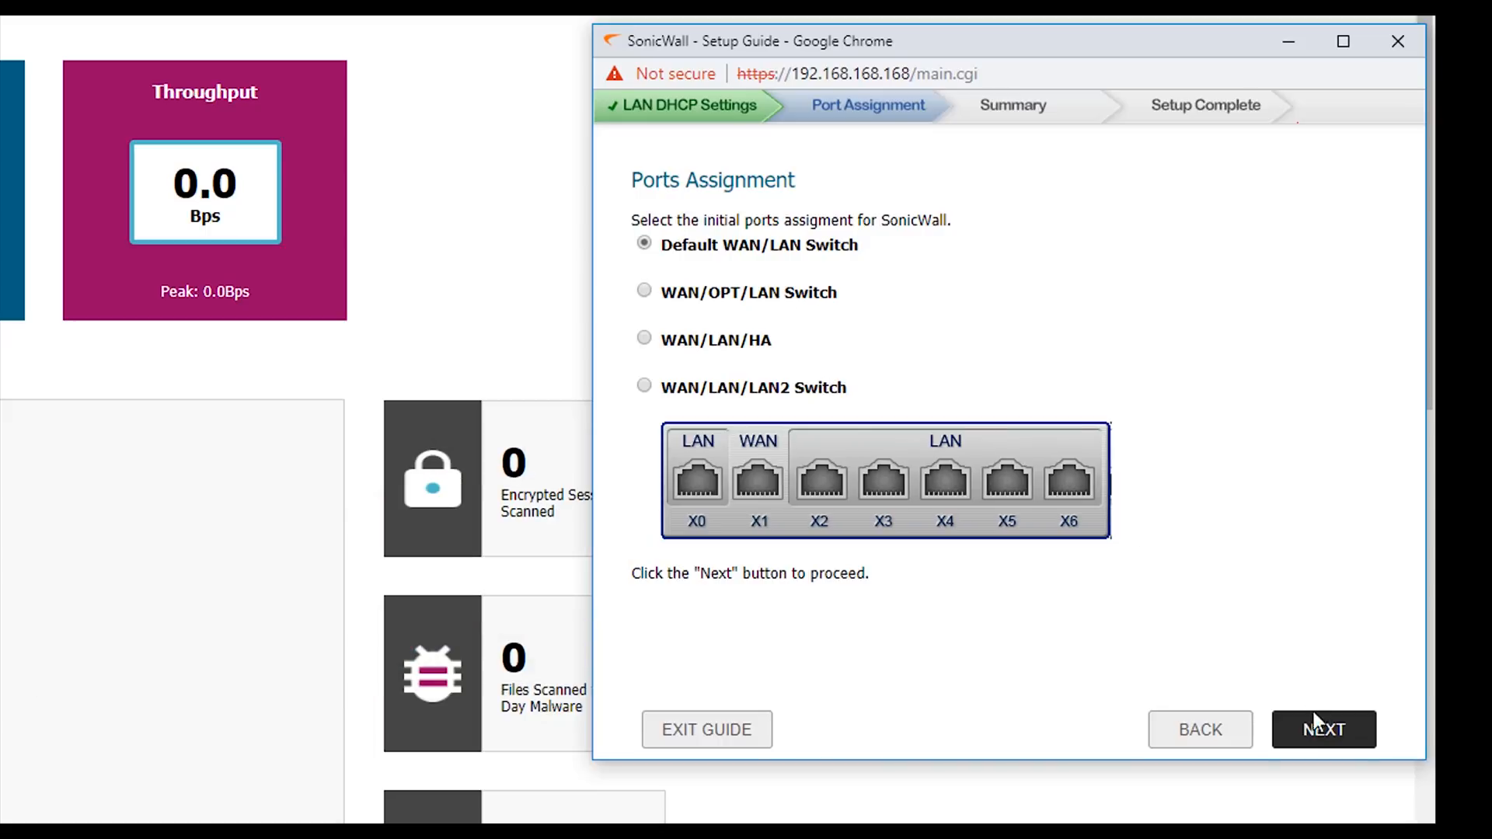
left_click(1322, 729)
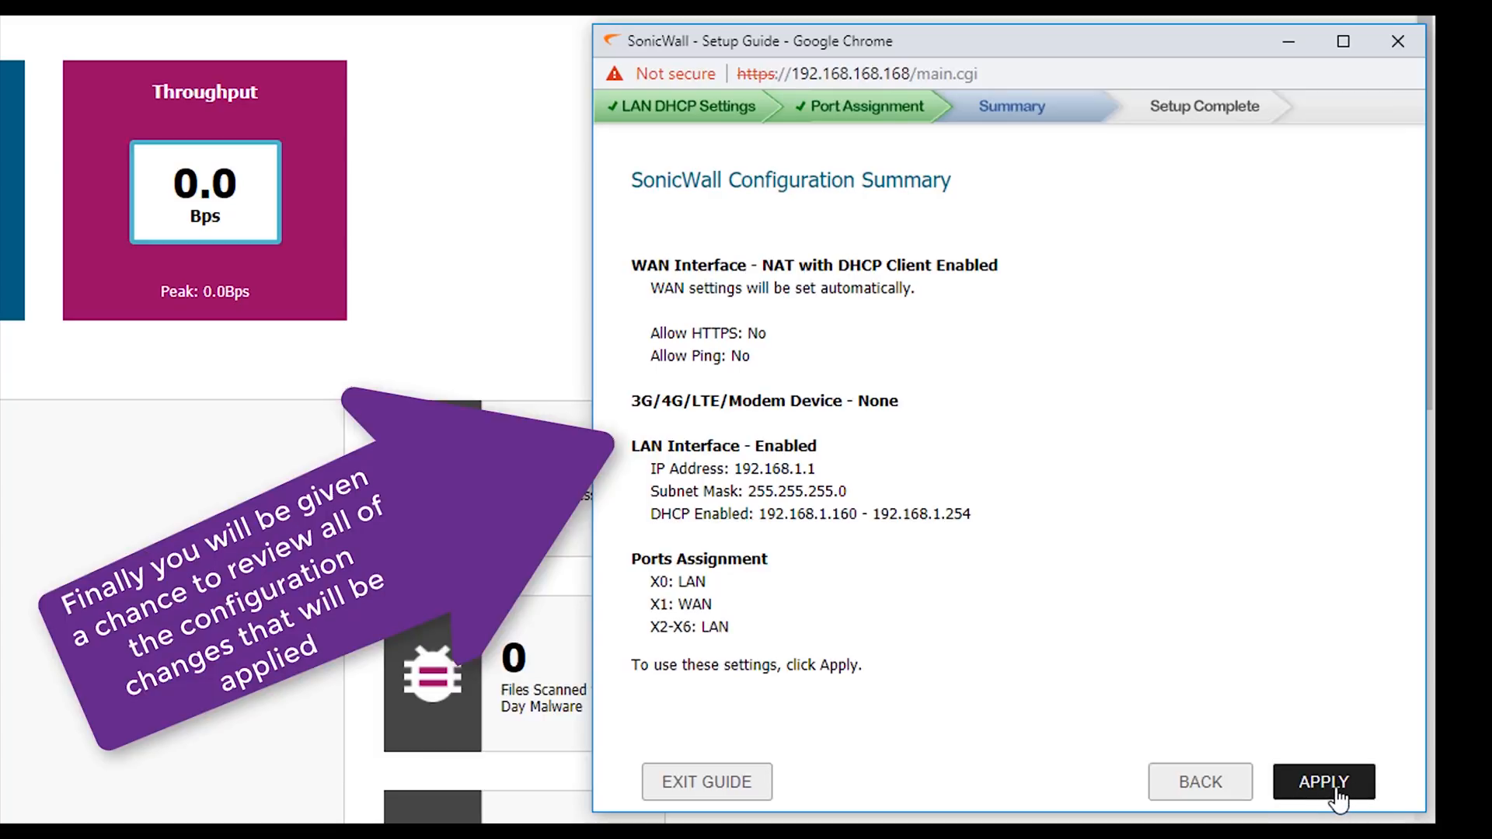
left_click(1322, 781)
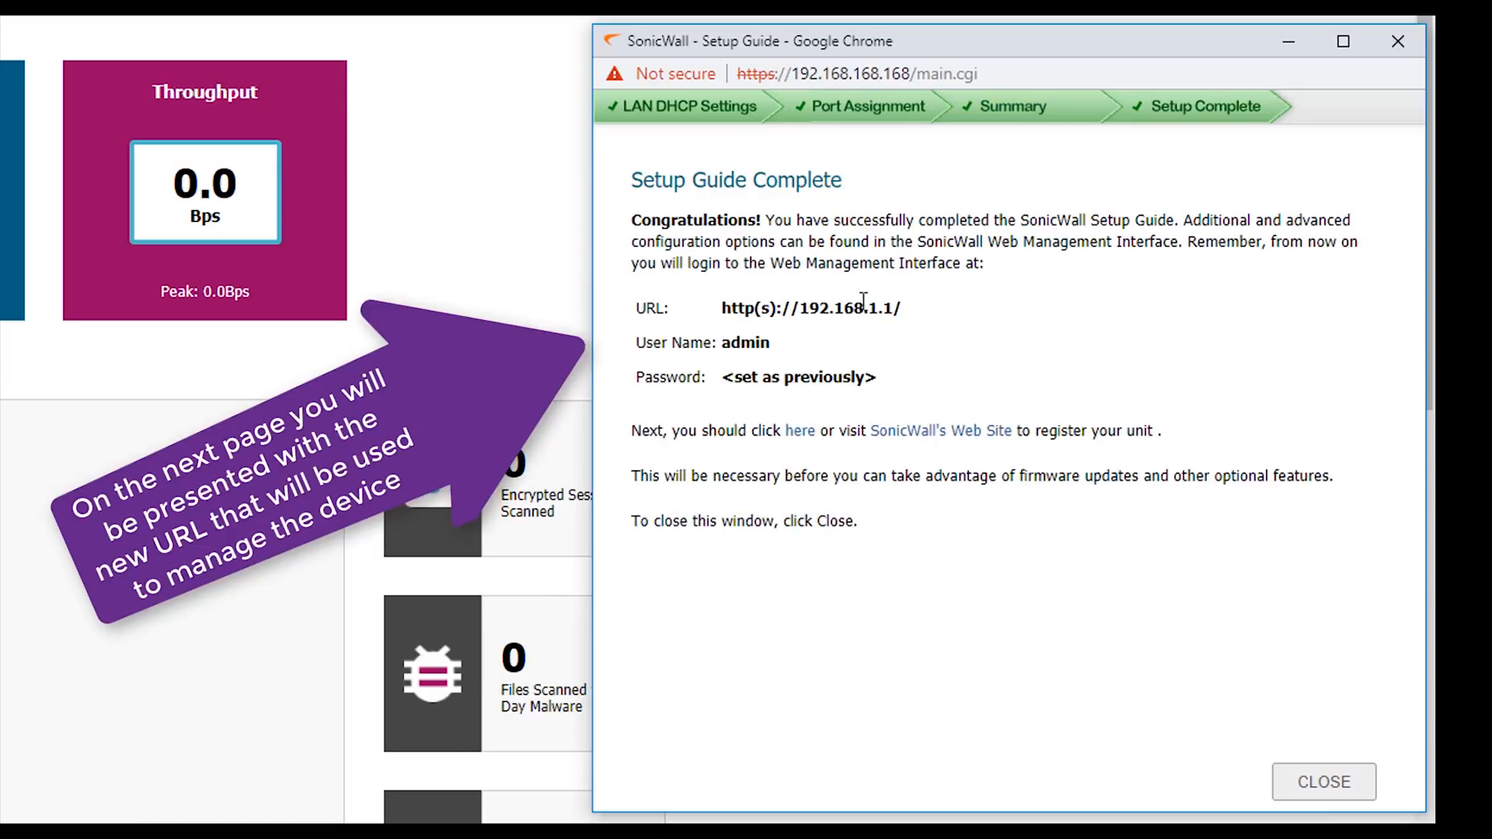
mouse_move(761, 308)
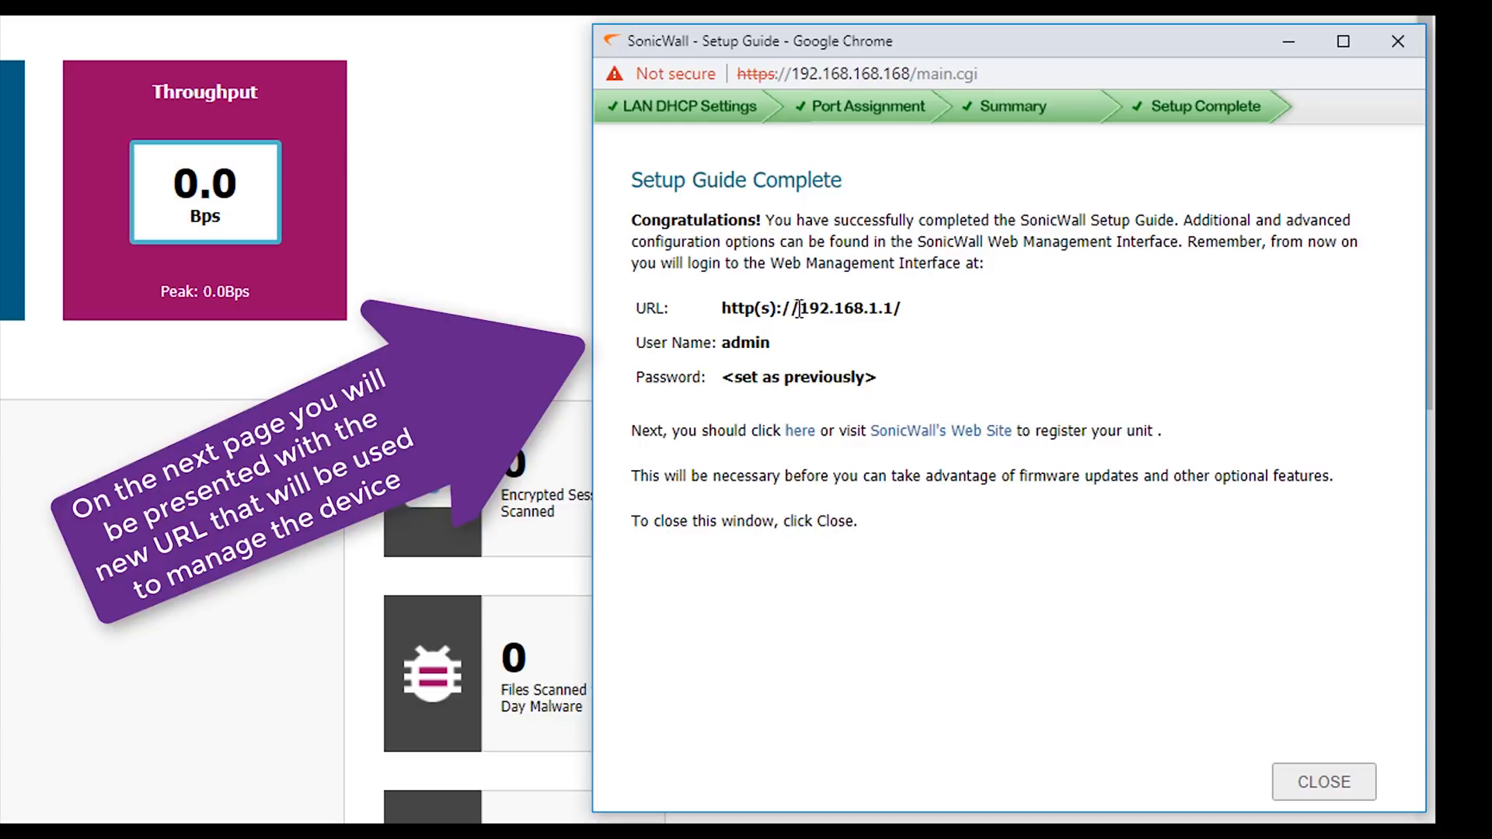
right_click(842, 309)
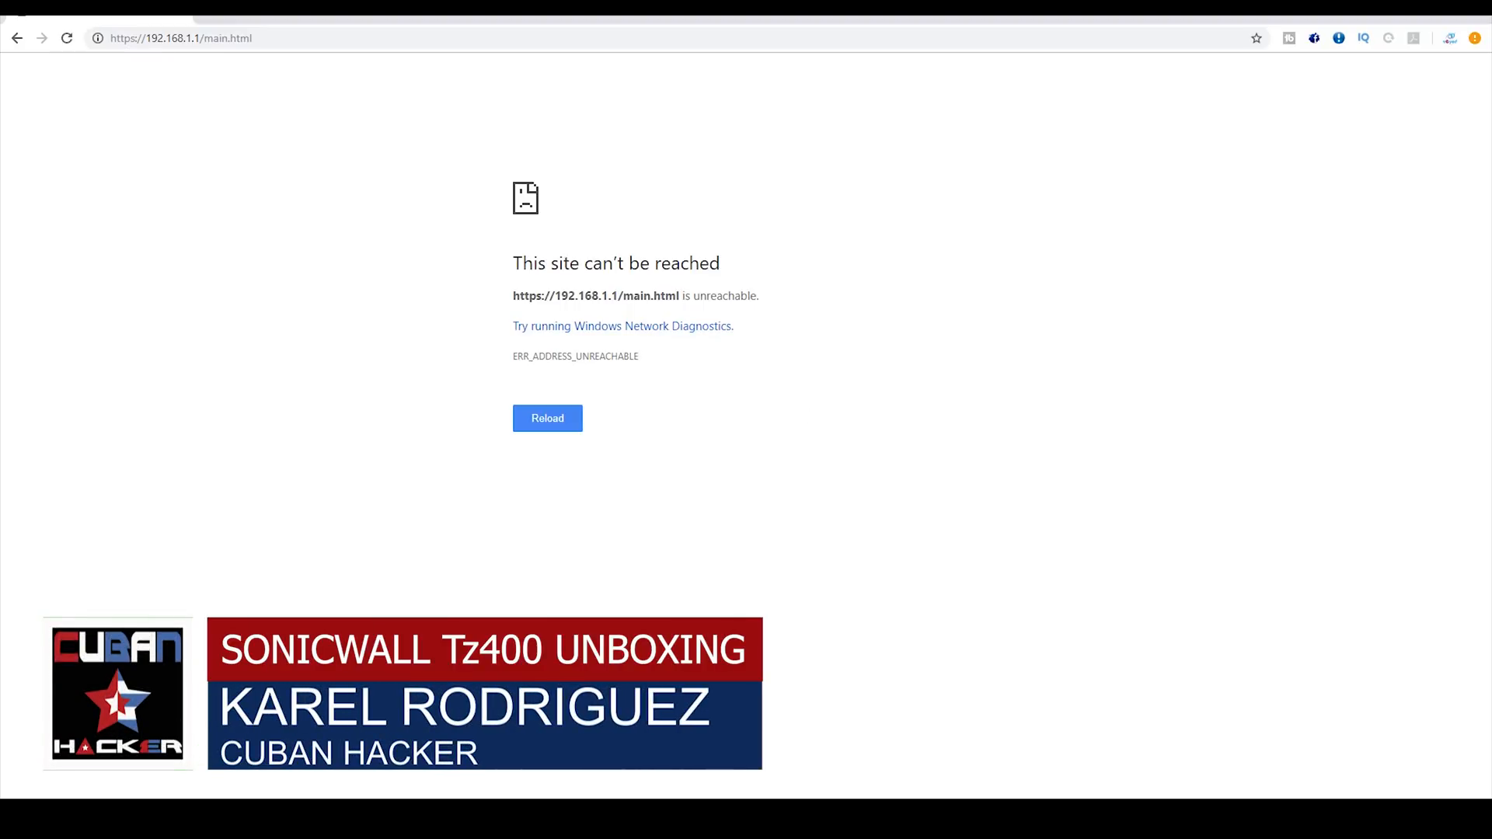
Step: Reload 192.168.1.1 and sign in as admin with the password
left_click(547, 418)
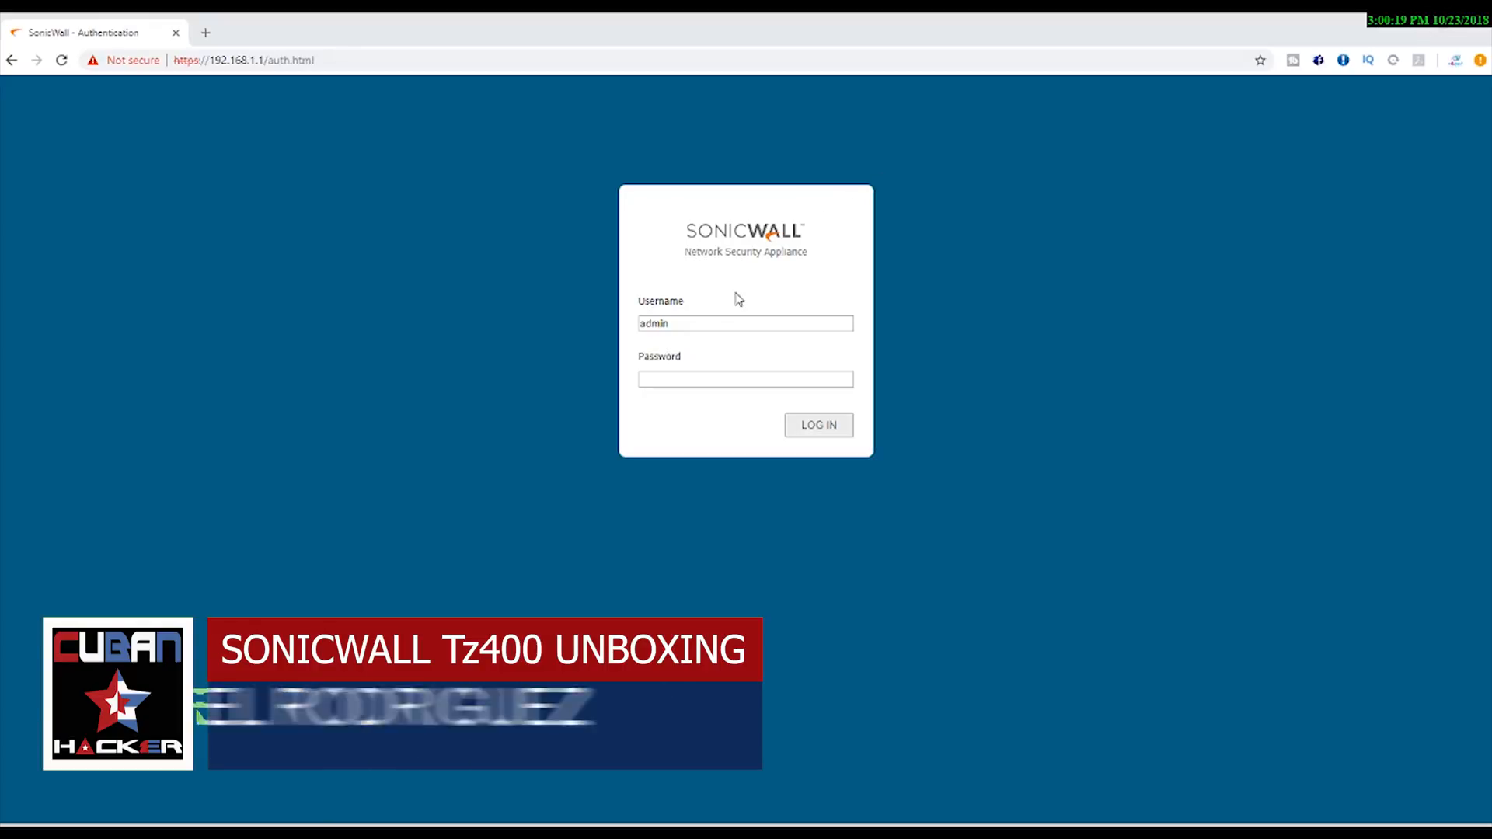
left_click(745, 379)
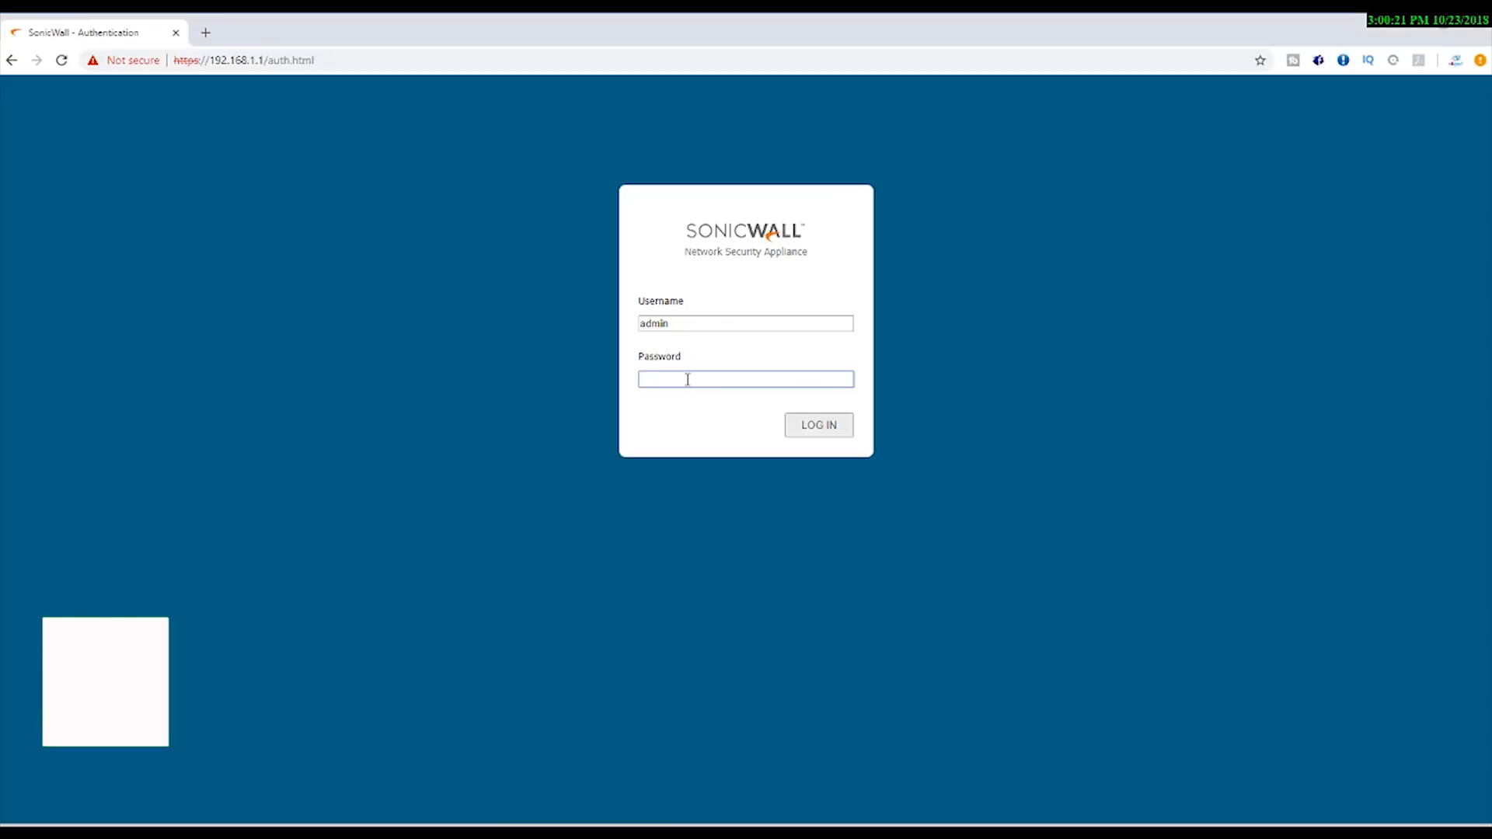
type("password")
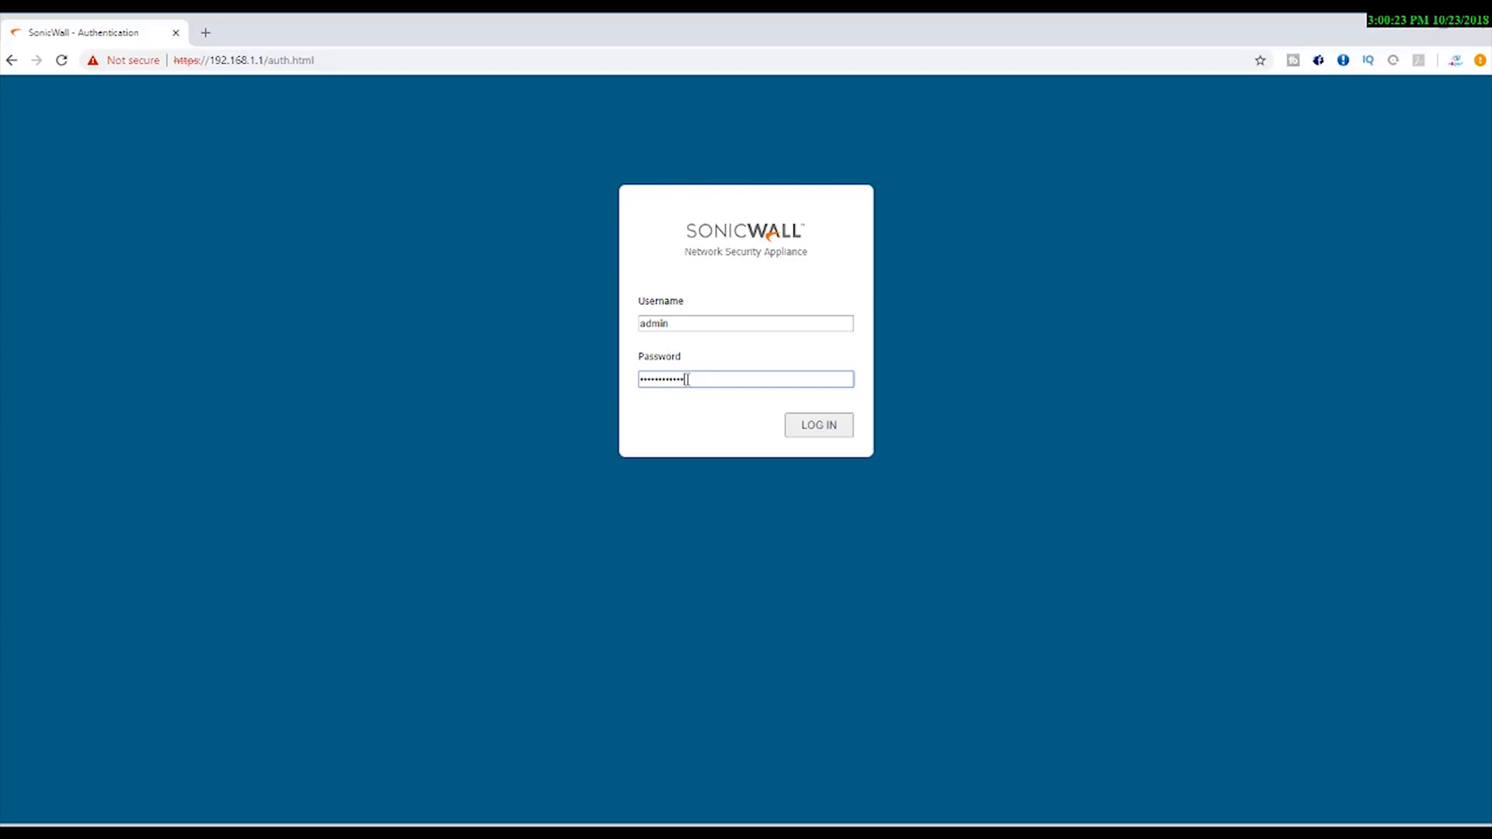
left_click(817, 425)
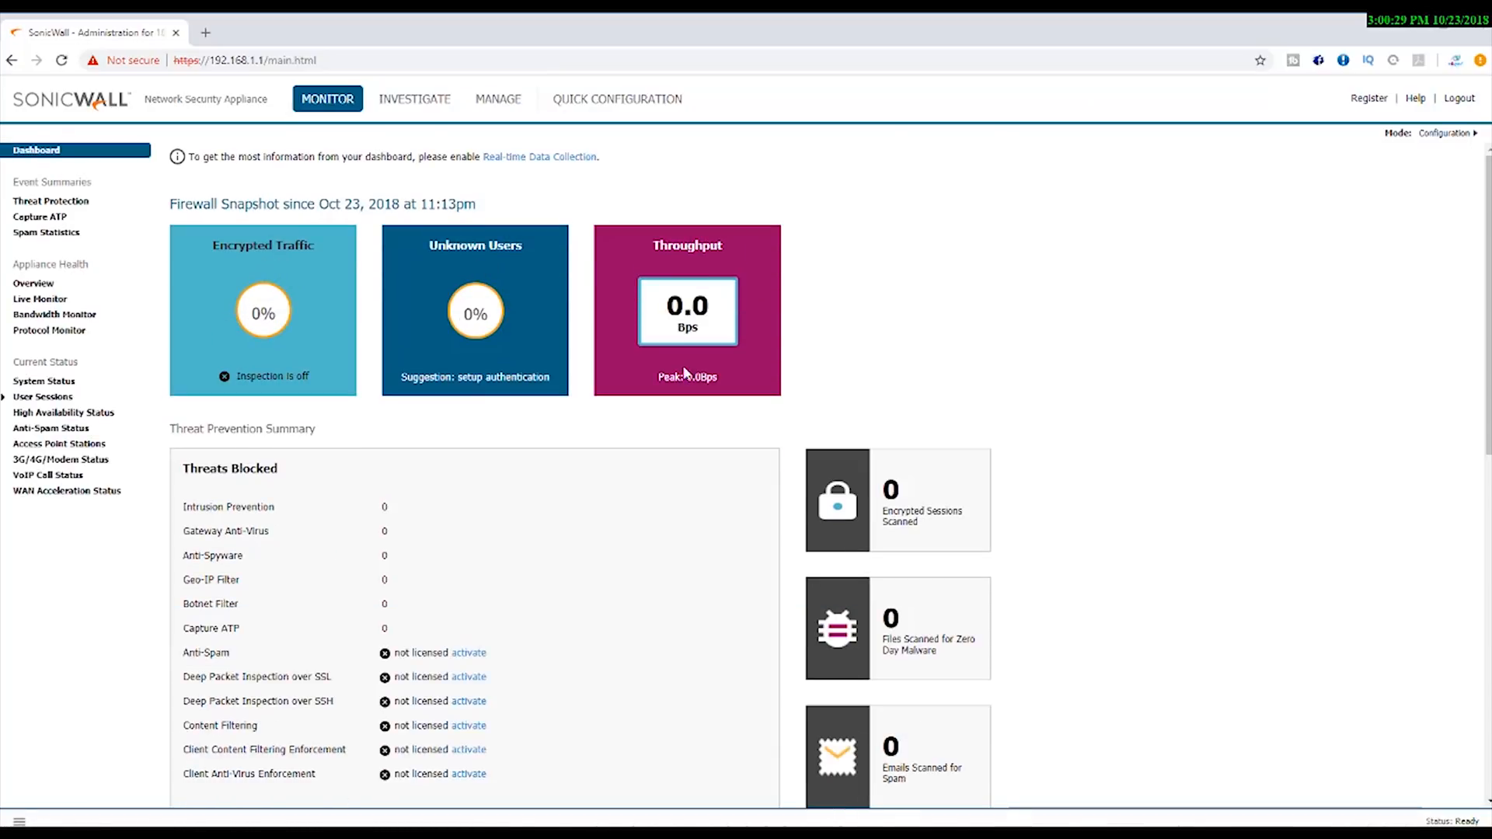
Step: Open Manage > Network > Zones to list LAN, WAN, DMZ, VPN and WLAN zones
left_click(498, 98)
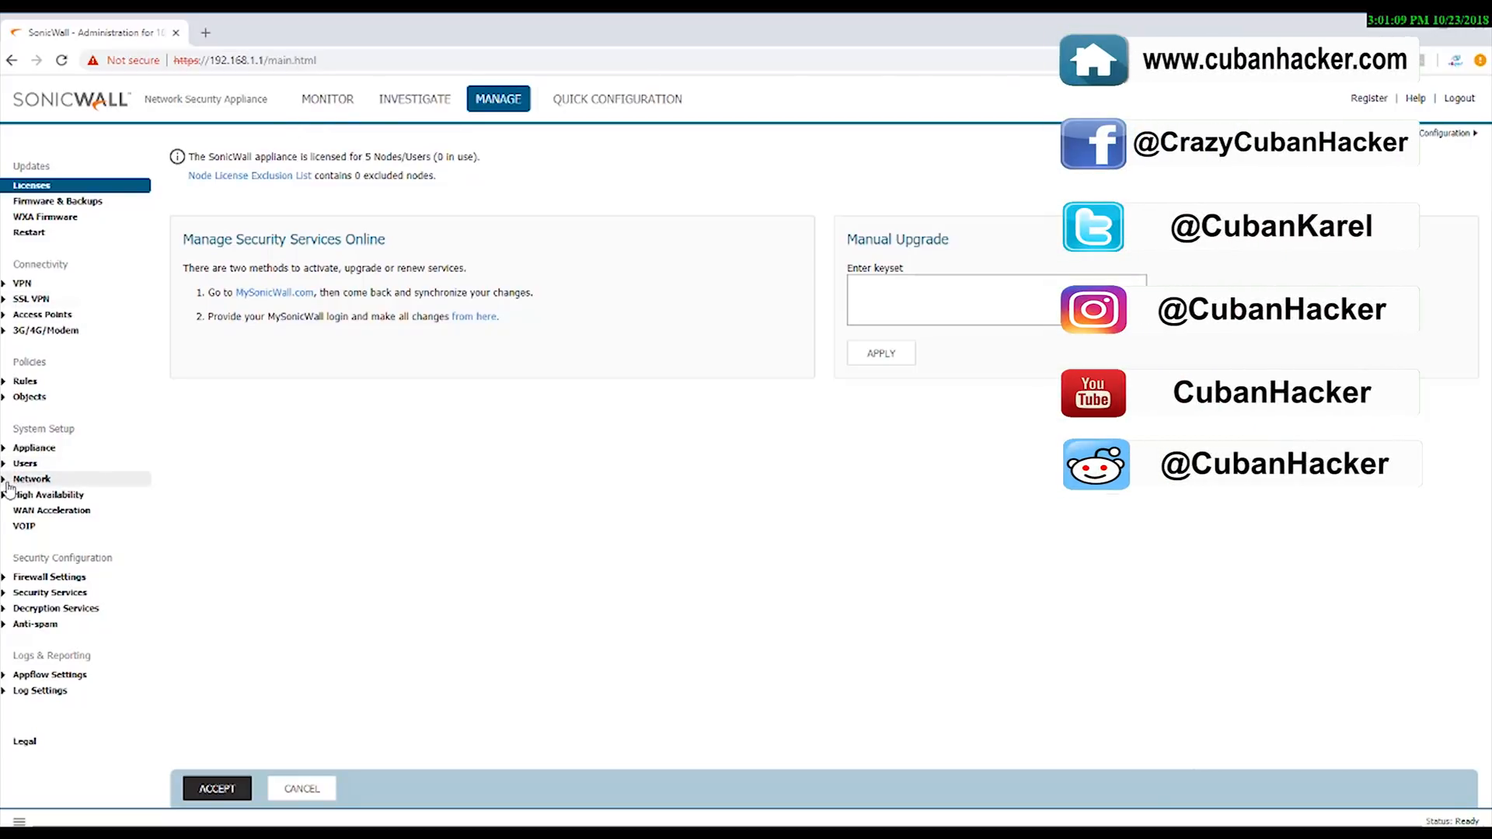
left_click(45, 494)
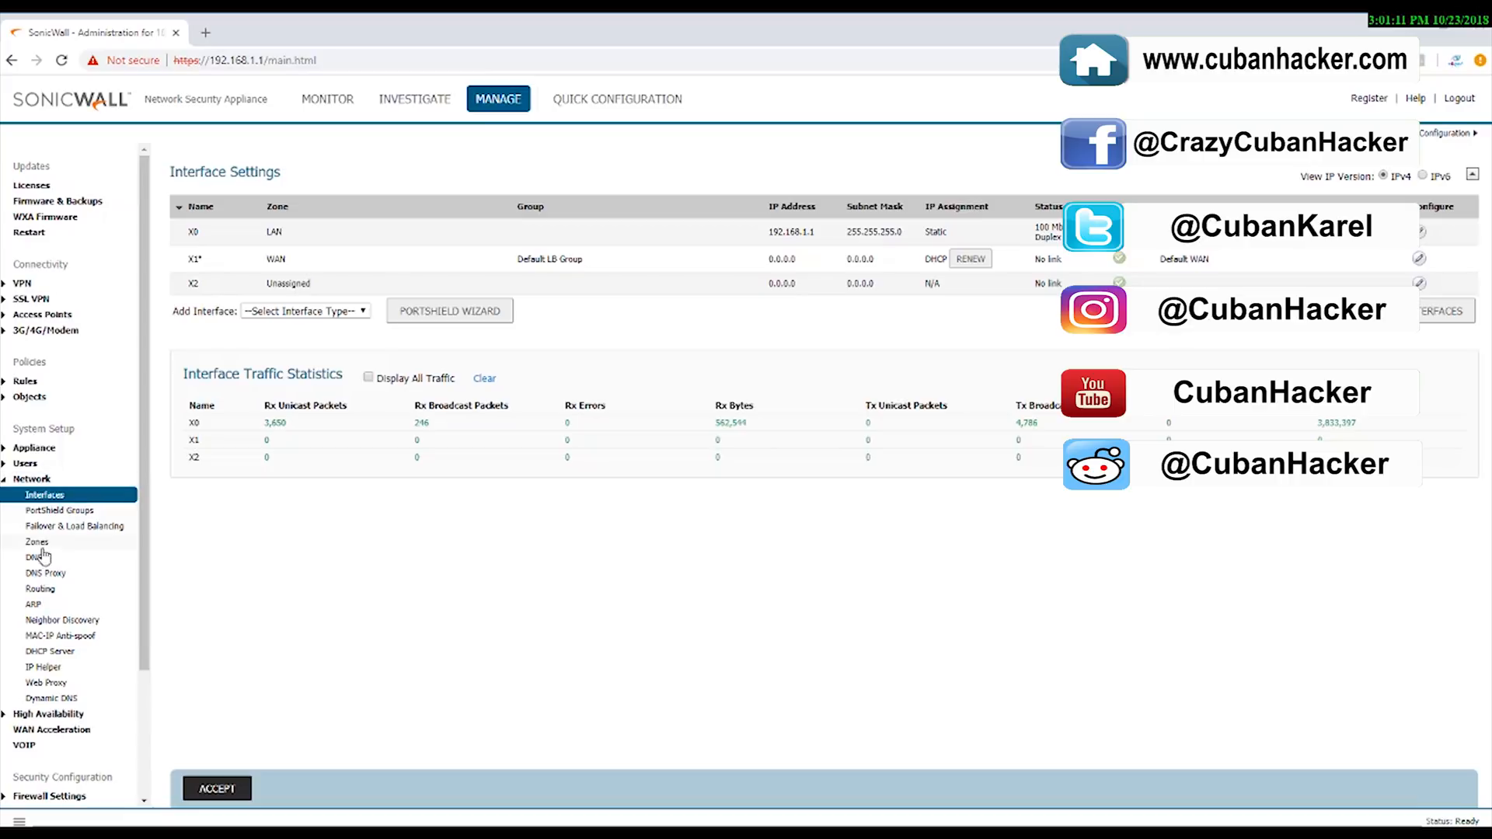
left_click(37, 541)
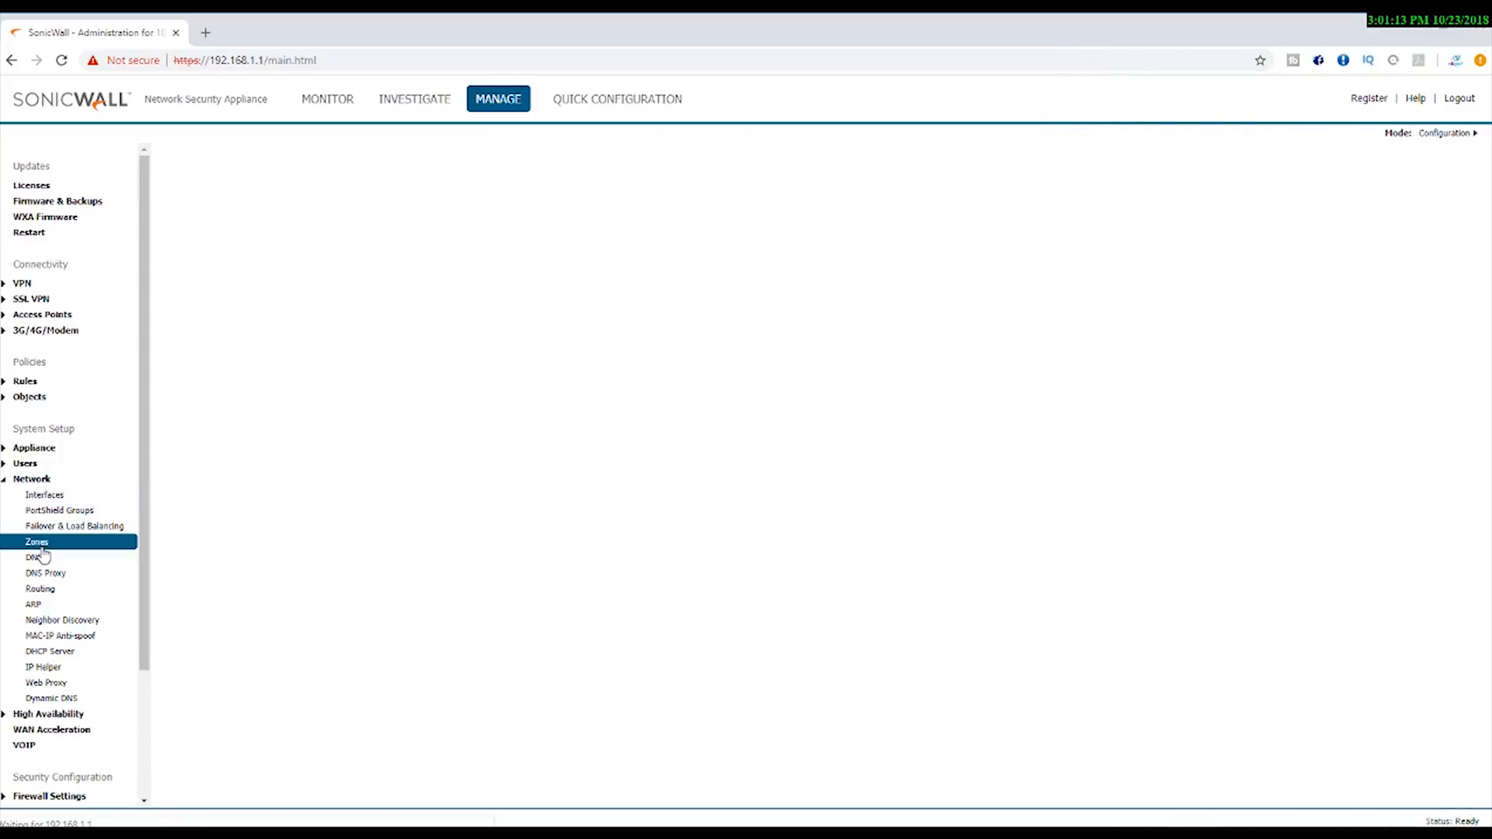
left_click(37, 542)
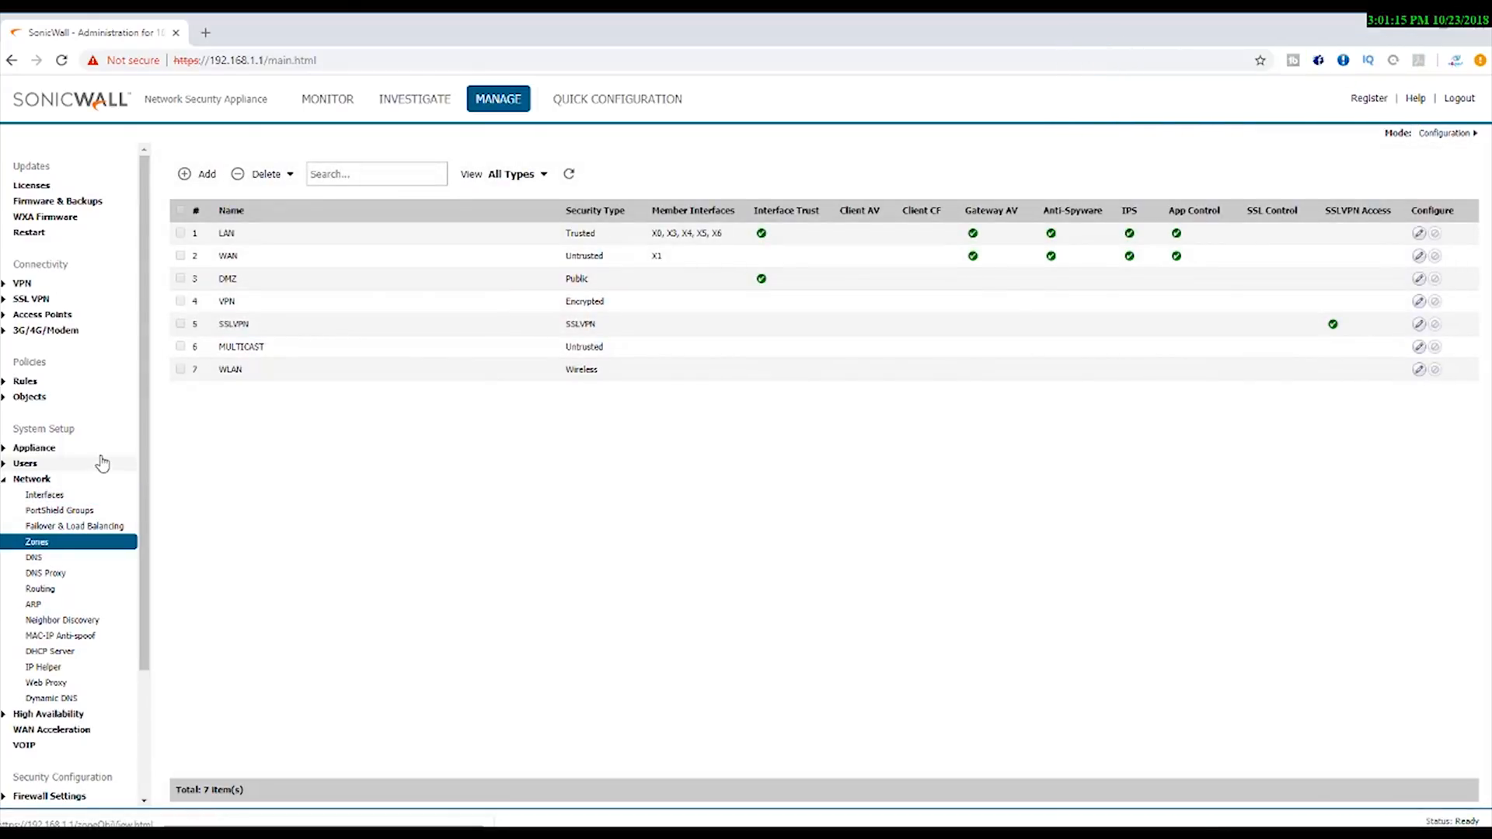
mouse_move(145, 496)
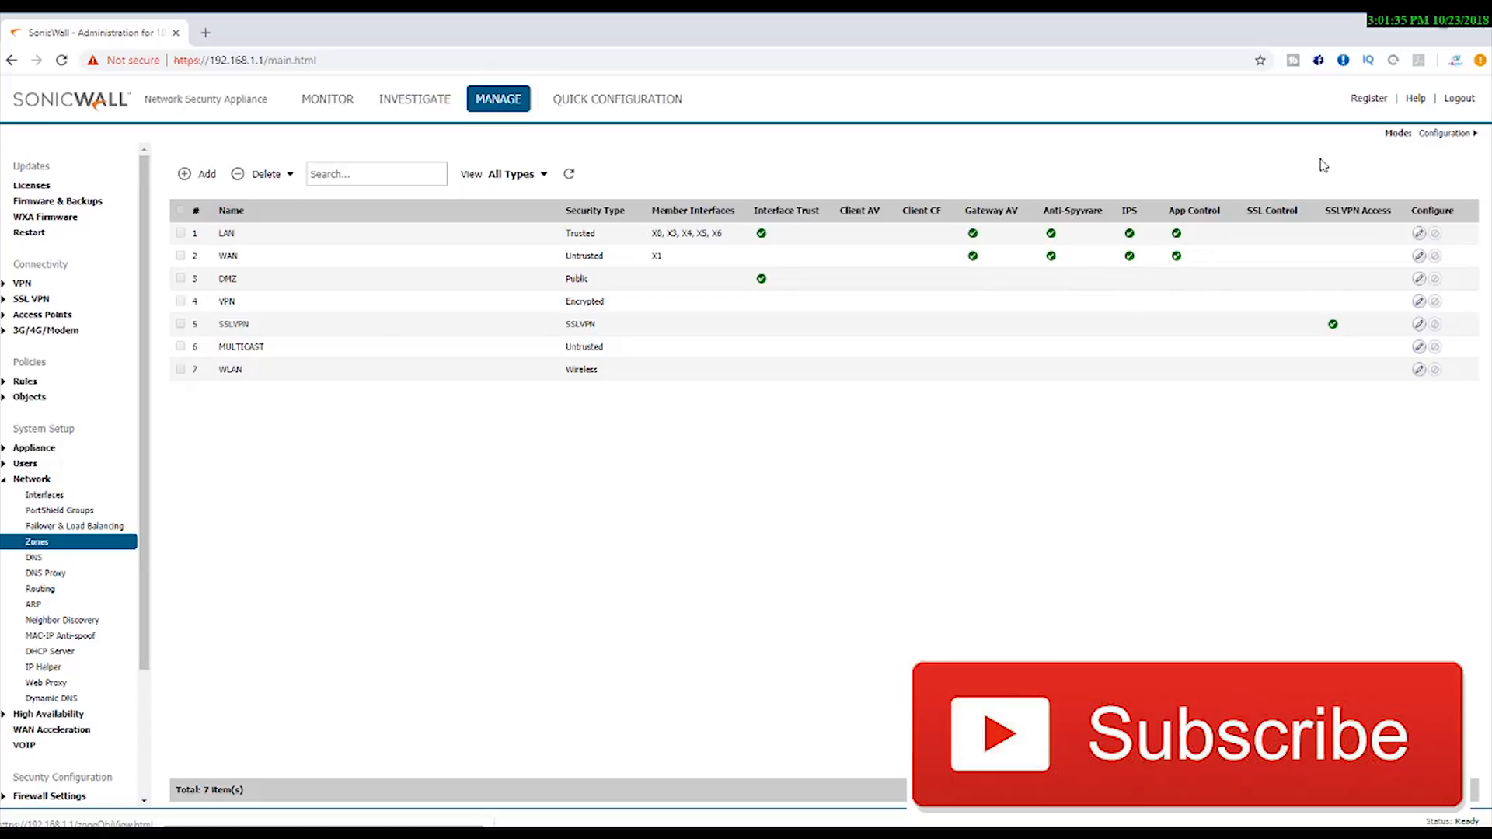
mouse_move(1088, 149)
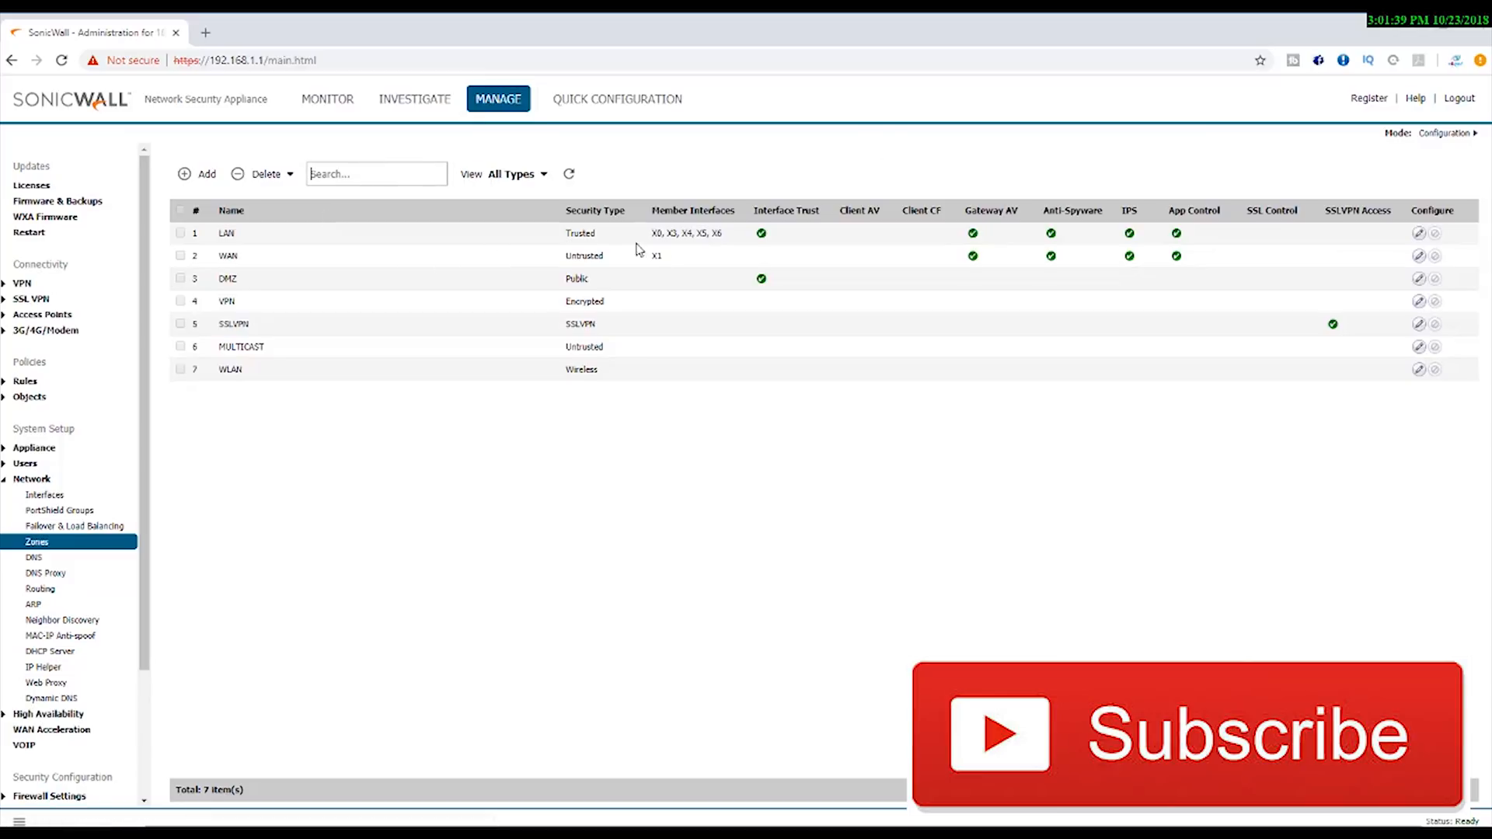
mouse_move(894, 290)
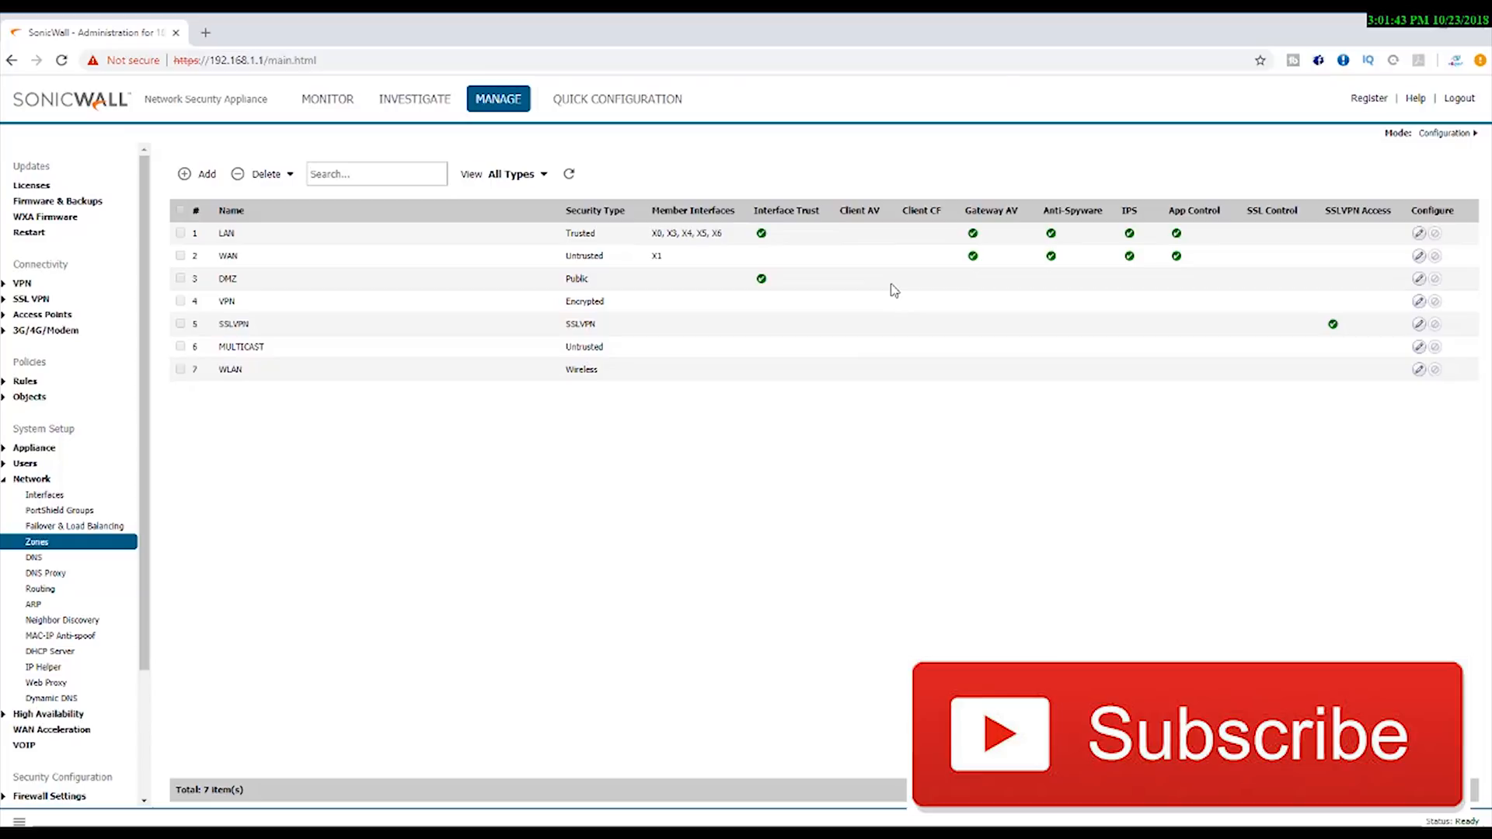
mouse_move(1258, 262)
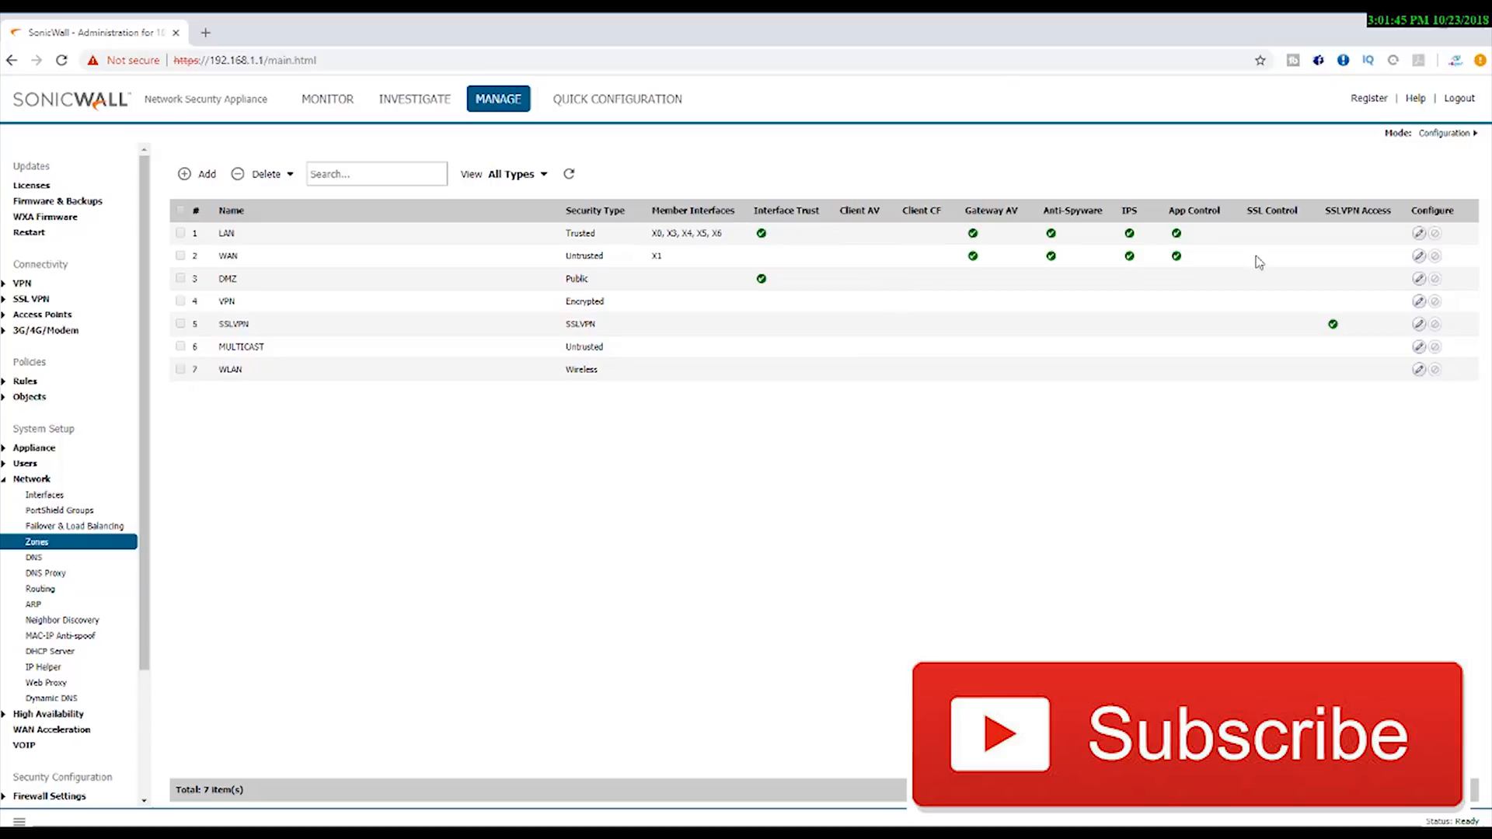
mouse_move(1338, 226)
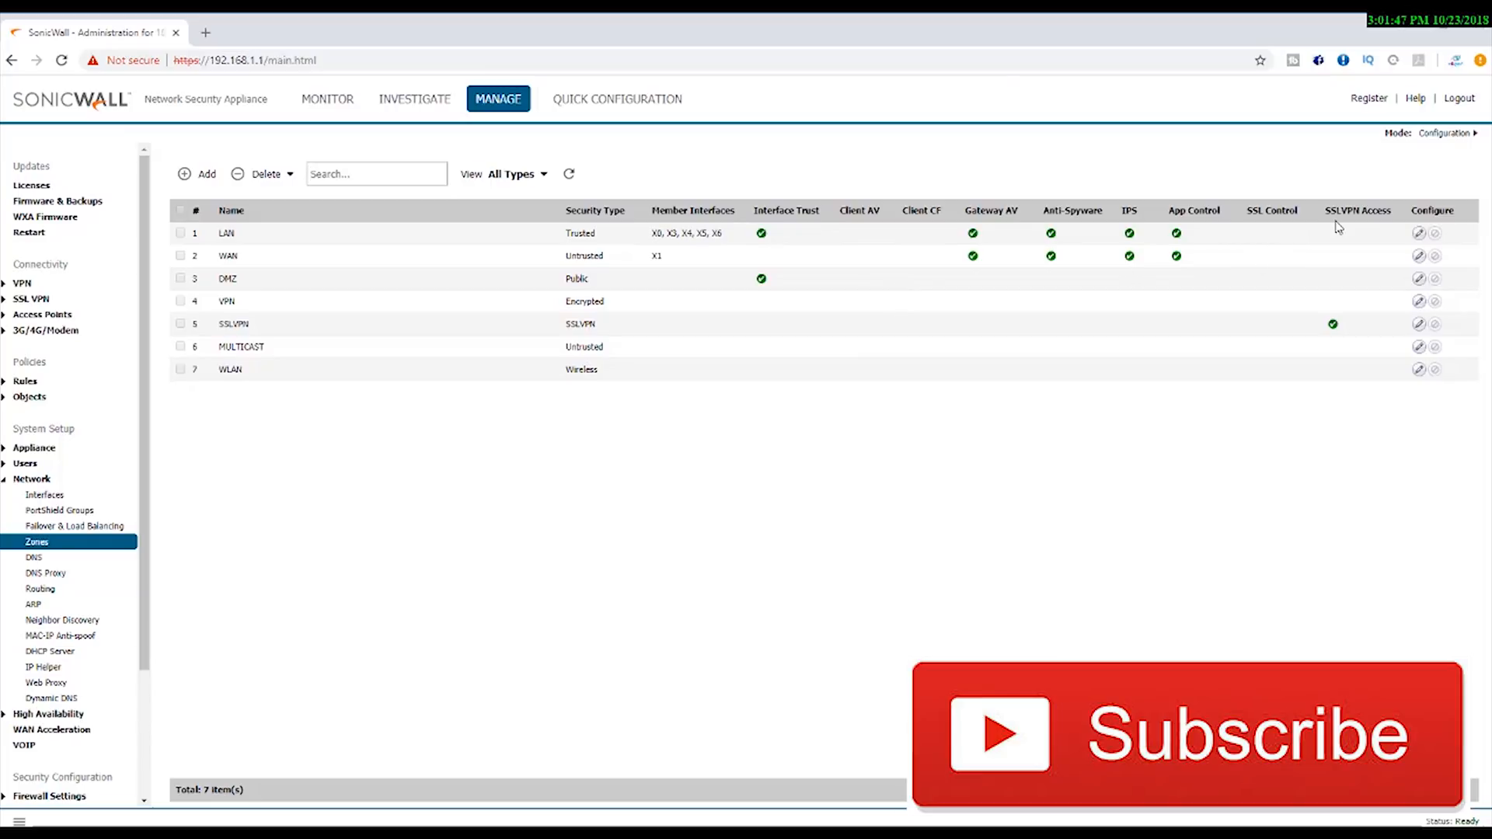
mouse_move(1352, 150)
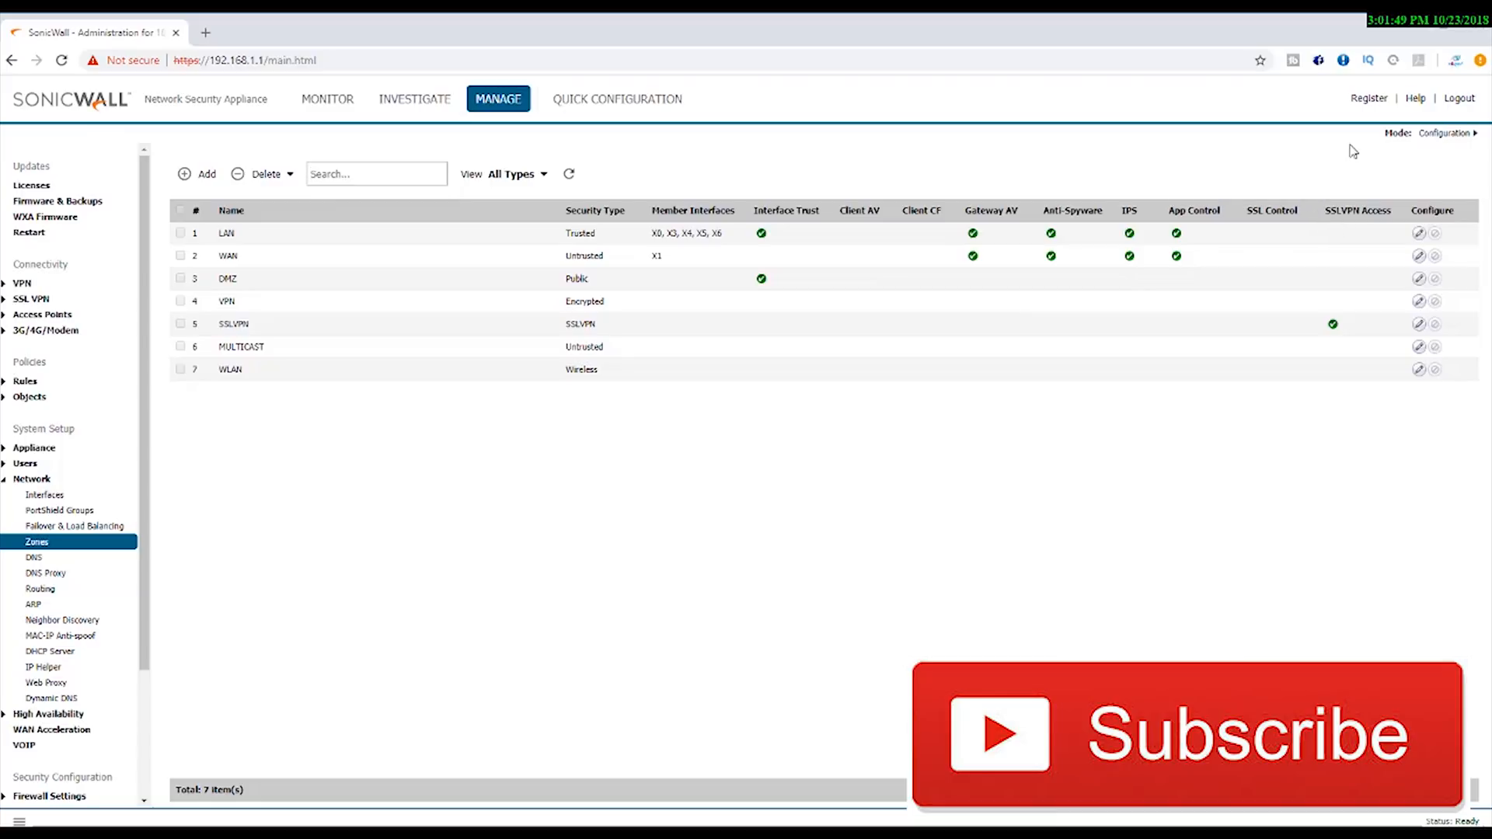